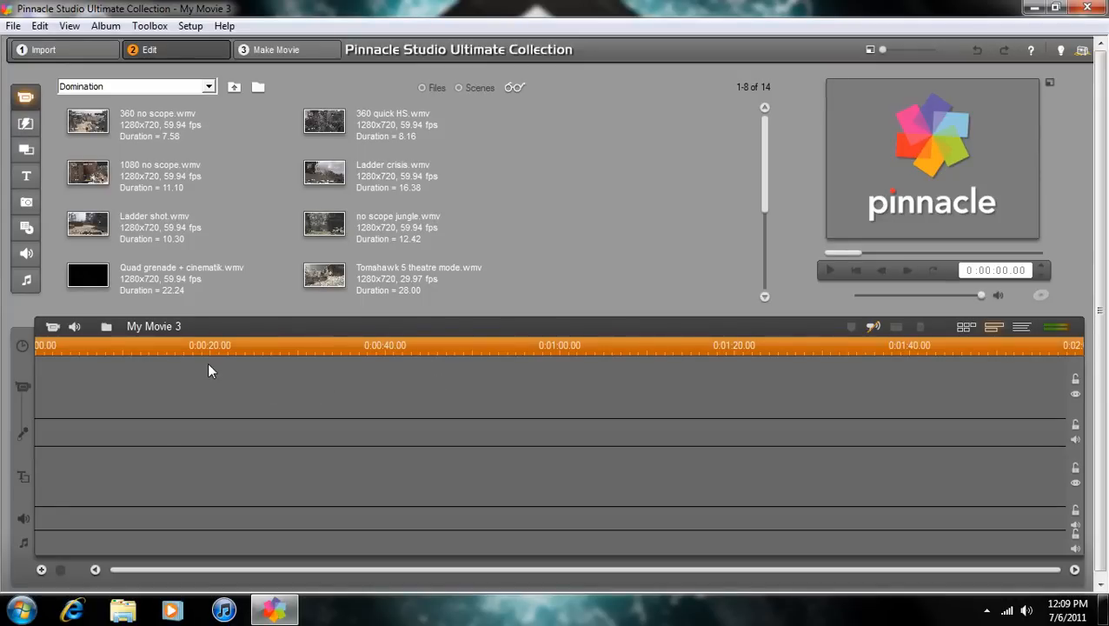
pyautogui.moveTo(58, 363)
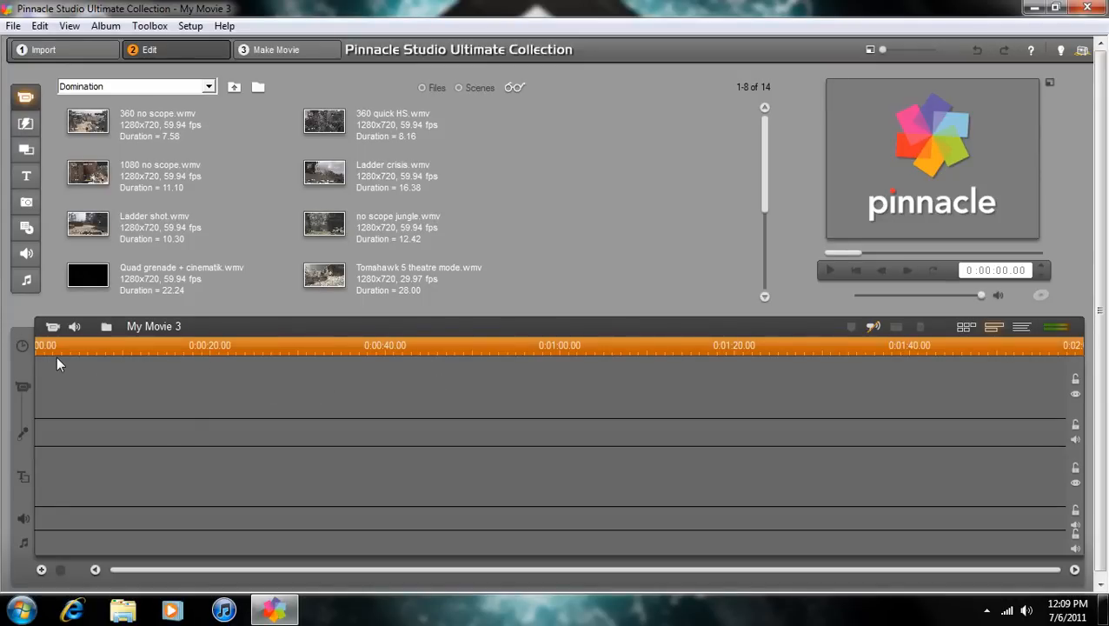
pyautogui.moveTo(175, 346)
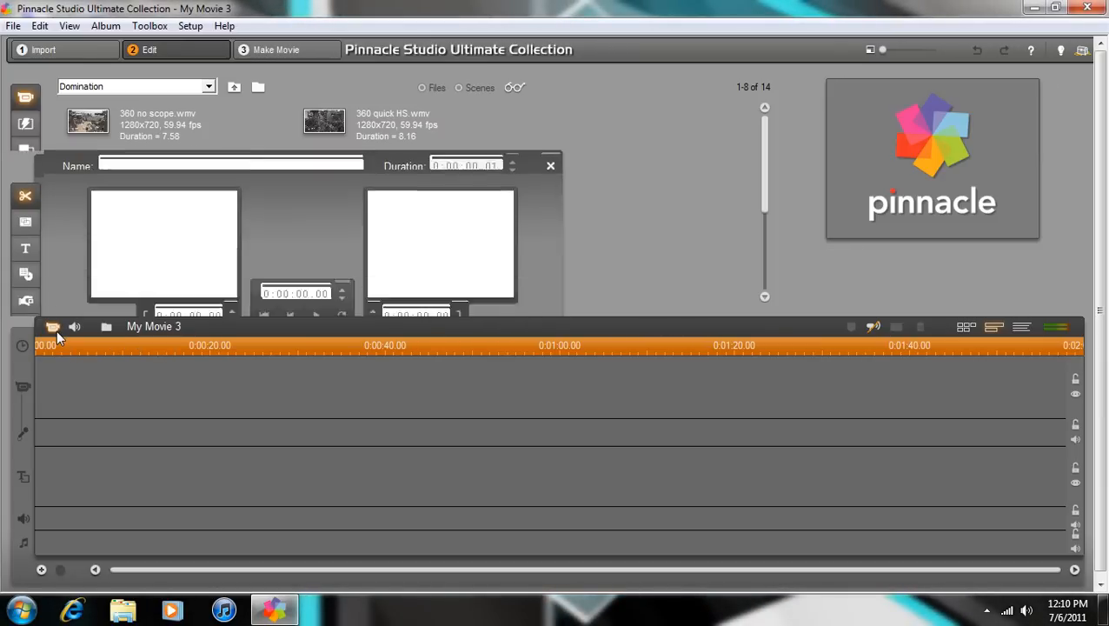
# - Browse the video effects list and close it without adding anything
pyautogui.click(25, 301)
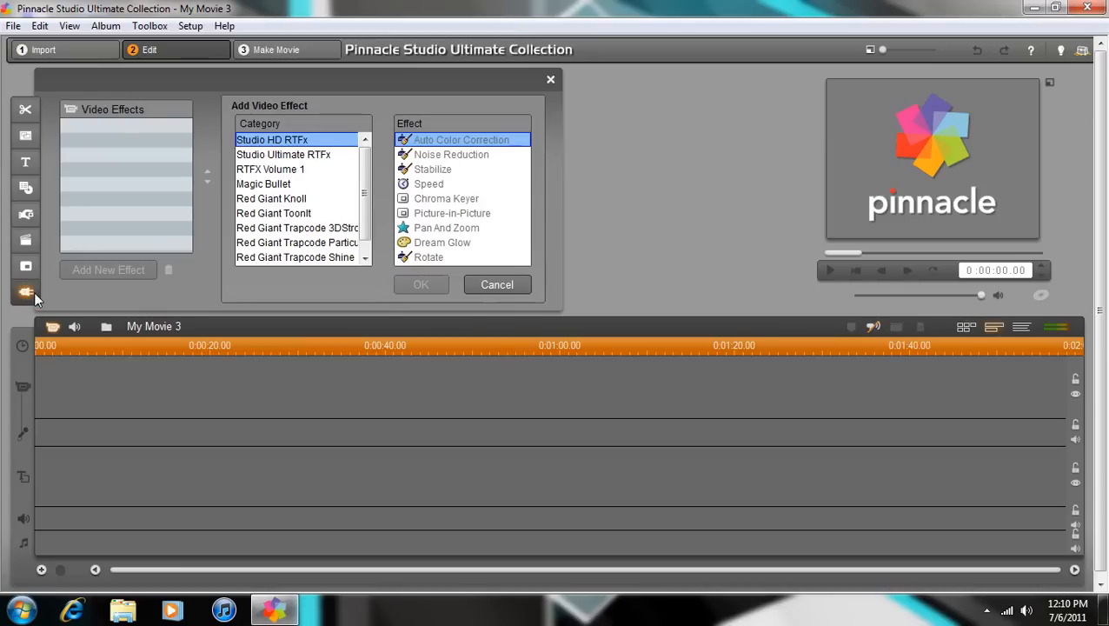
pyautogui.scroll(-3)
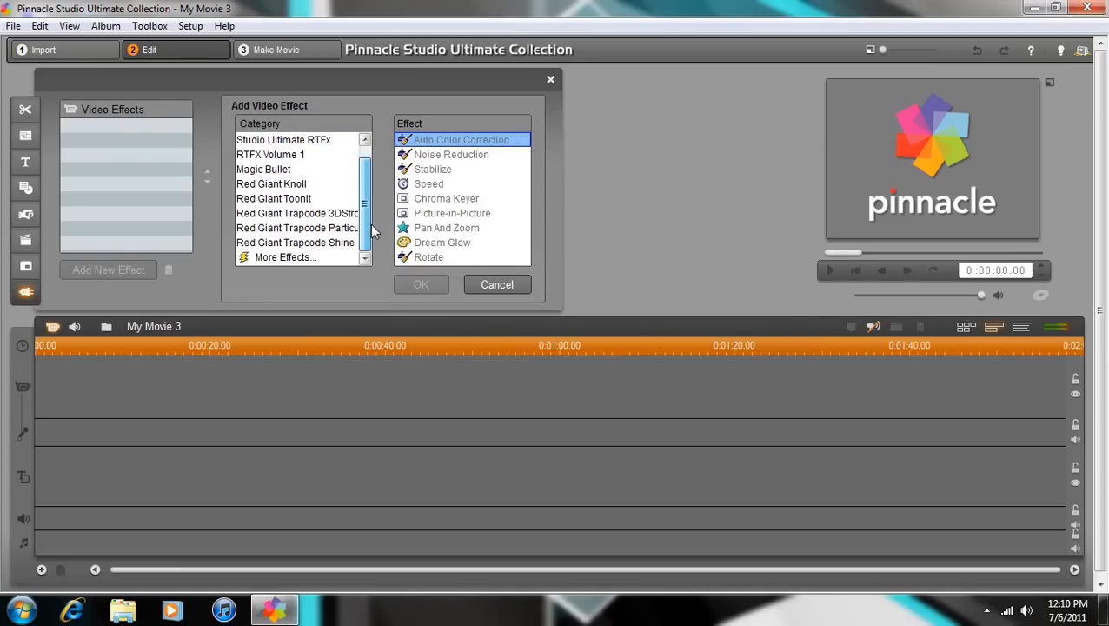
pyautogui.click(295, 213)
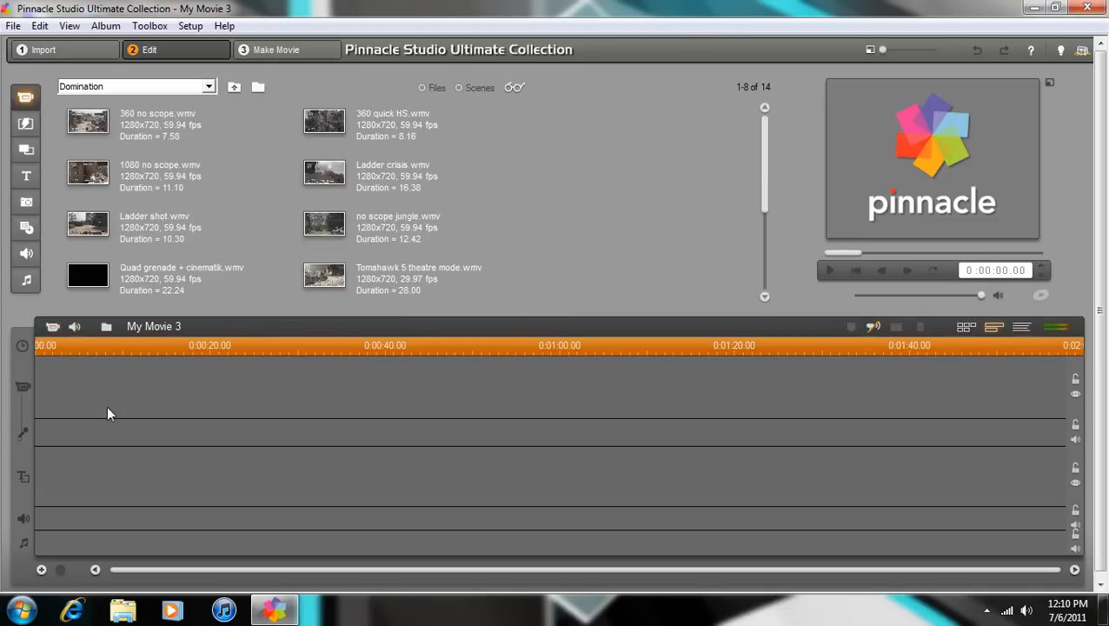
# - Insert an empty motion title at the start of the My Movie 3 timeline
pyautogui.rightClick(109, 413)
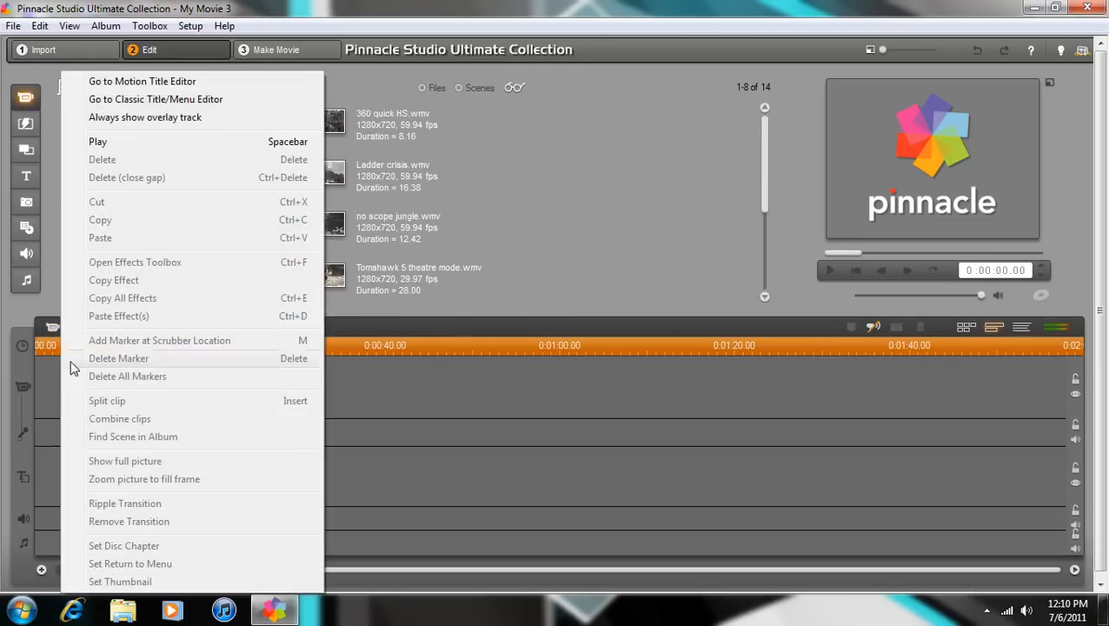
pyautogui.moveTo(142, 81)
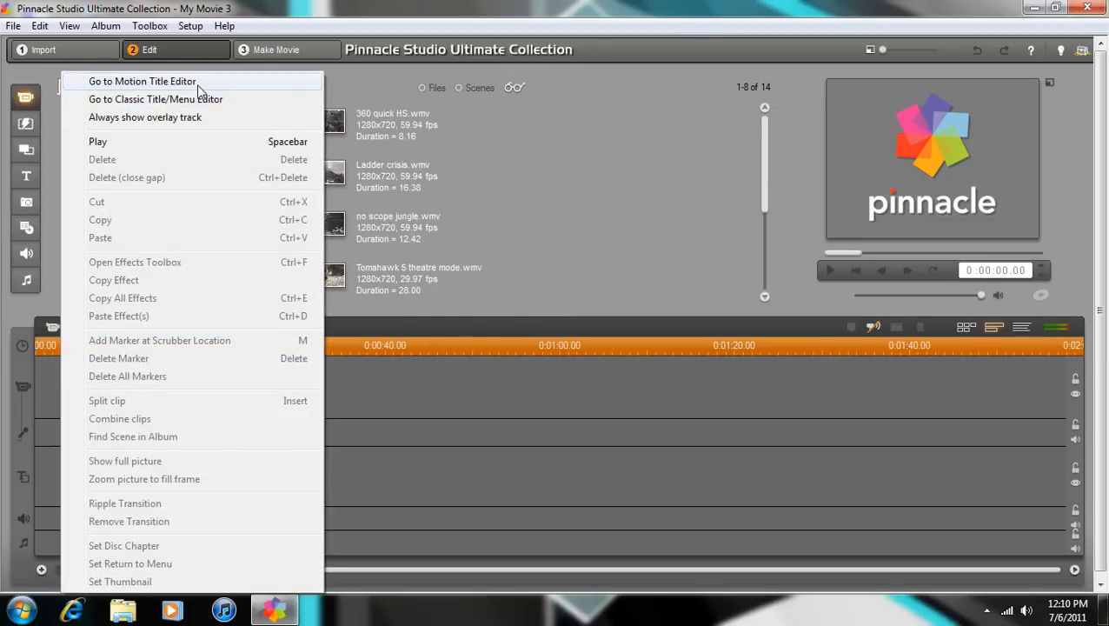
pyautogui.click(156, 98)
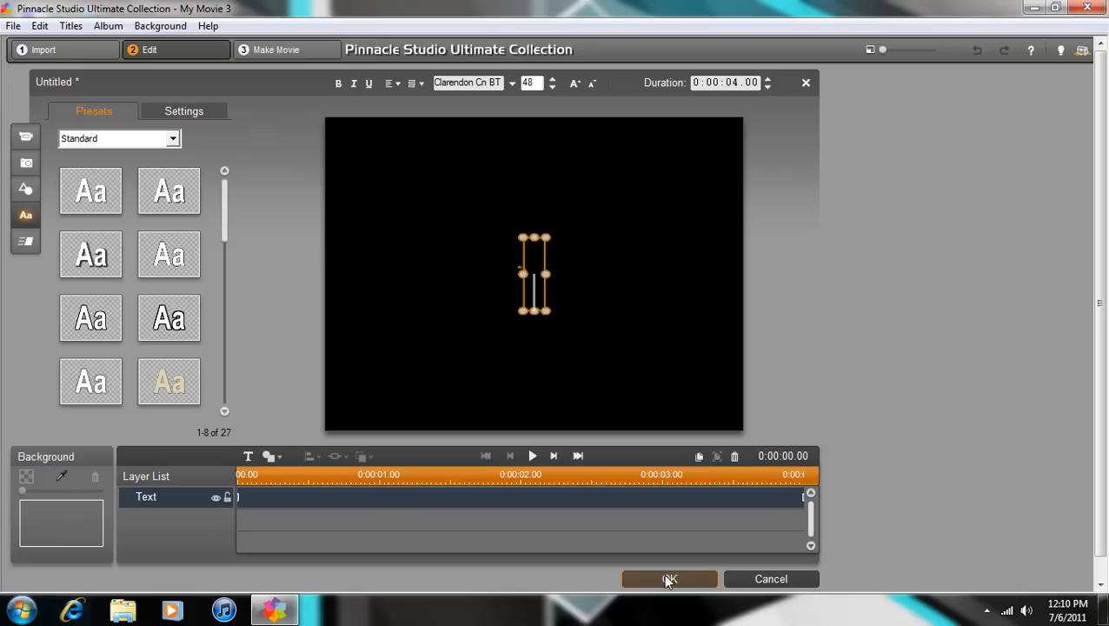
pyautogui.click(669, 579)
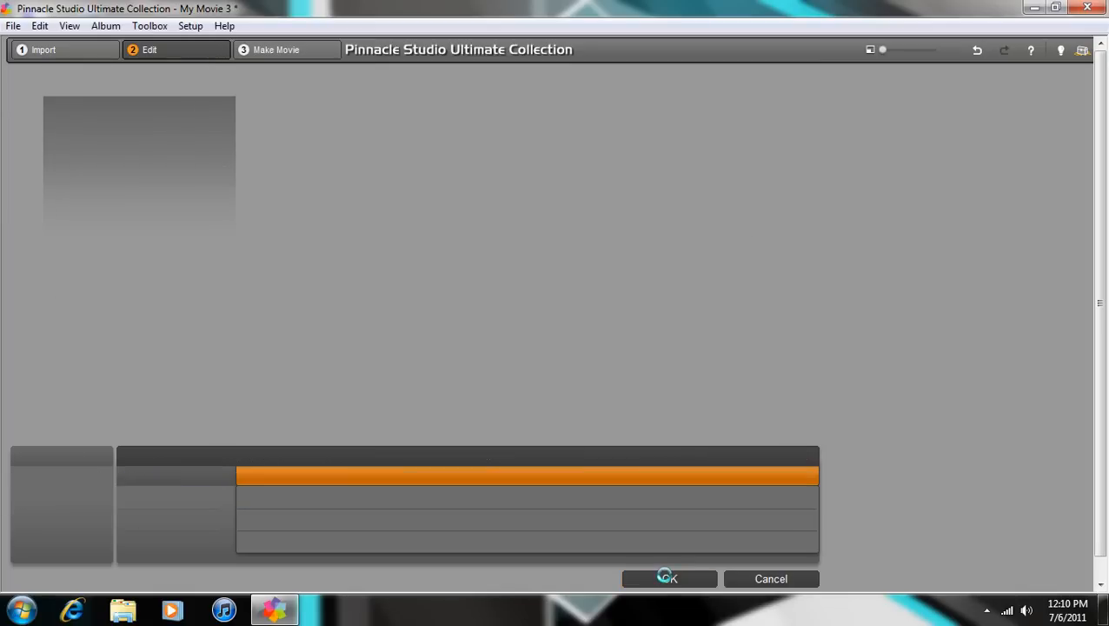
pyautogui.click(668, 578)
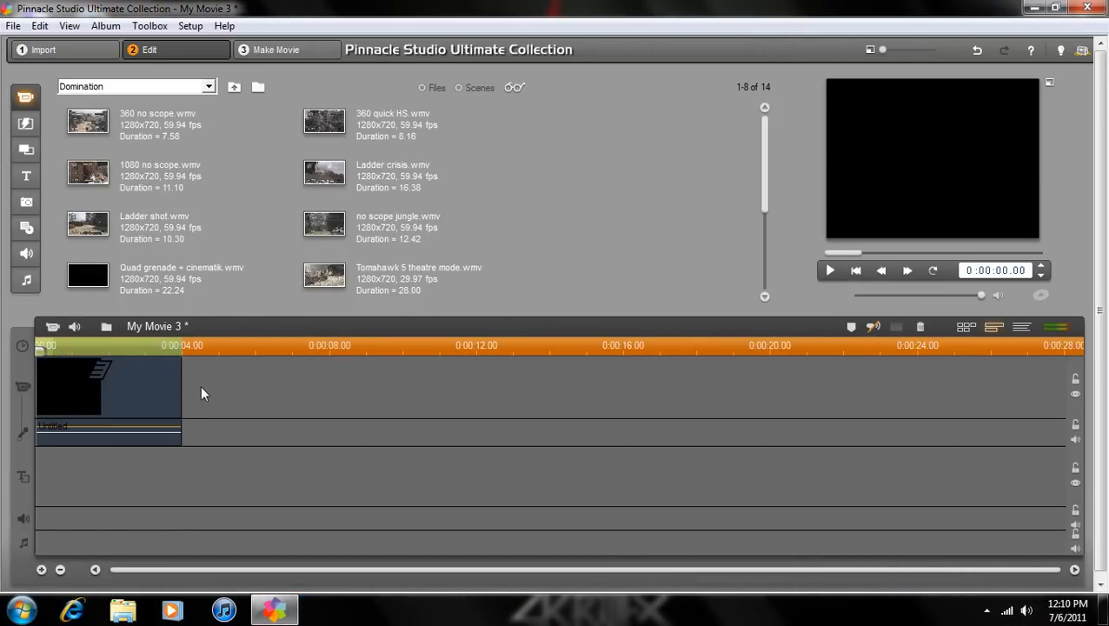
# - Stretch the title clip to 0:00:12.00 and move the playhead to its end
pyautogui.moveTo(181, 391); pyautogui.dragTo(369, 399)
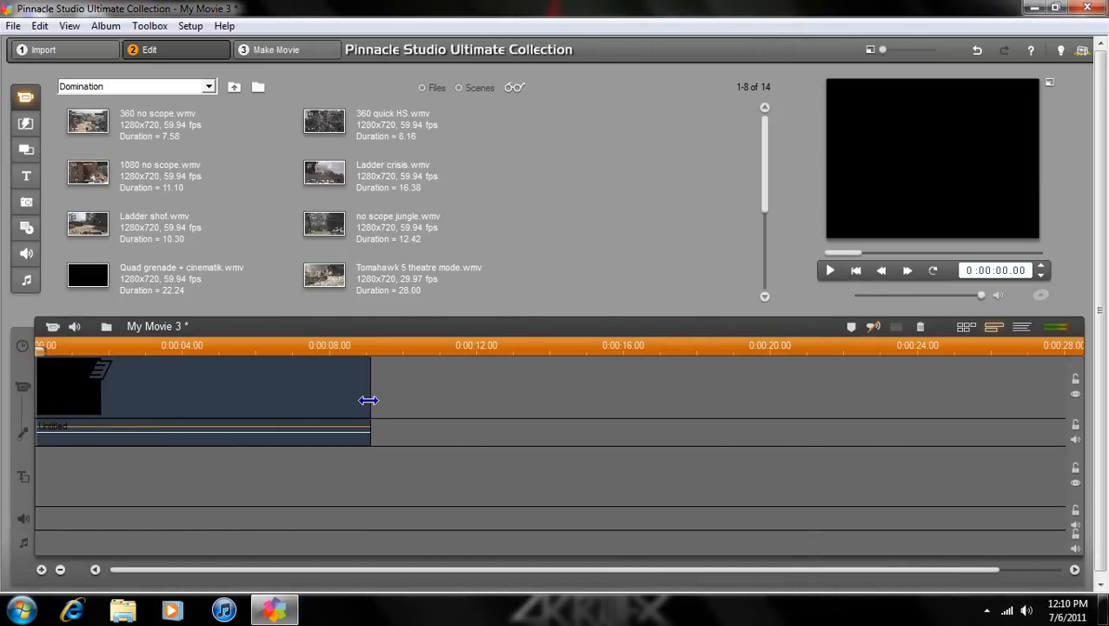
pyautogui.moveTo(369, 400); pyautogui.dragTo(482, 415)
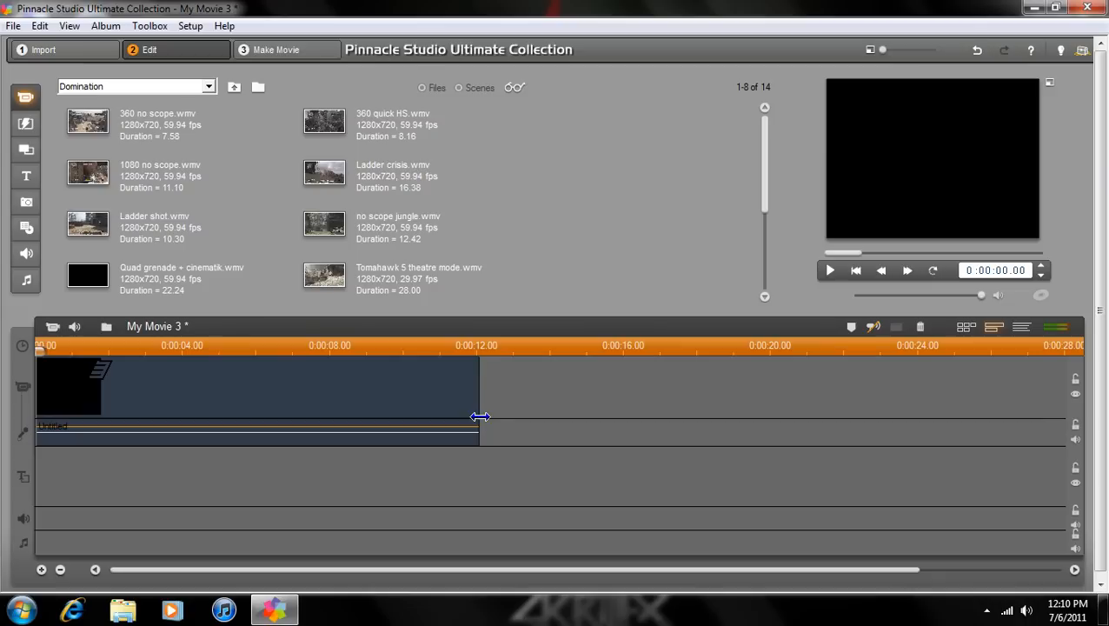
pyautogui.click(478, 351)
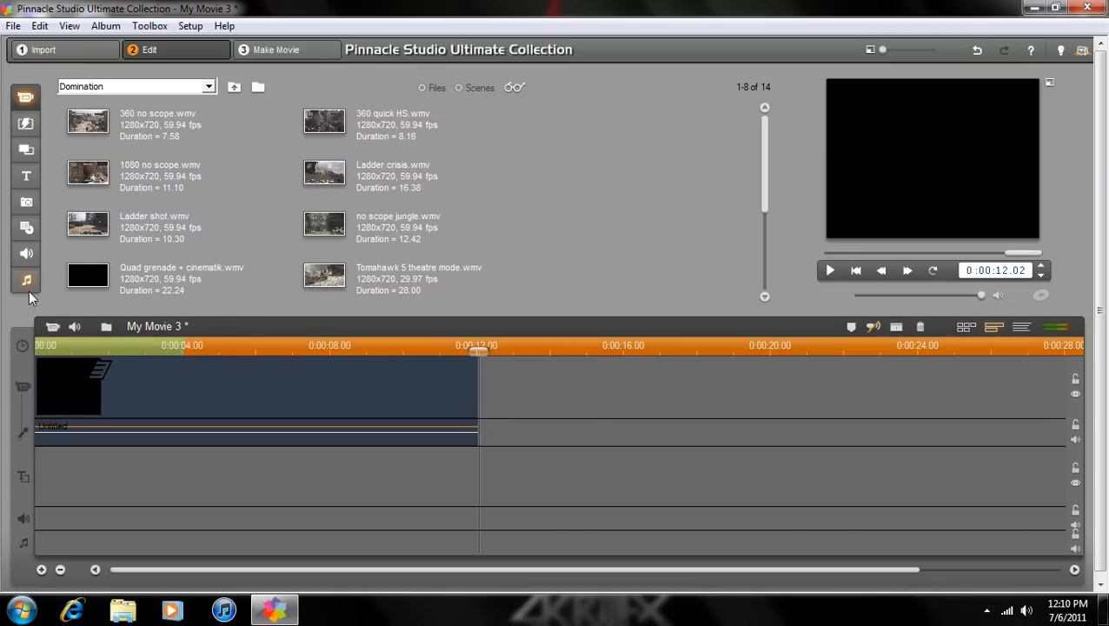
# - Add Red Giant Trapcode 3DStroke, restretch the clip to 12 s, and show its settings
pyautogui.click(25, 177)
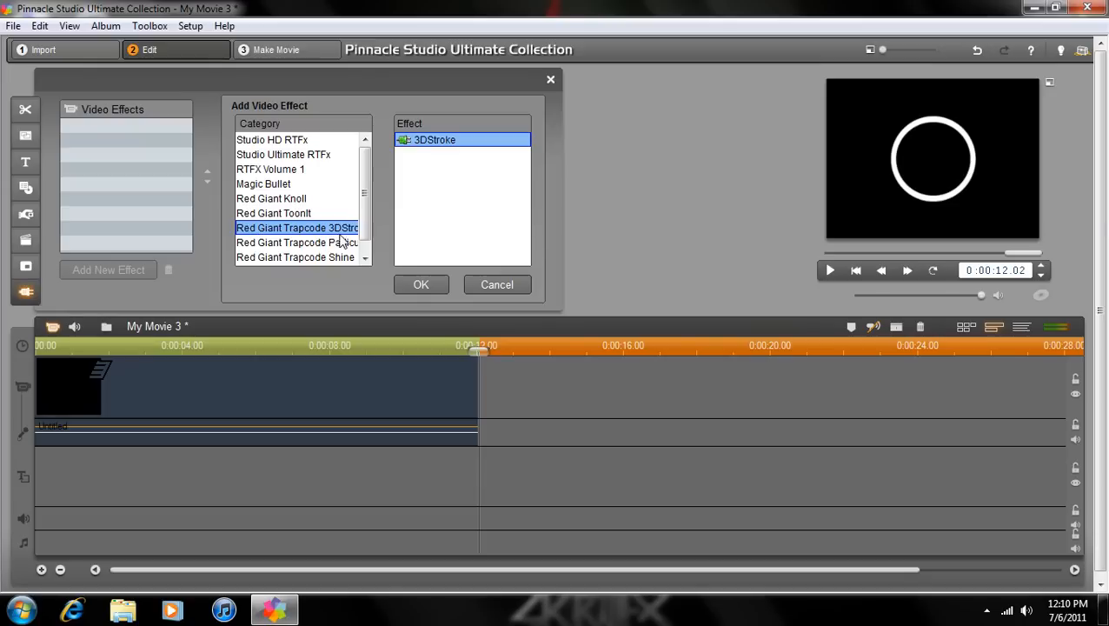
pyautogui.moveTo(920, 205)
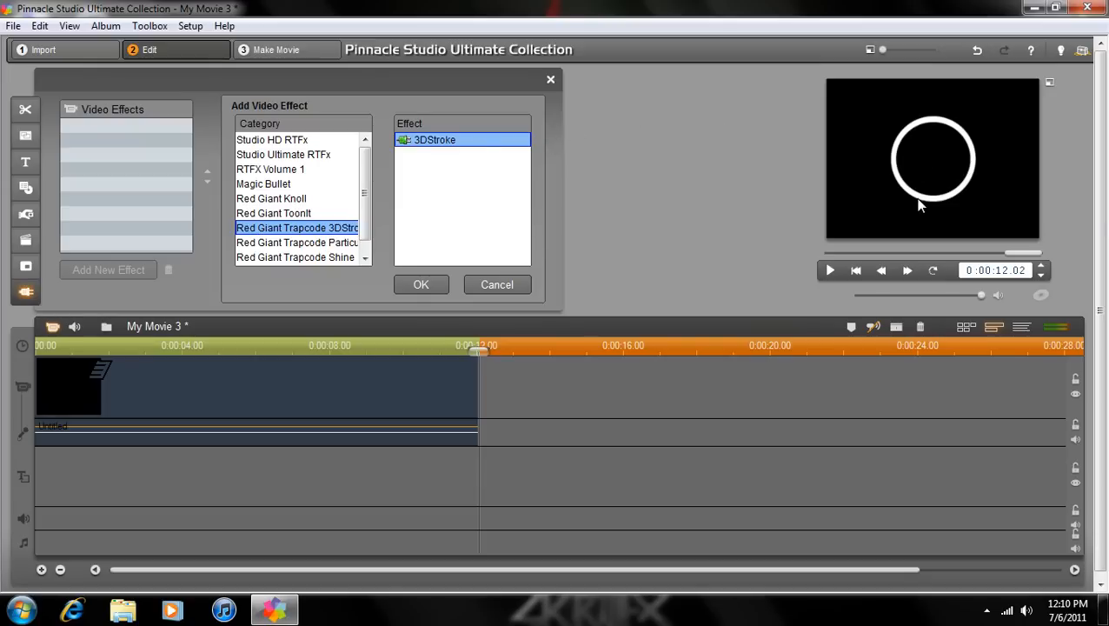
pyautogui.moveTo(641, 370)
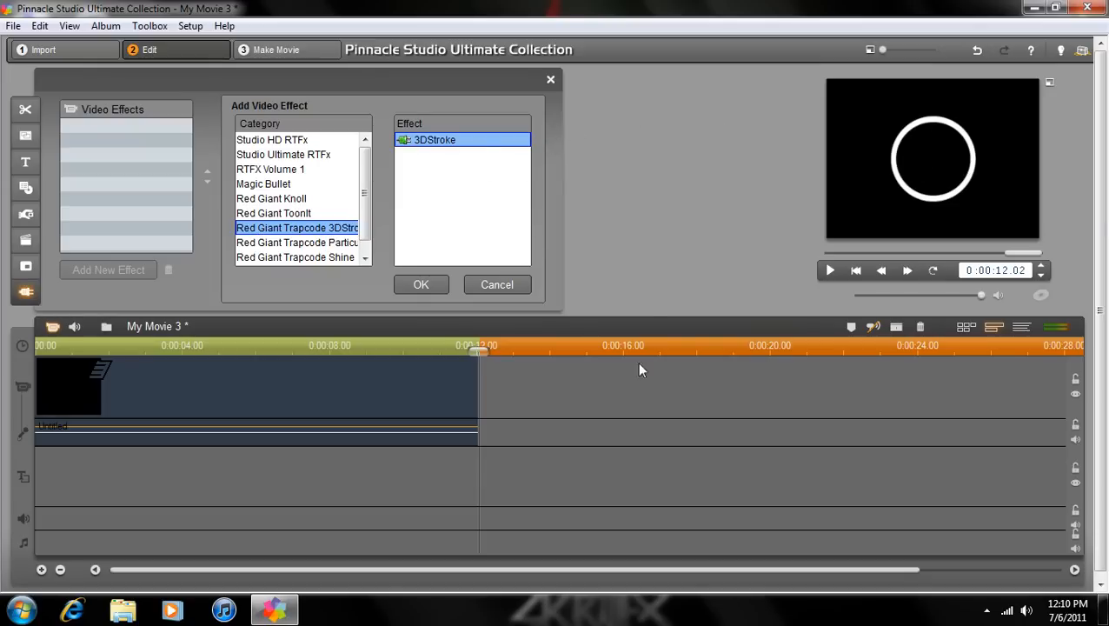
pyautogui.click(420, 284)
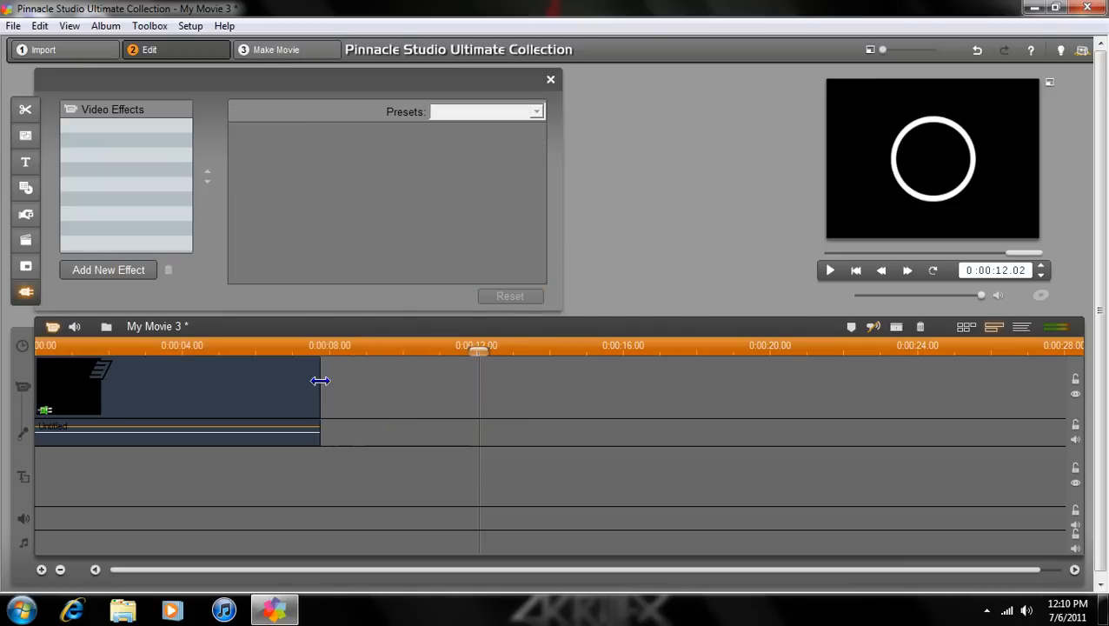
pyautogui.moveTo(320, 381); pyautogui.dragTo(476, 375)
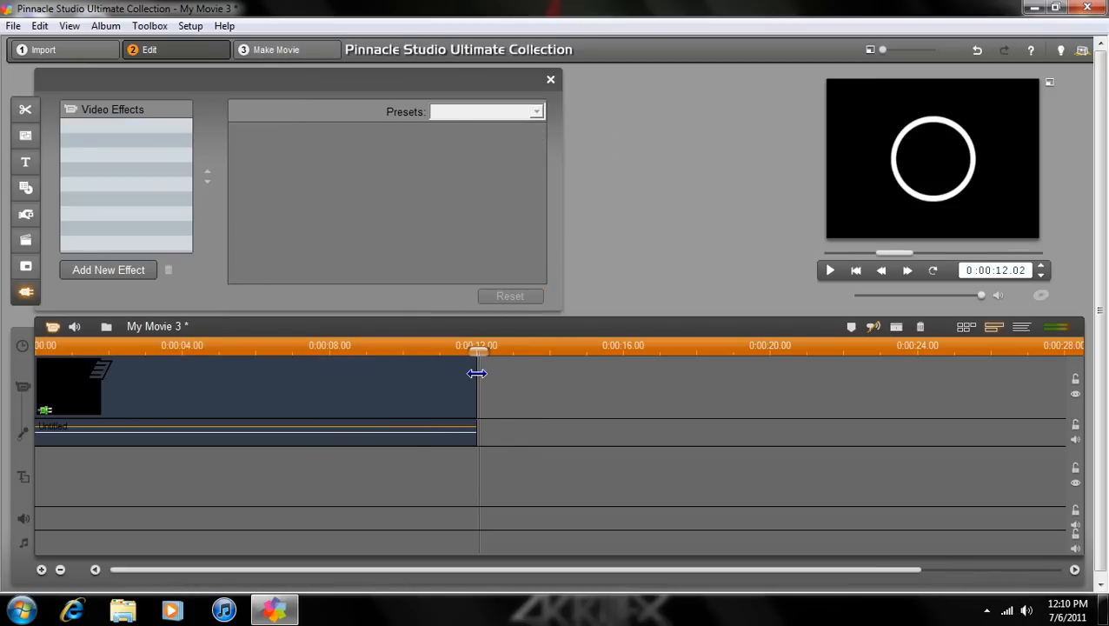
pyautogui.click(115, 126)
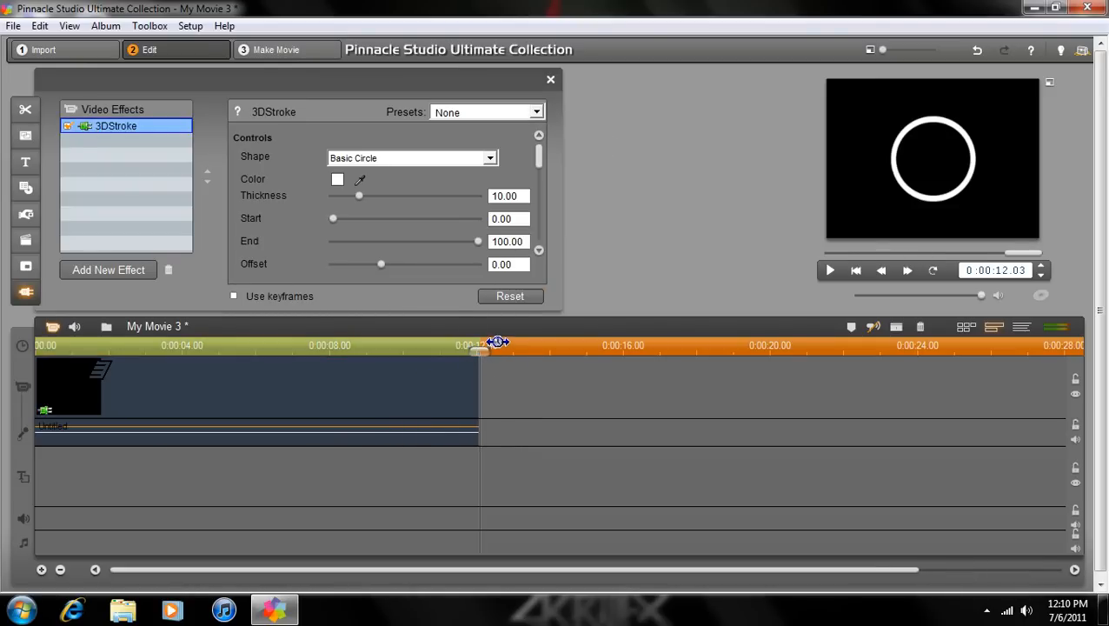
# - Preview the swirl and pink spin 3DStroke preset animations
pyautogui.click(489, 158)
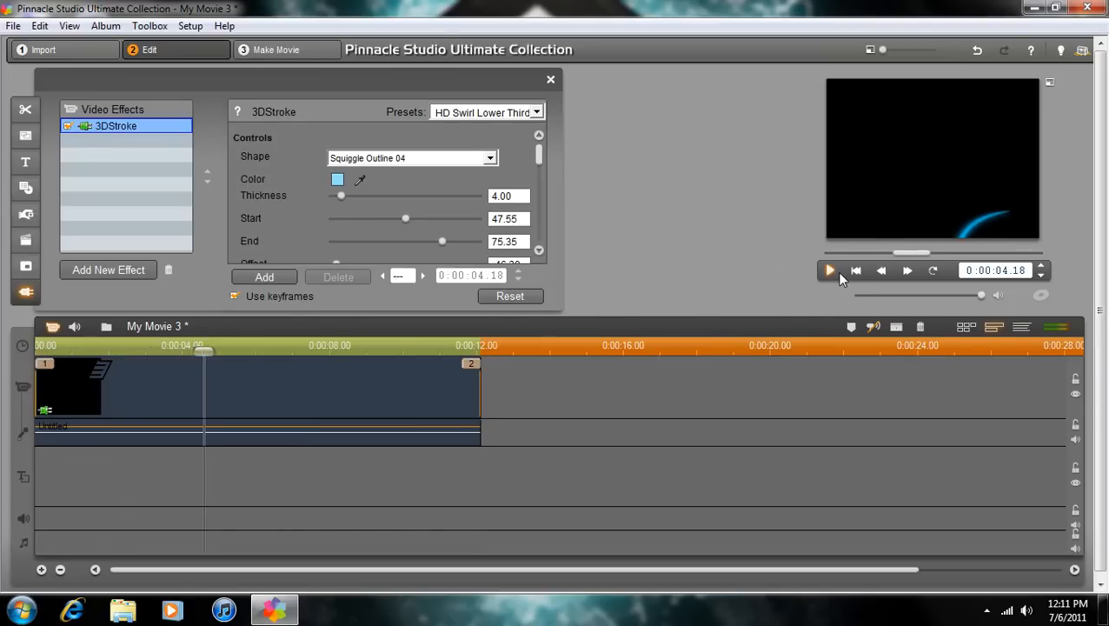
pyautogui.click(829, 270)
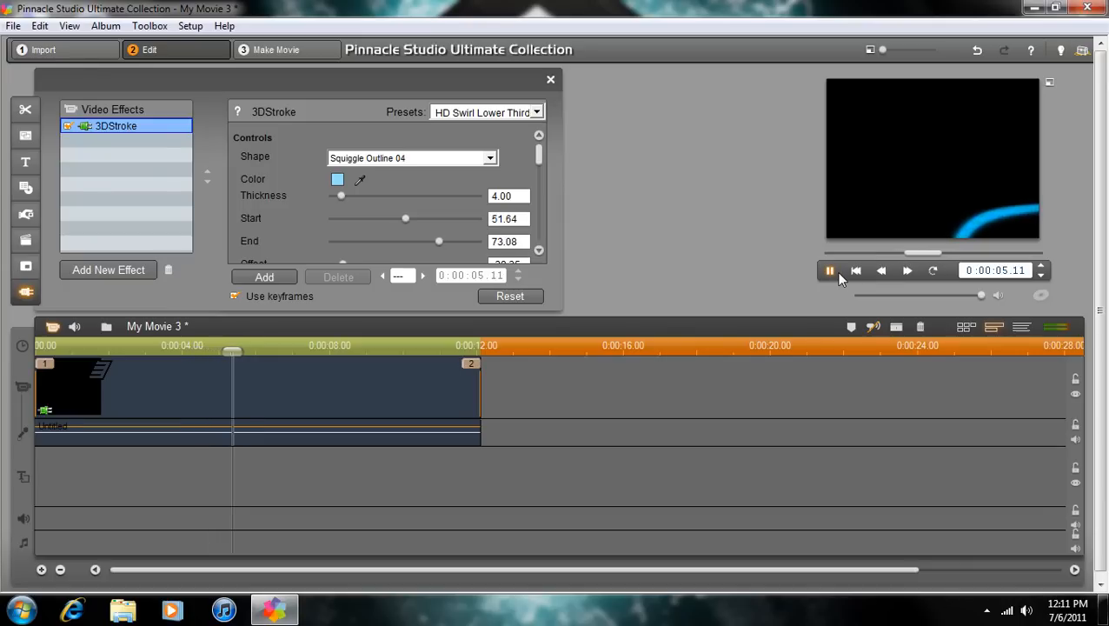
pyautogui.click(536, 111)
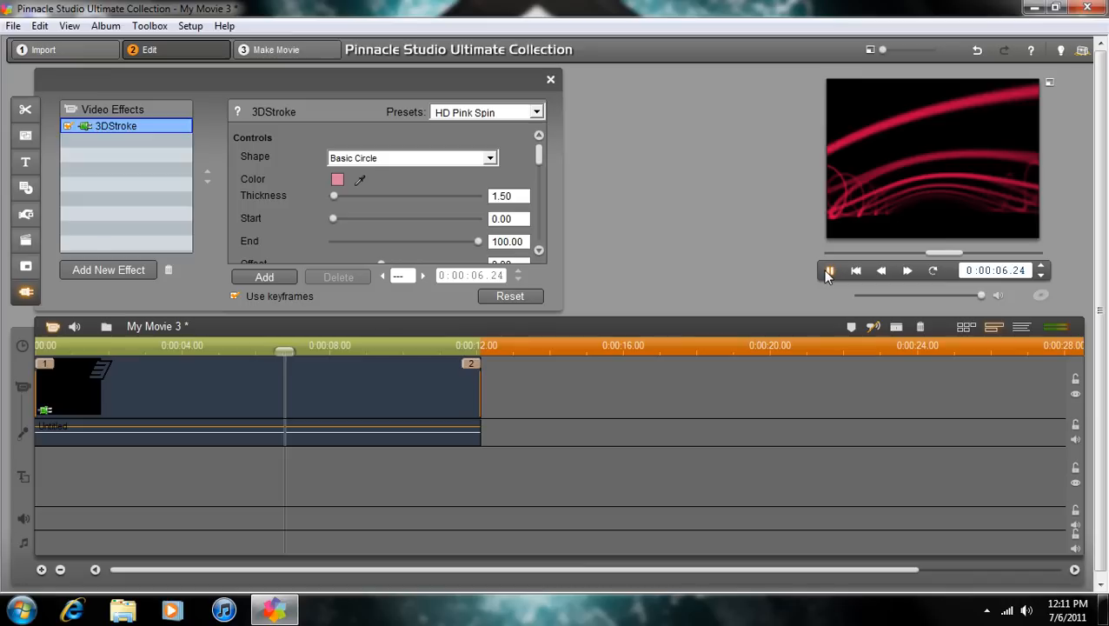
pyautogui.click(828, 271)
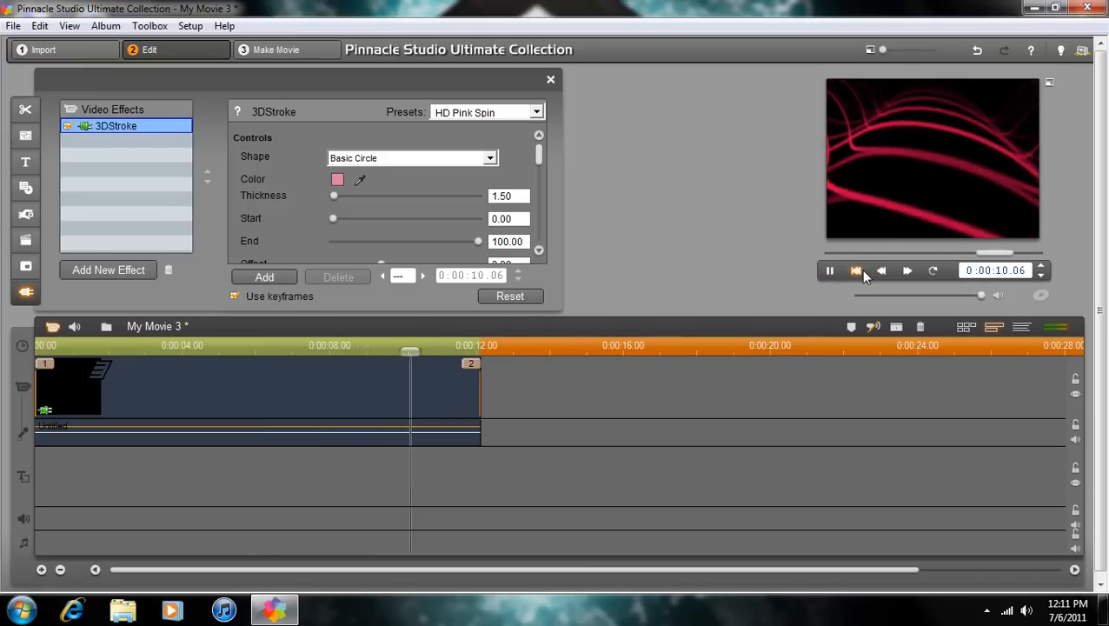
pyautogui.click(829, 270)
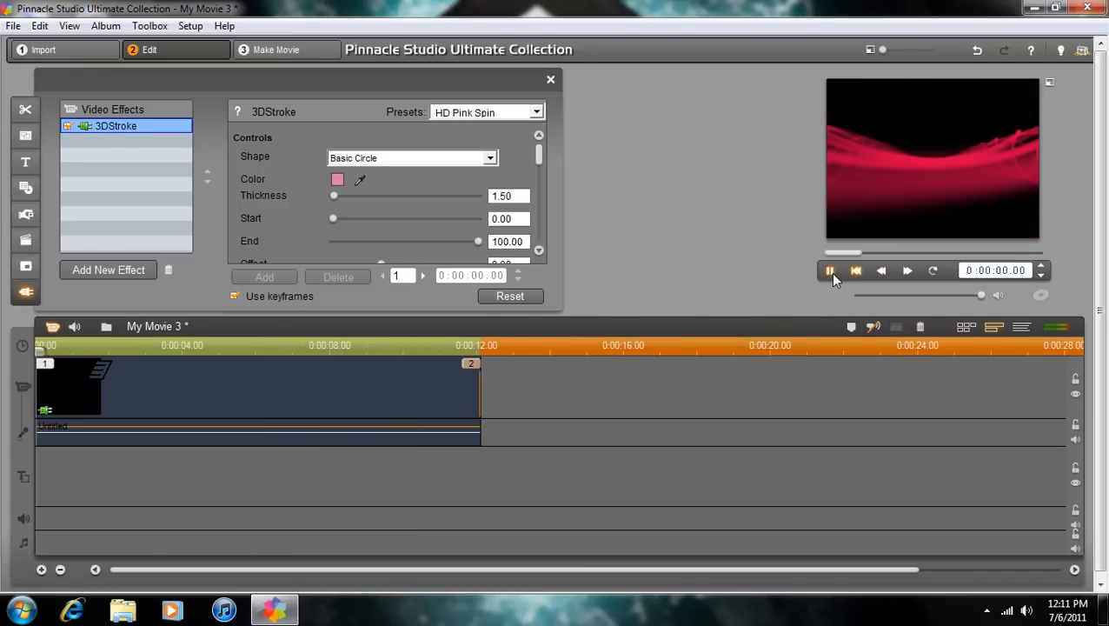
# - Try the HD Little Sparks preset, then clear the preset, leaving Random Lines
pyautogui.click(536, 112)
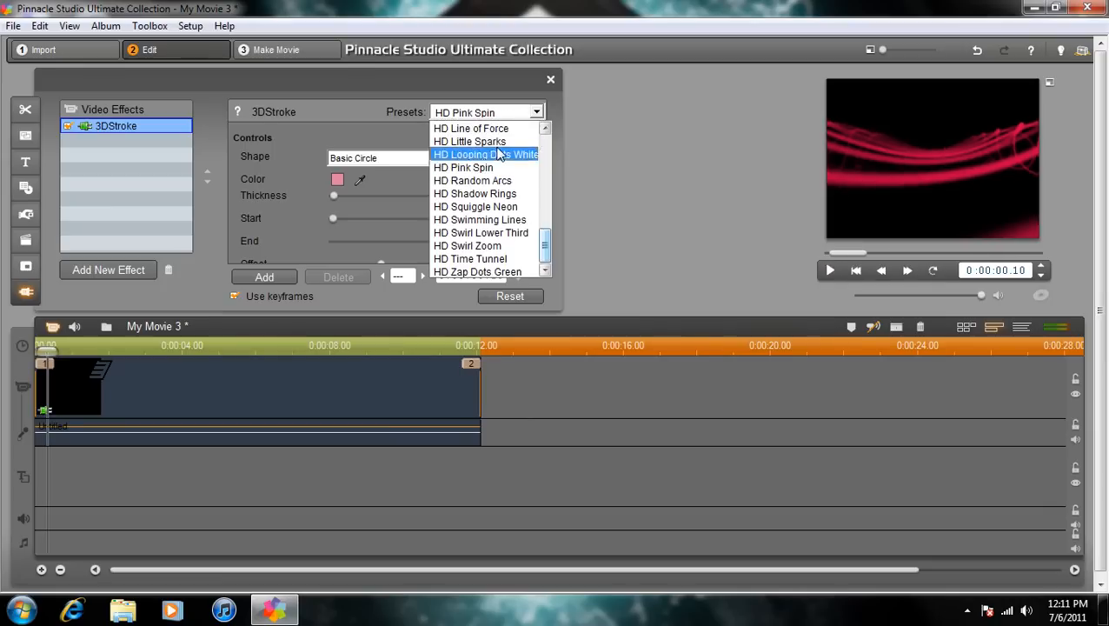
pyautogui.click(469, 141)
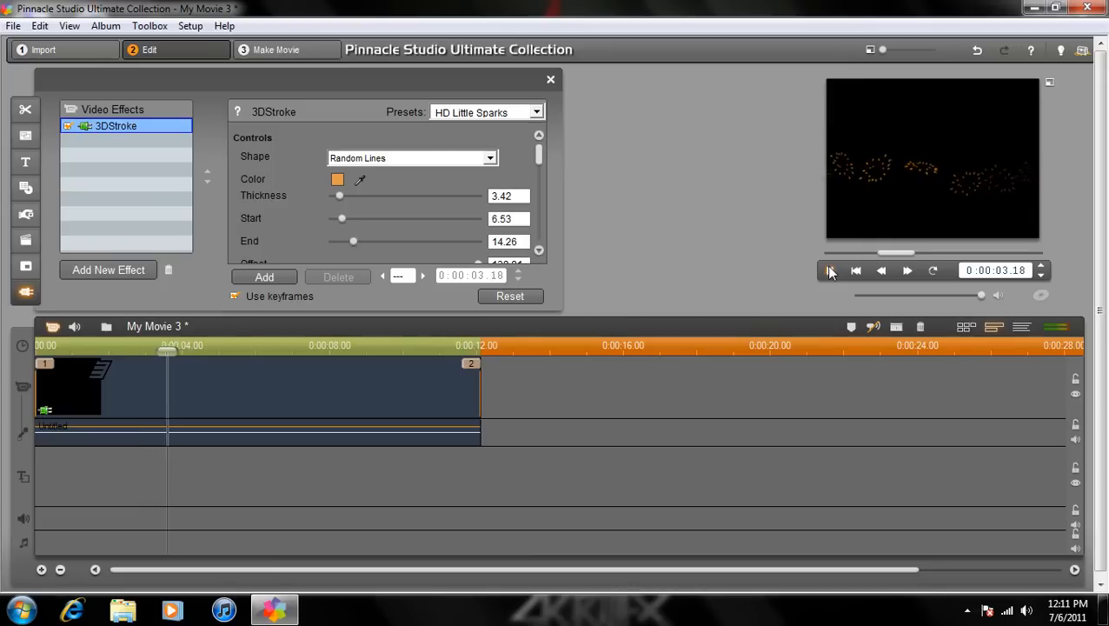
pyautogui.click(830, 270)
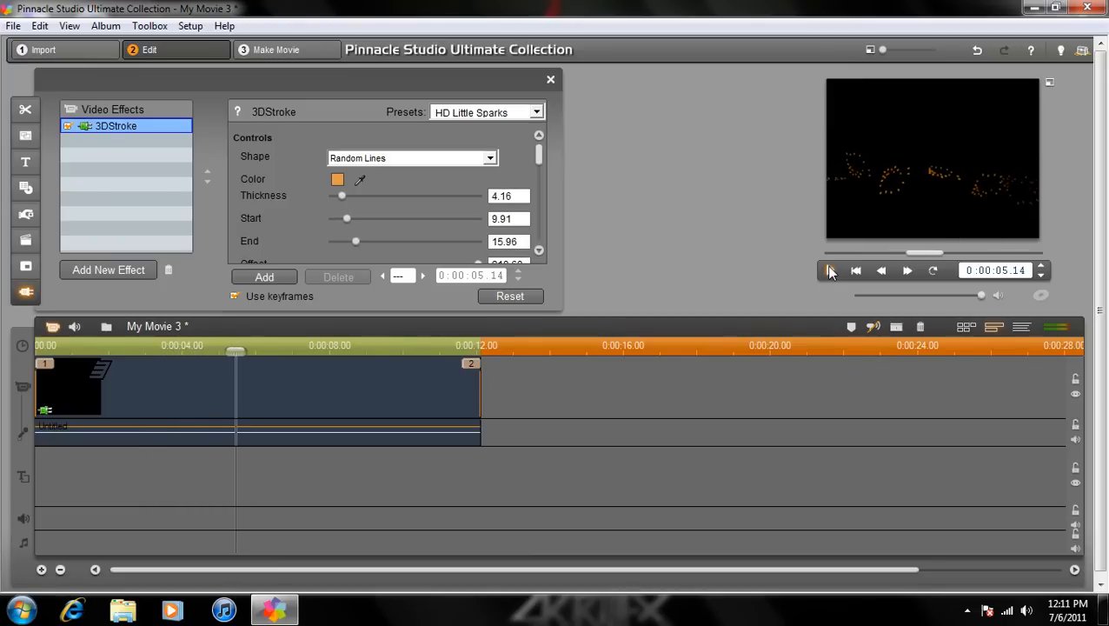
pyautogui.click(535, 111)
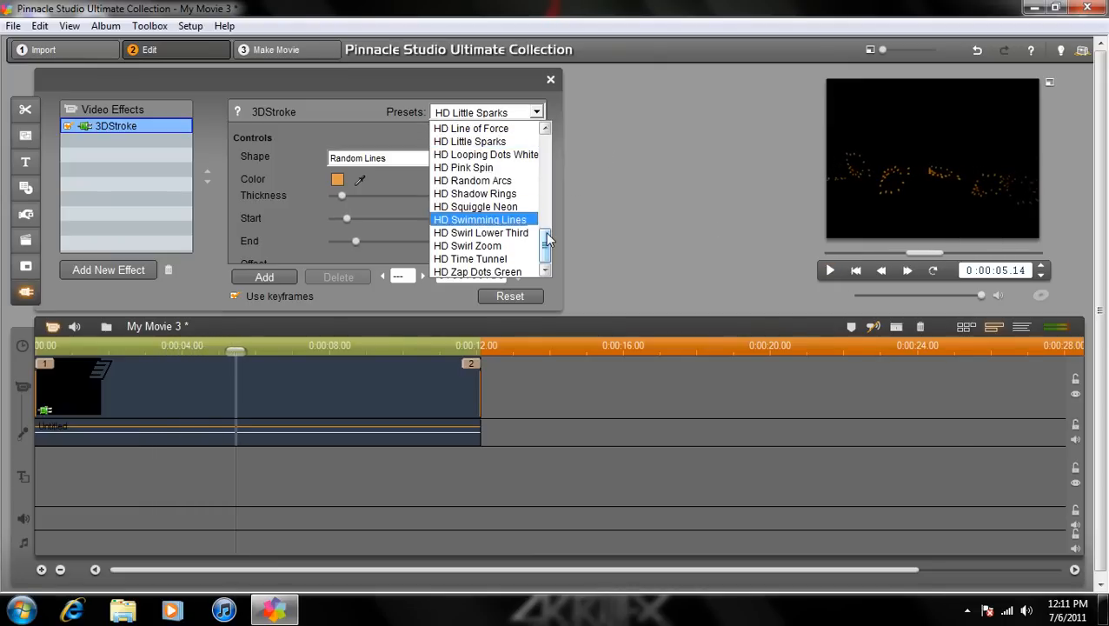
pyautogui.click(545, 129)
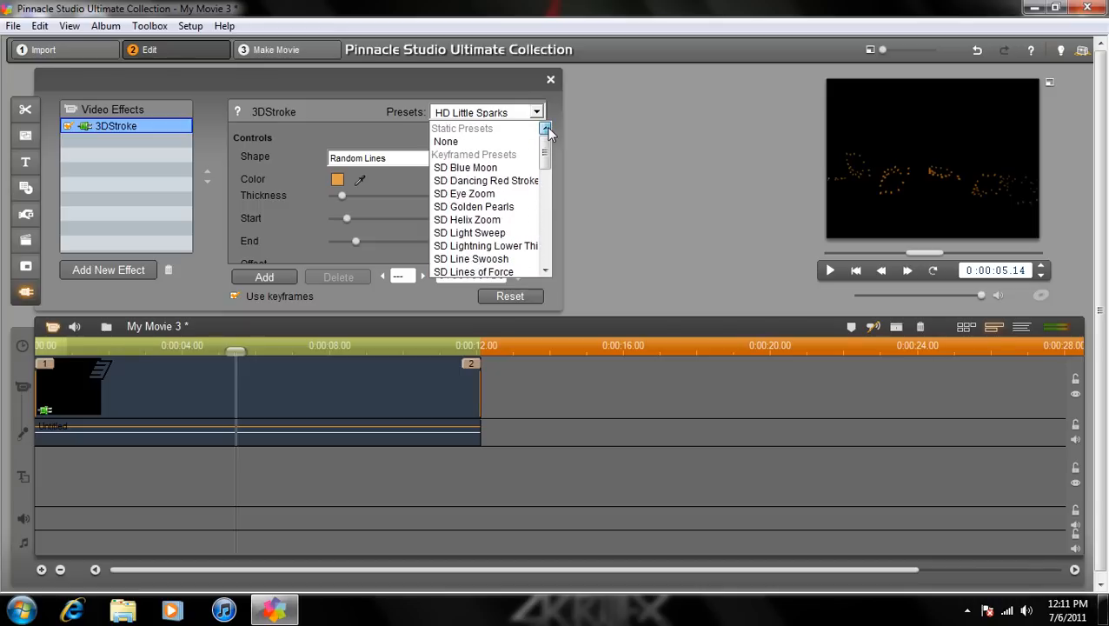
pyautogui.click(446, 141)
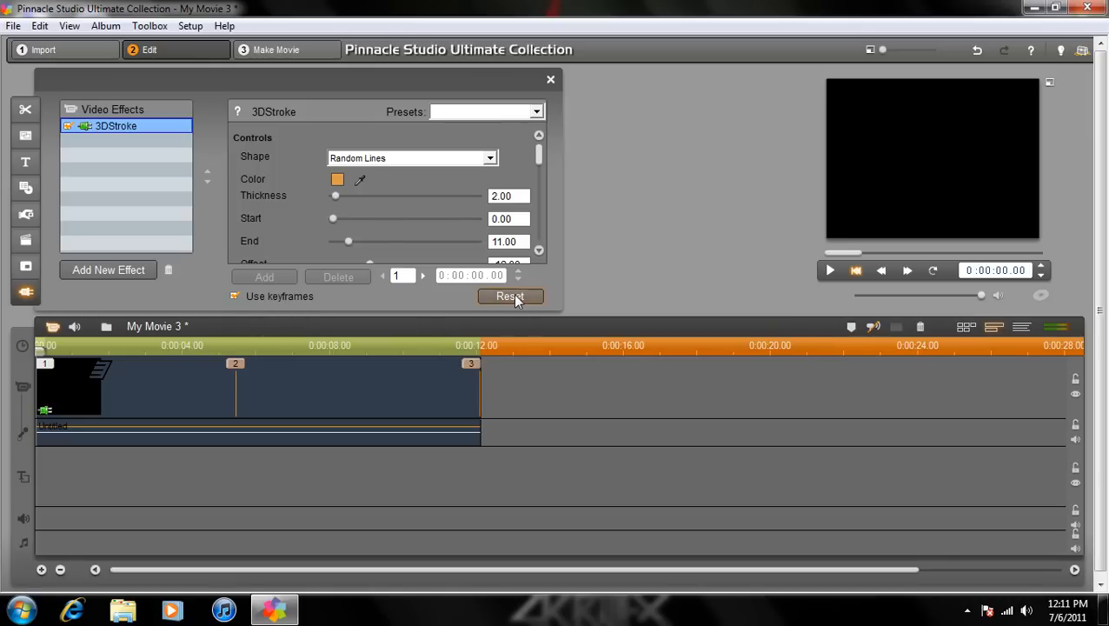
# - Reset the 3DStroke settings and re-add a fresh 3DStroke effect
pyautogui.click(510, 295)
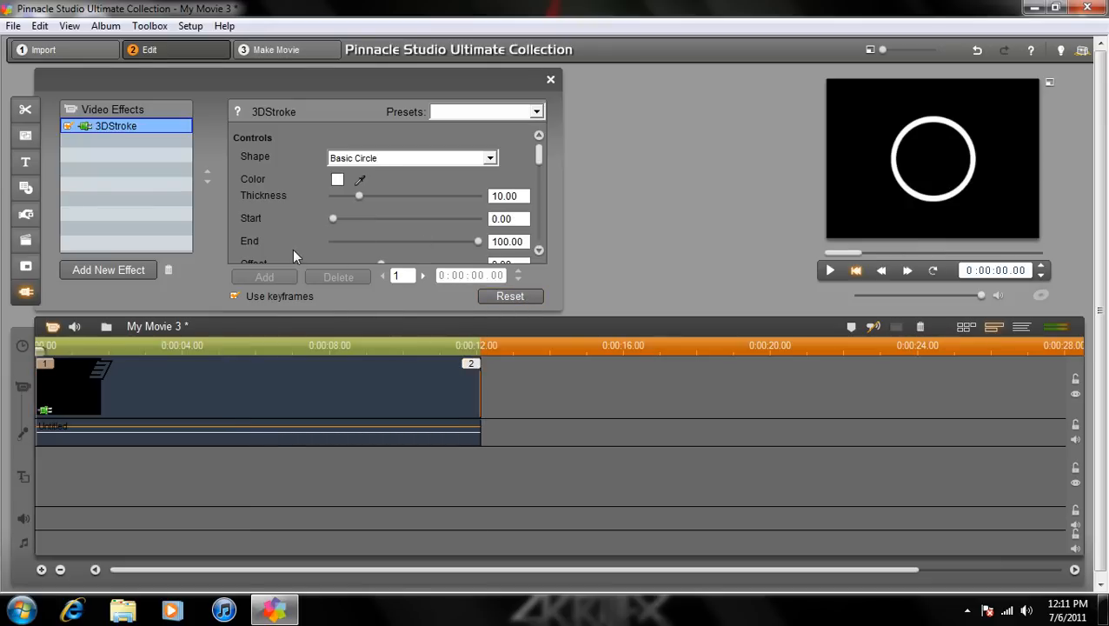
pyautogui.moveTo(539, 283)
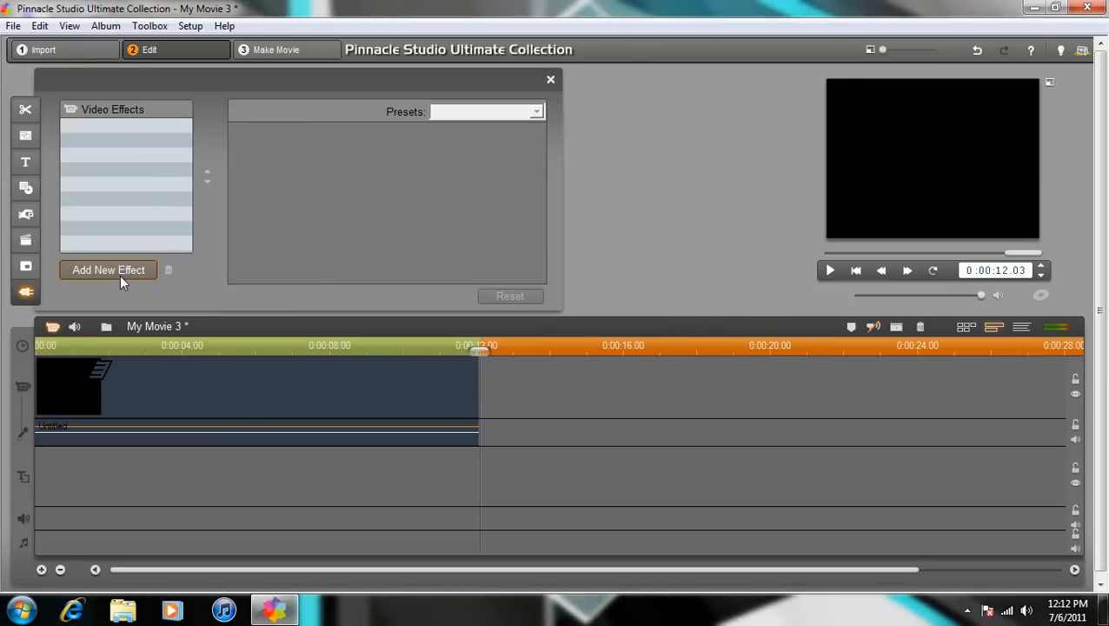
pyautogui.click(108, 269)
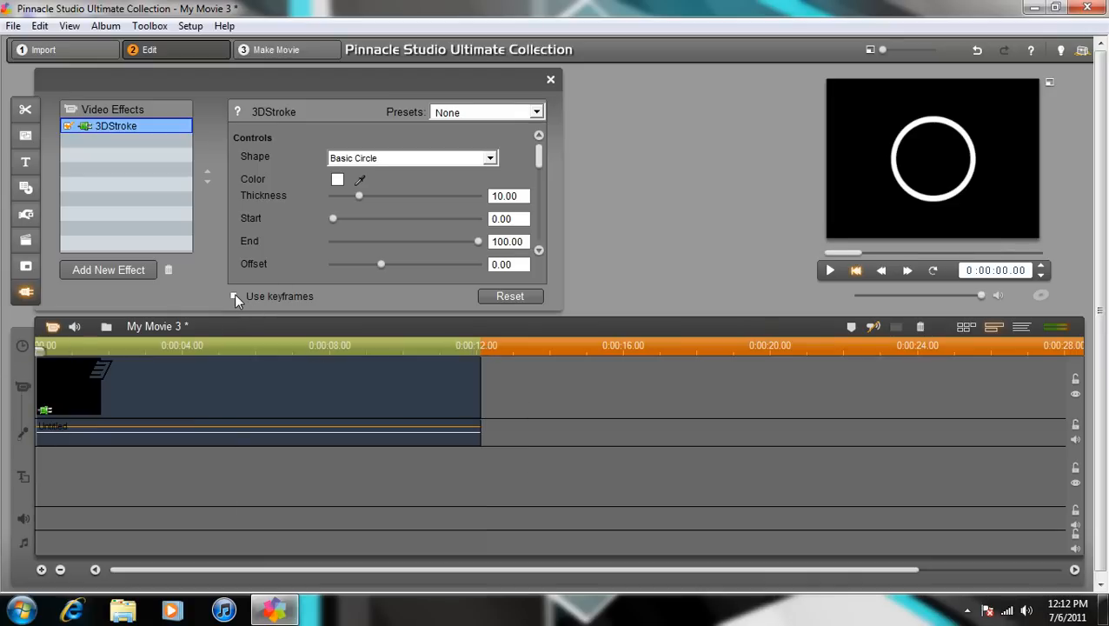
# - Turn on Use keyframes, keep the stroke white, and set Thickness to 3.47
pyautogui.click(234, 297)
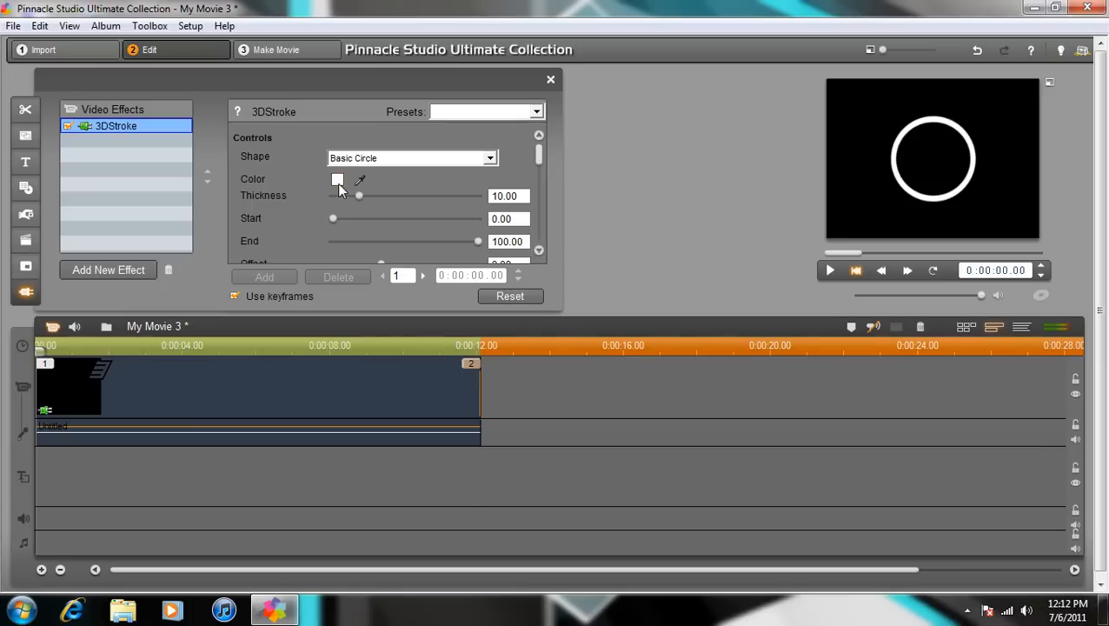
pyautogui.click(337, 180)
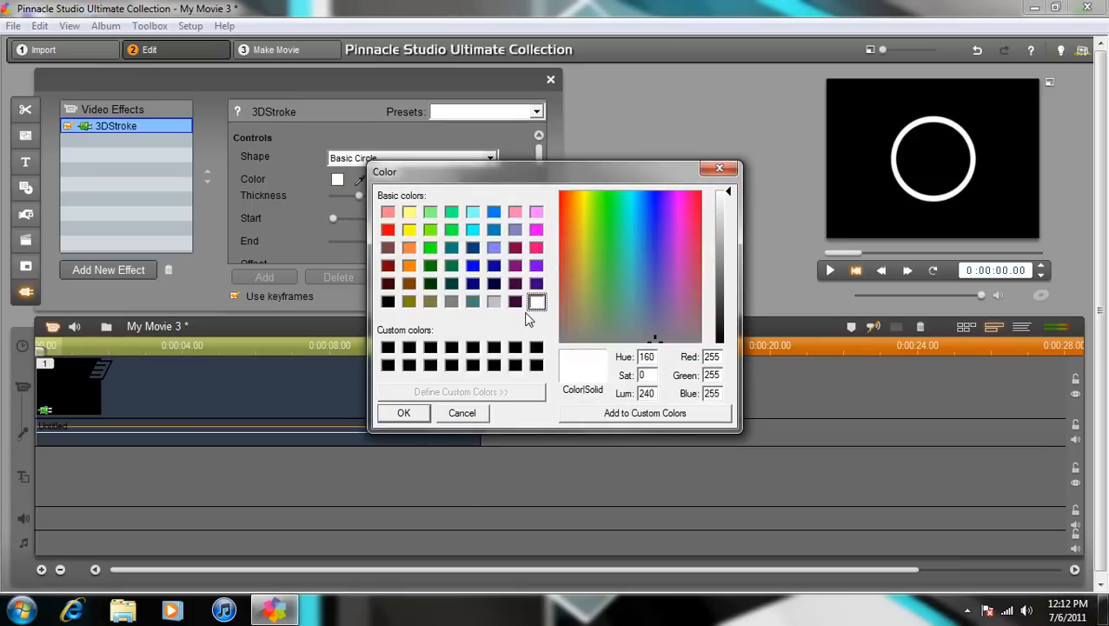
pyautogui.moveTo(502, 339)
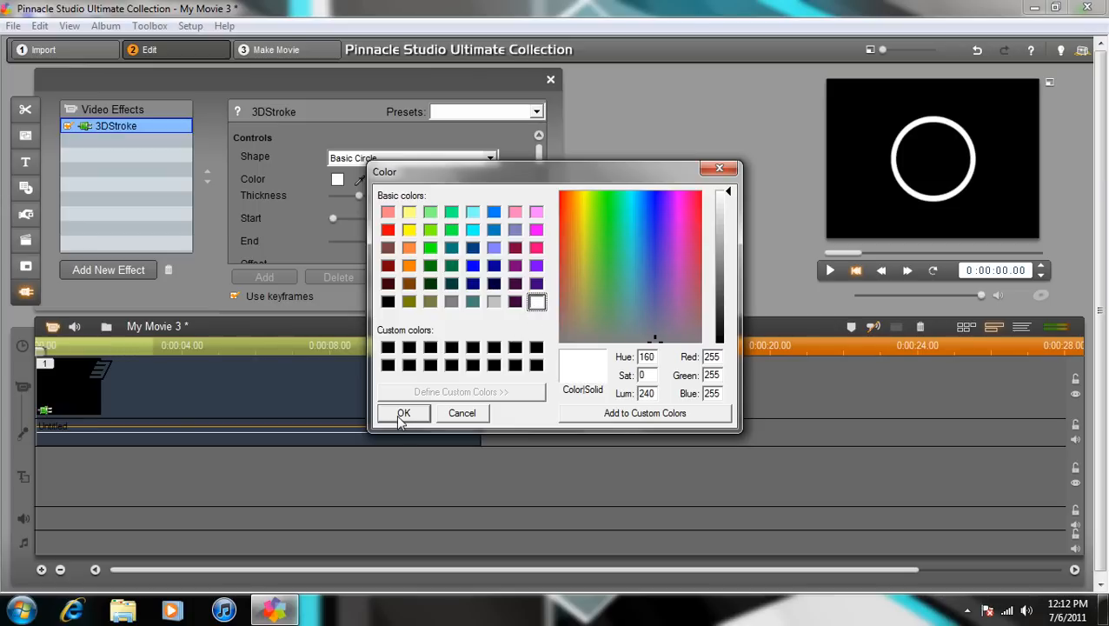
pyautogui.click(403, 413)
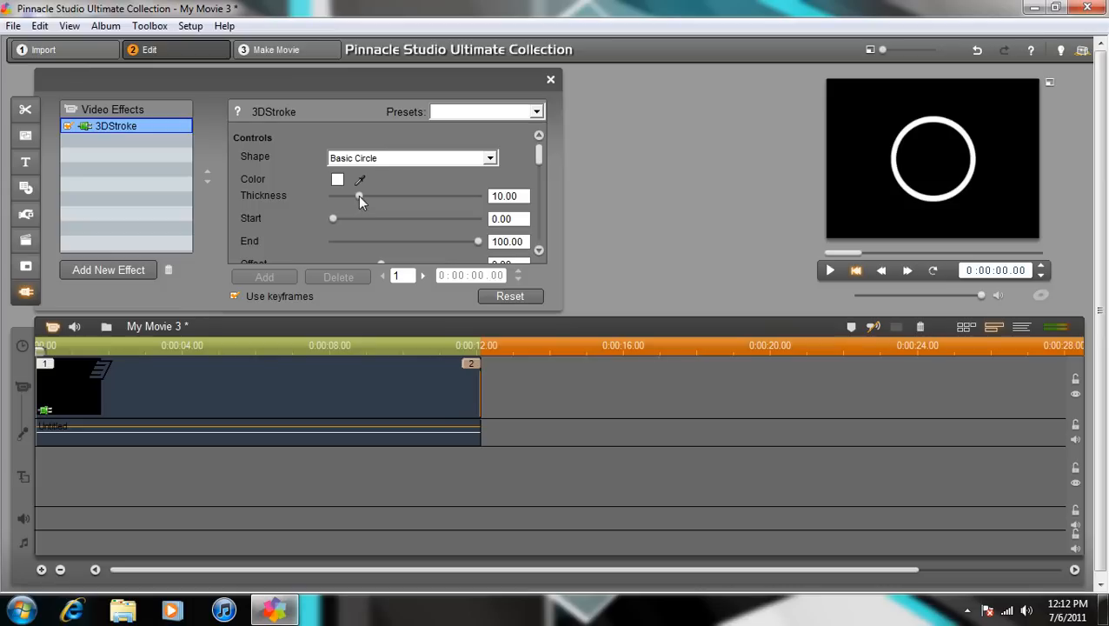
pyautogui.moveTo(360, 195); pyautogui.dragTo(341, 195)
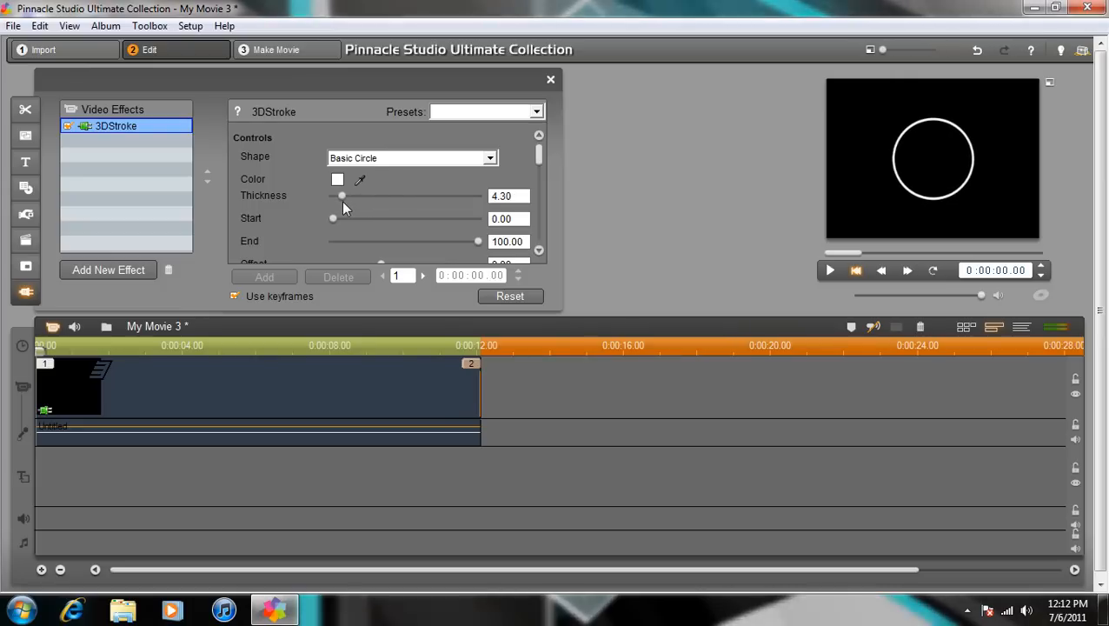
pyautogui.moveTo(341, 196); pyautogui.dragTo(339, 195)
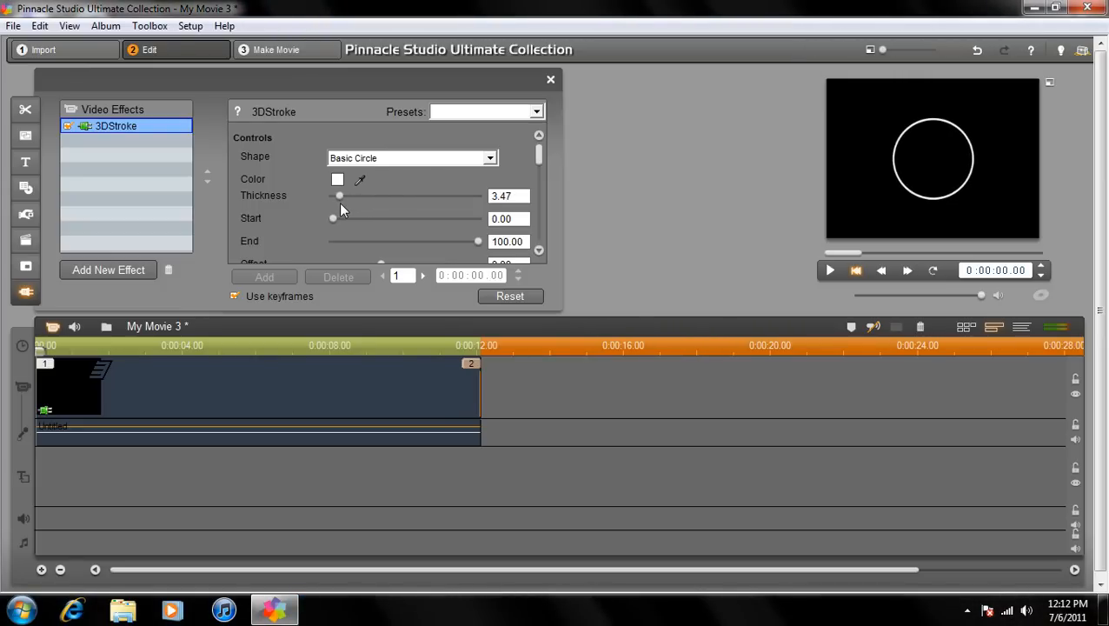
pyautogui.moveTo(298, 212)
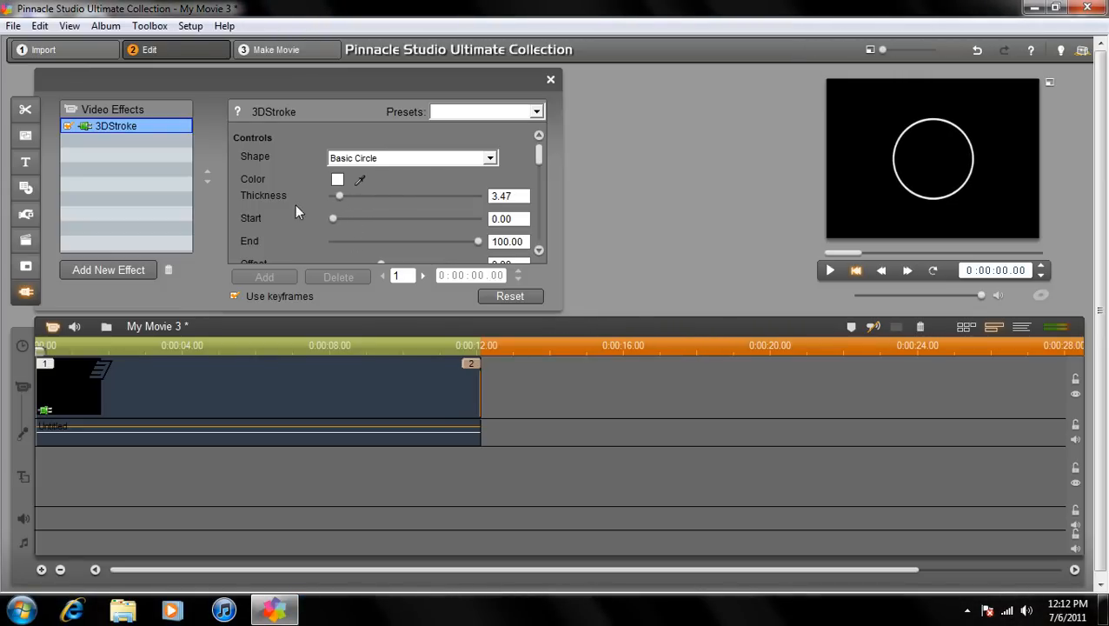
# - Enable the Repeater and raise Instances to 10
pyautogui.scroll(-3)
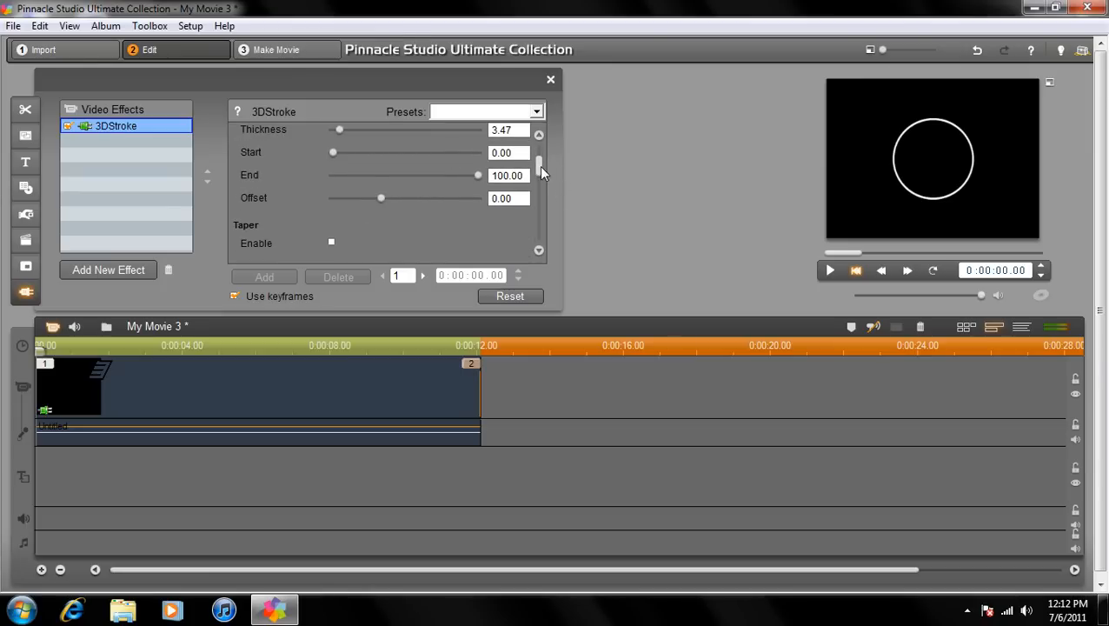
pyautogui.scroll(-3)
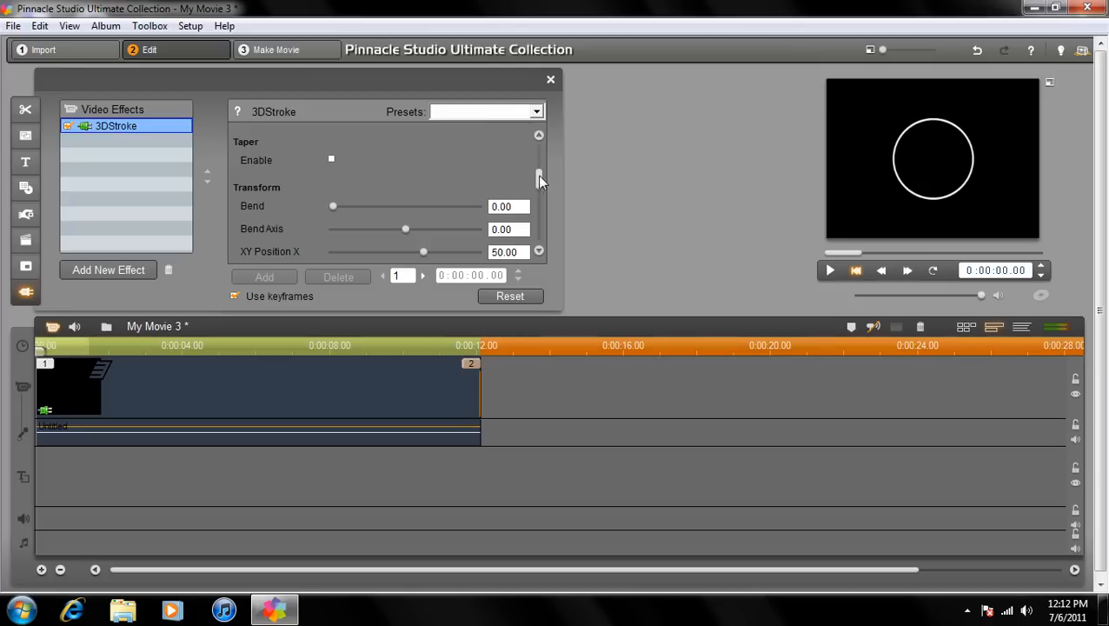
pyautogui.click(538, 178)
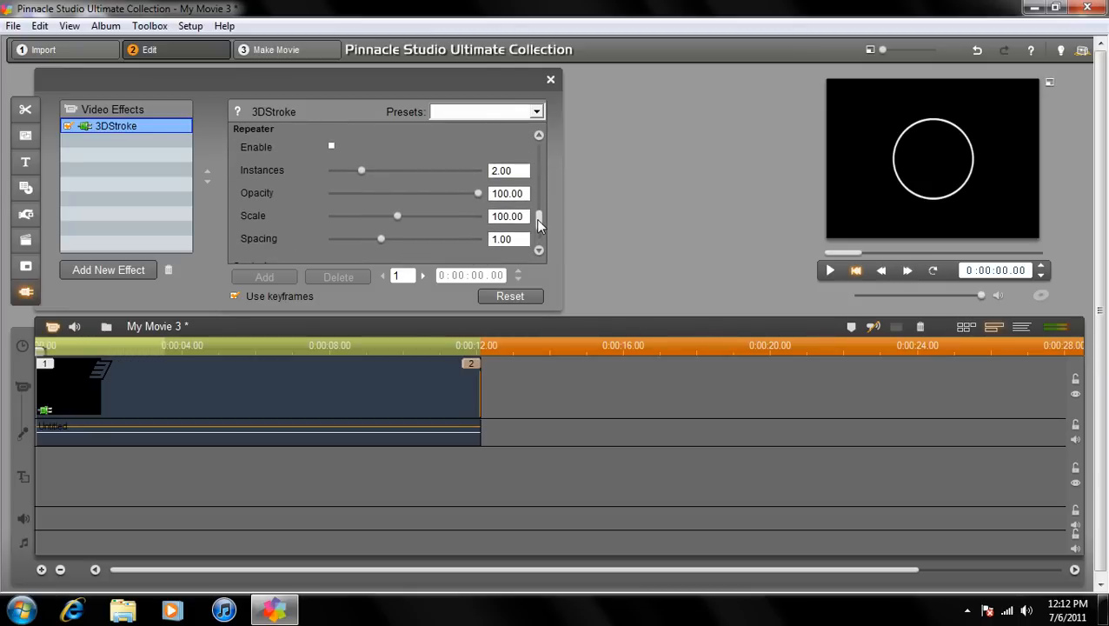
pyautogui.click(331, 149)
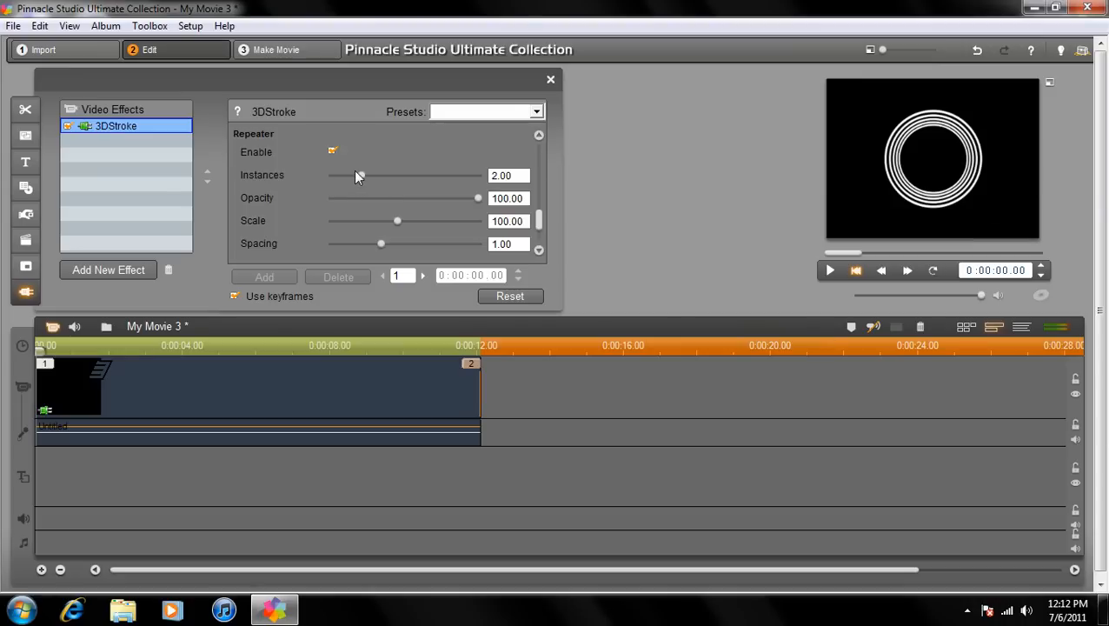
pyautogui.moveTo(358, 176); pyautogui.dragTo(478, 176)
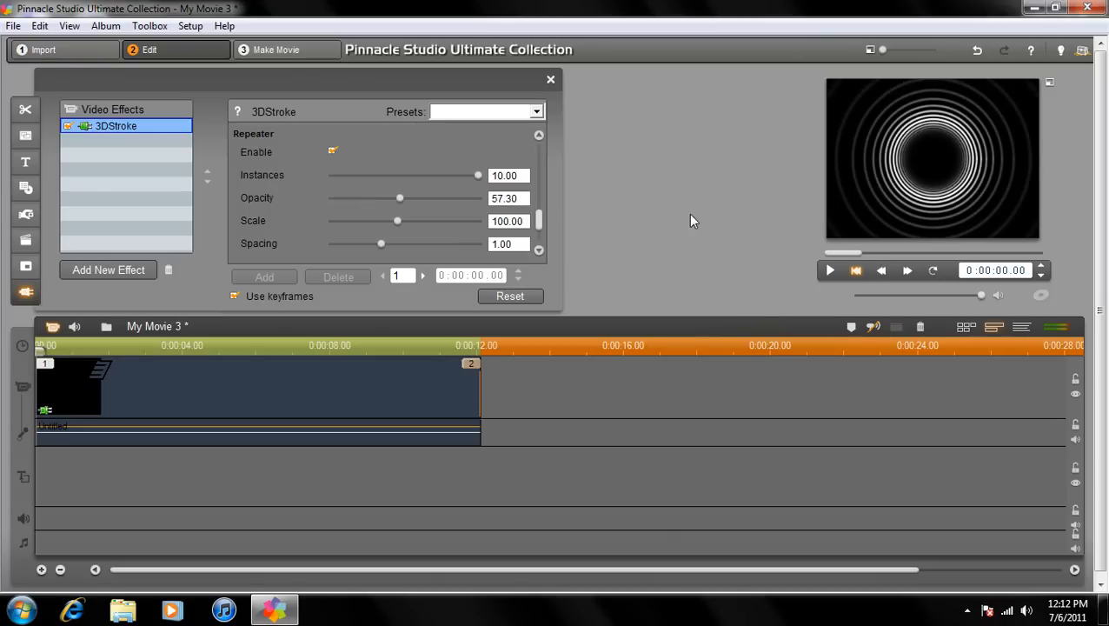
# - Set the repeated rings' Scale to about 140 and Spacing to 1.50
pyautogui.moveTo(397, 221); pyautogui.dragTo(438, 221)
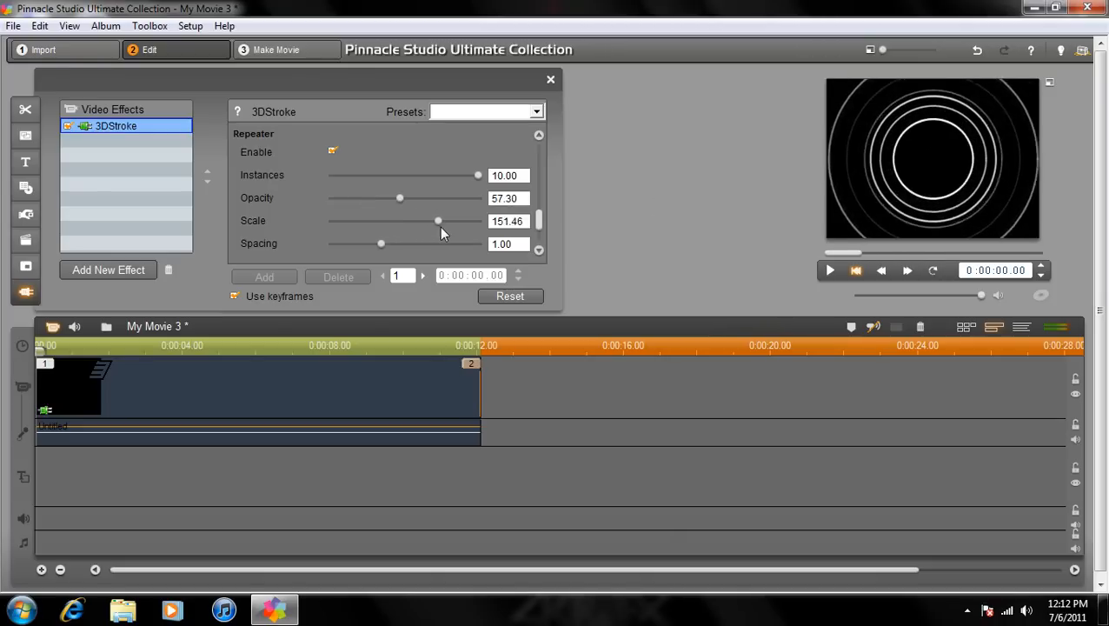
pyautogui.moveTo(437, 221); pyautogui.dragTo(415, 220)
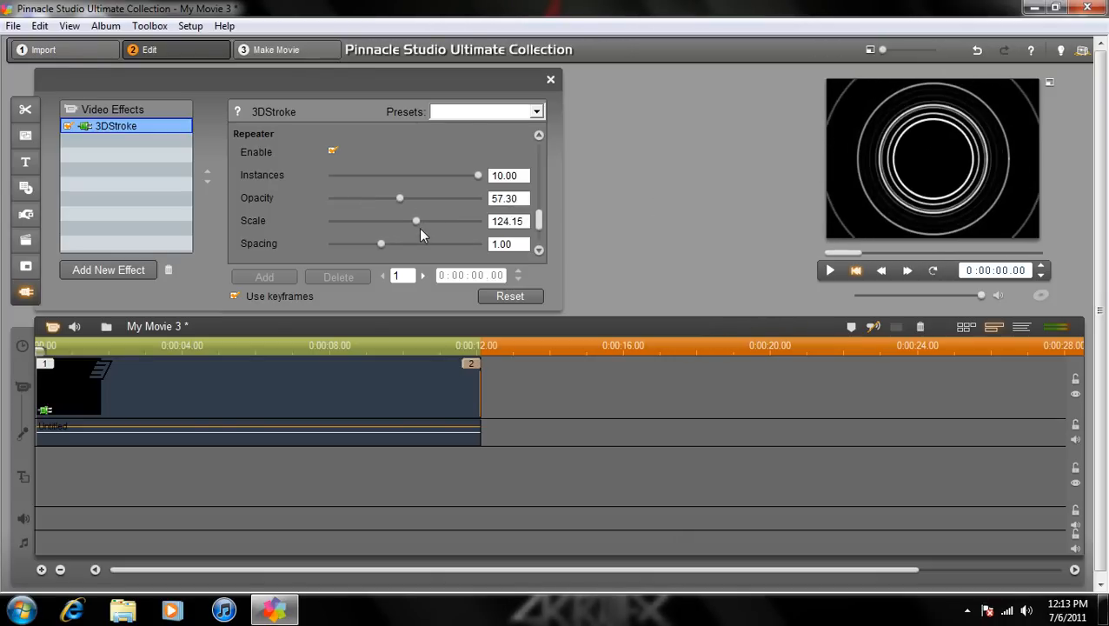
pyautogui.moveTo(416, 221); pyautogui.dragTo(428, 221)
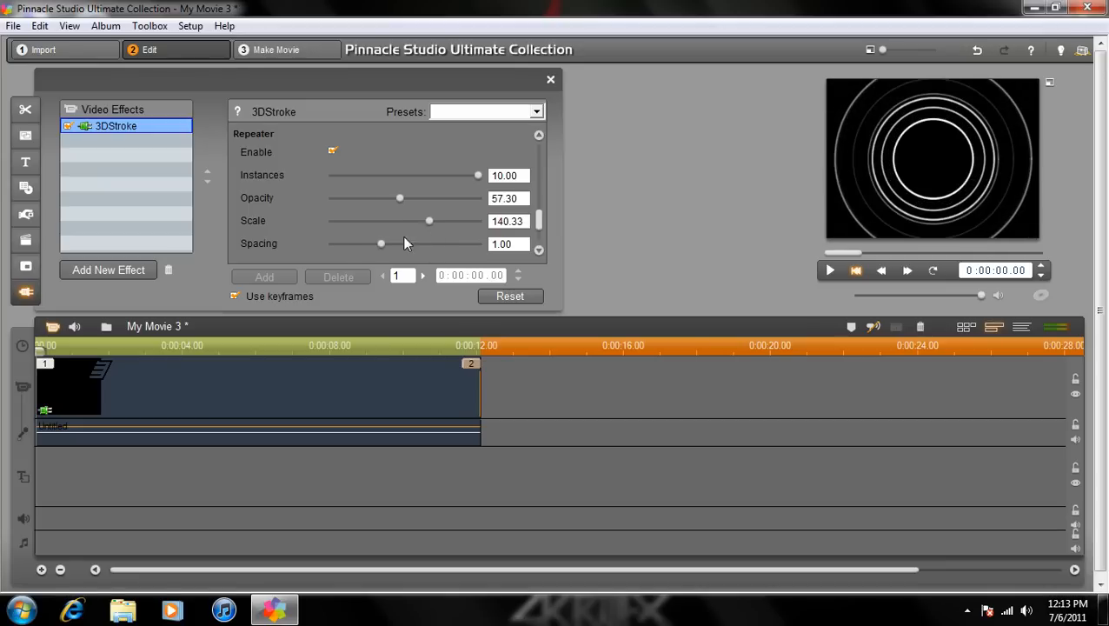
pyautogui.moveTo(379, 243); pyautogui.dragTo(394, 243)
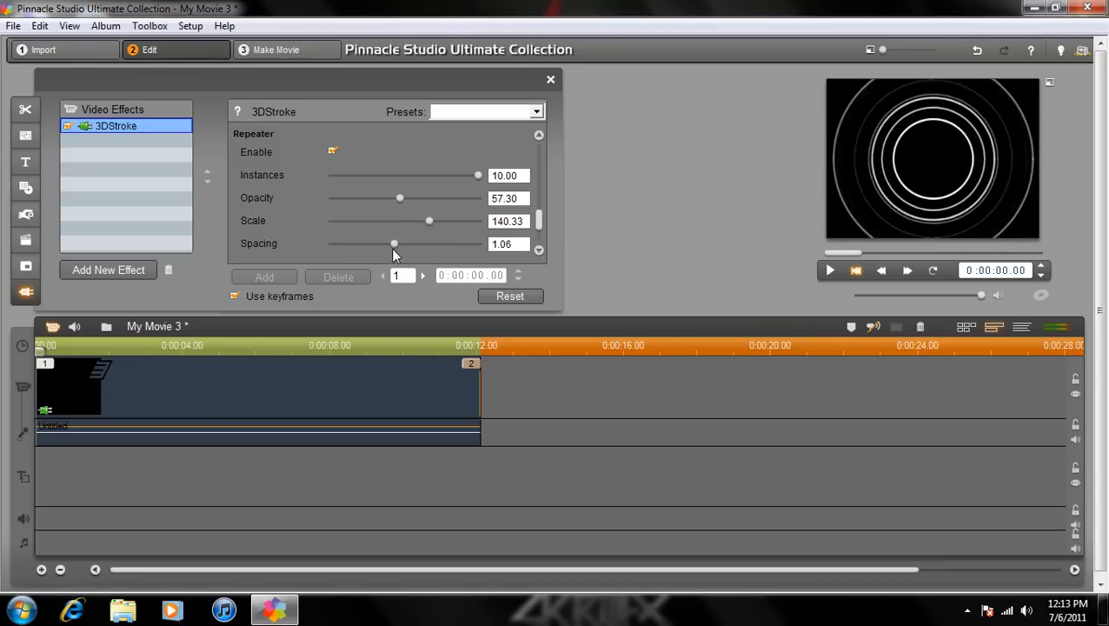
pyautogui.moveTo(394, 243); pyautogui.dragTo(477, 243)
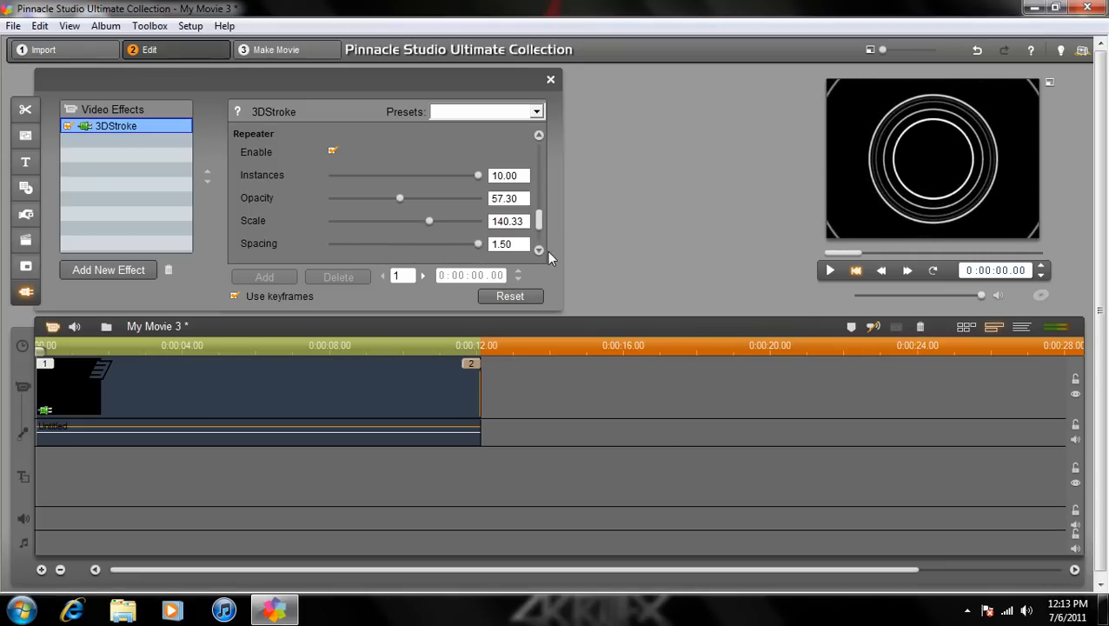
pyautogui.moveTo(611, 229)
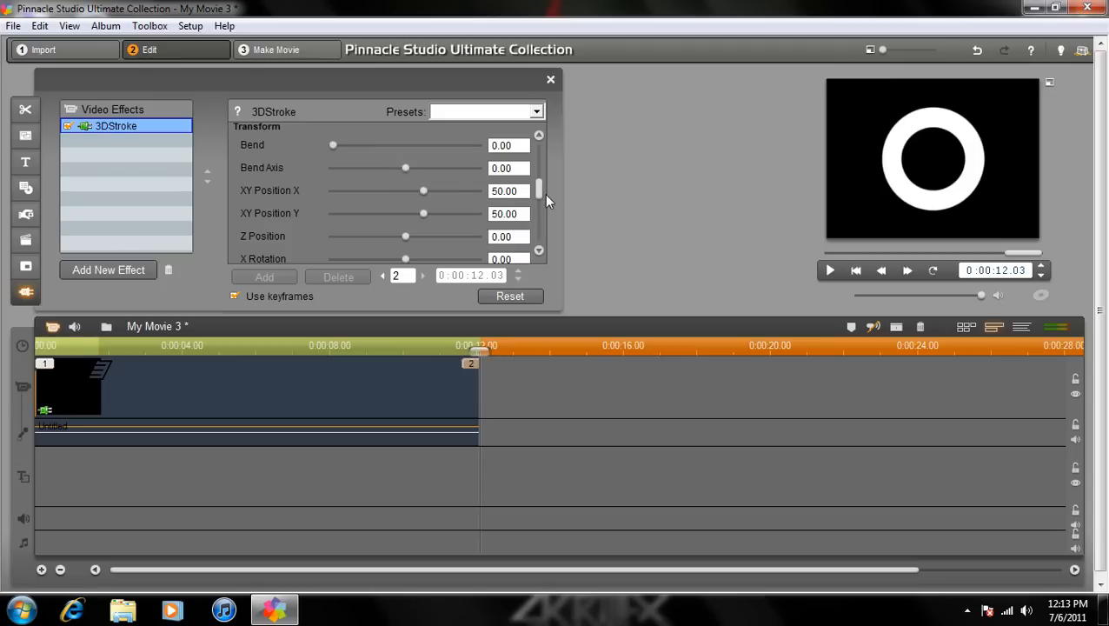
# - At the 12.03-second keyframe, set repeater Instances to 10
pyautogui.scroll(-3)
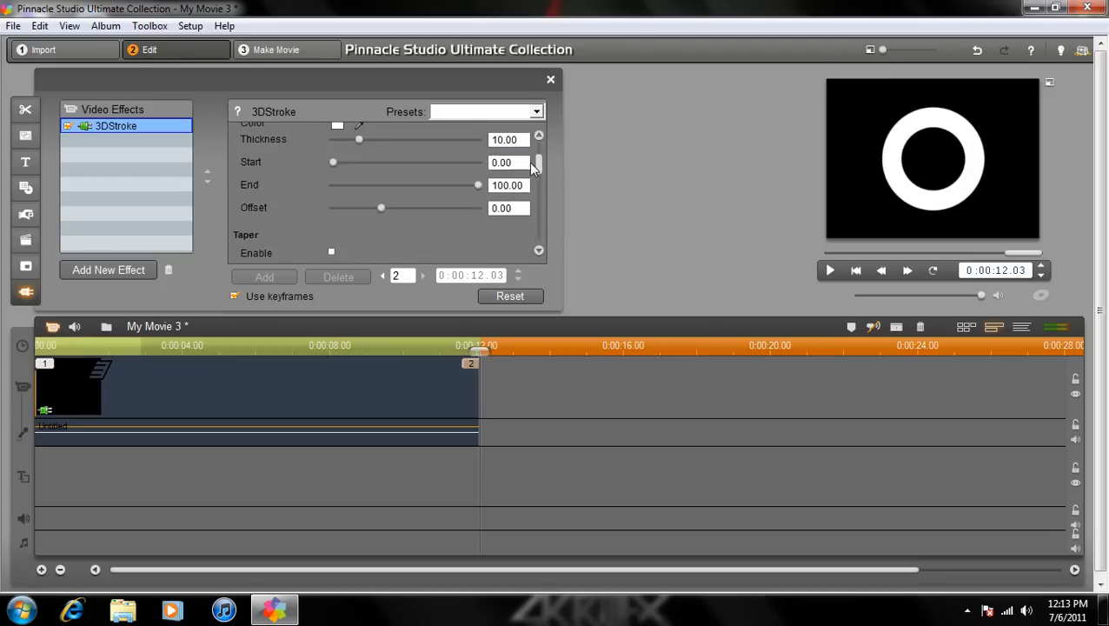
pyautogui.scroll(-3)
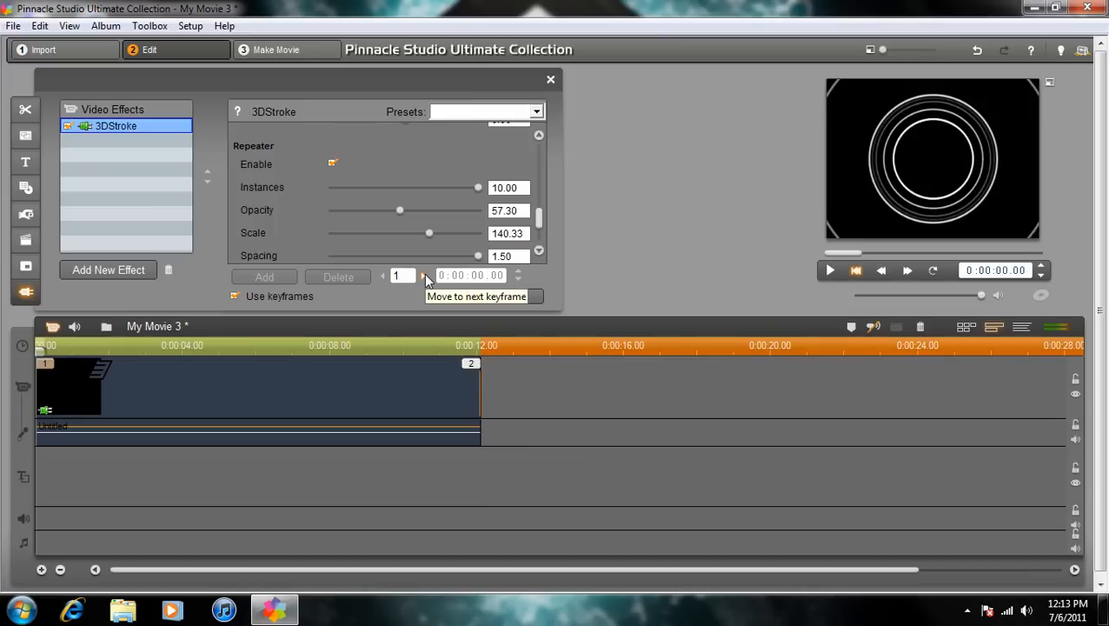
pyautogui.click(424, 275)
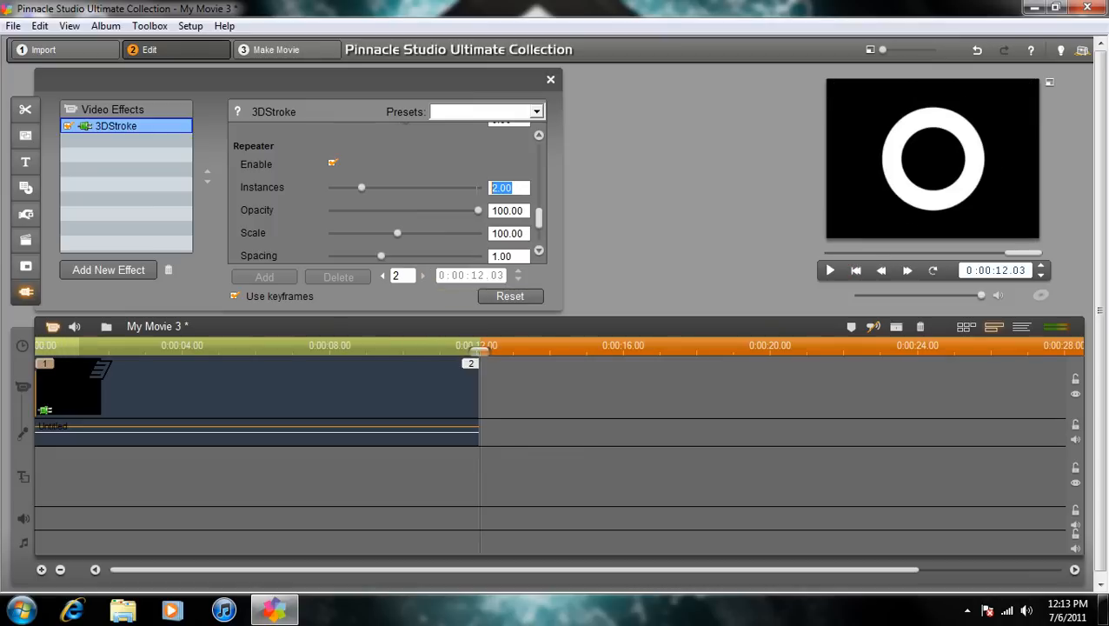
pyautogui.write('10')
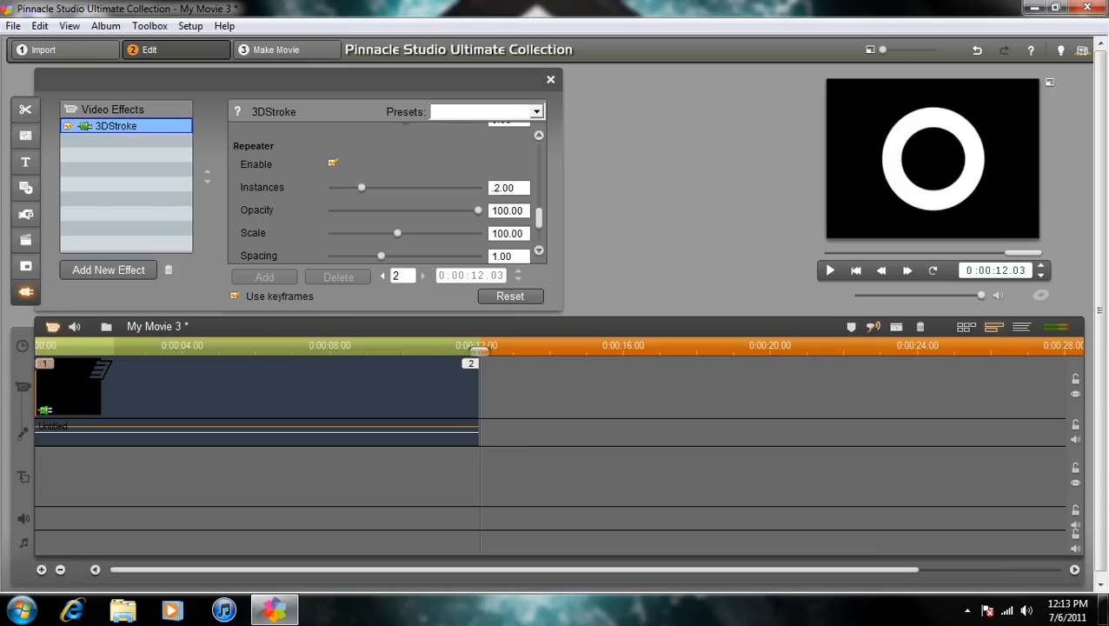
pyautogui.moveTo(361, 187); pyautogui.dragTo(335, 187)
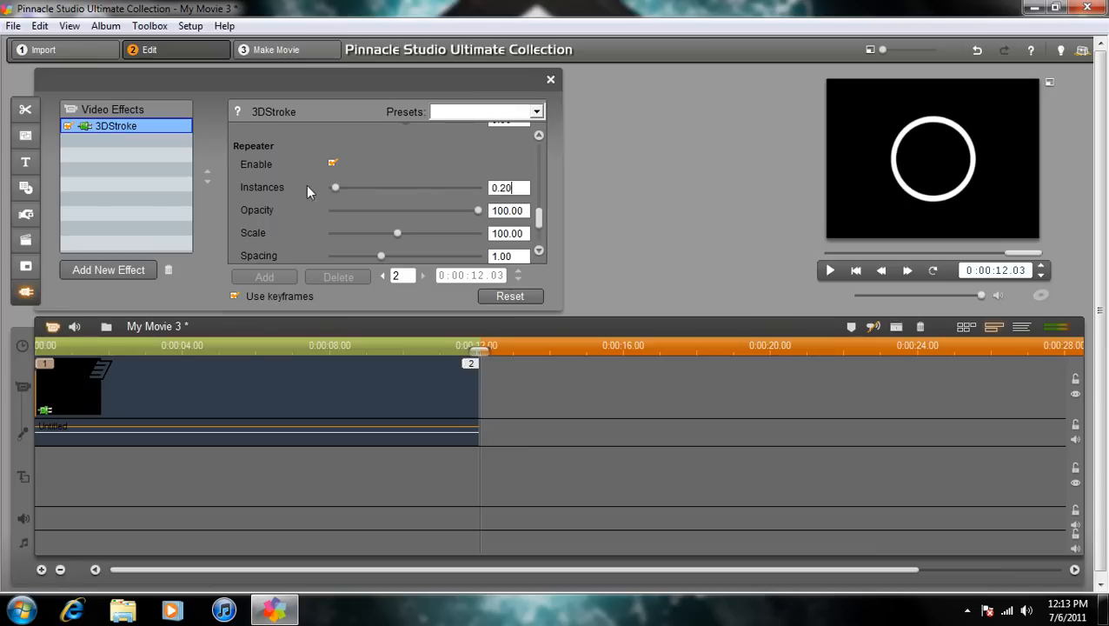
pyautogui.moveTo(336, 187); pyautogui.dragTo(478, 187)
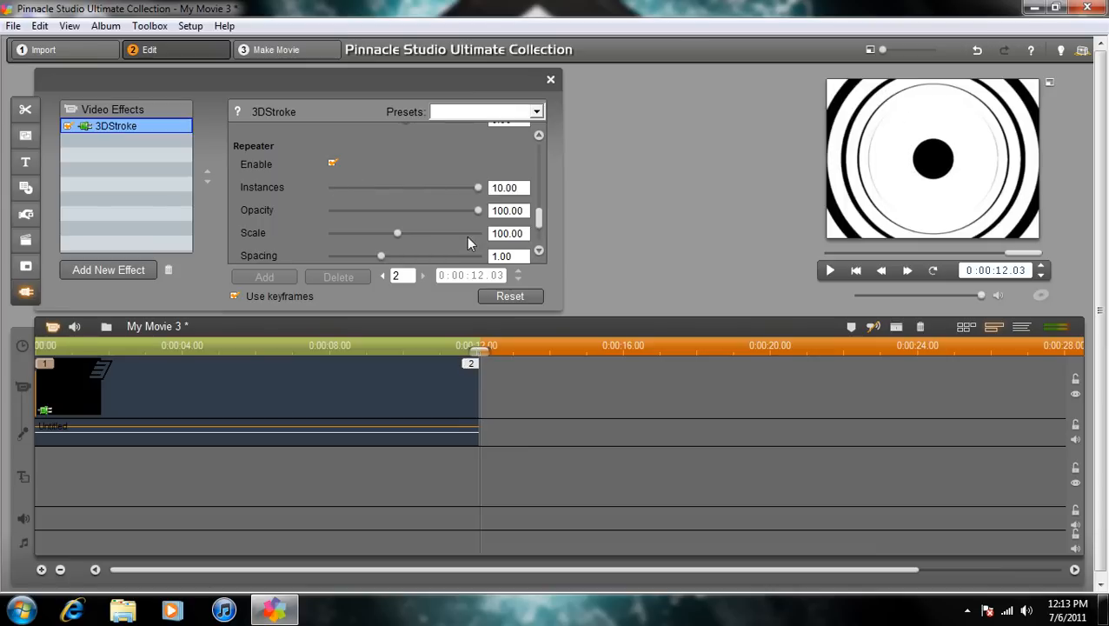
# - Lower the rings' opacity to about 55, raise the scale, and thin the stroke
pyautogui.moveTo(477, 210); pyautogui.dragTo(412, 210)
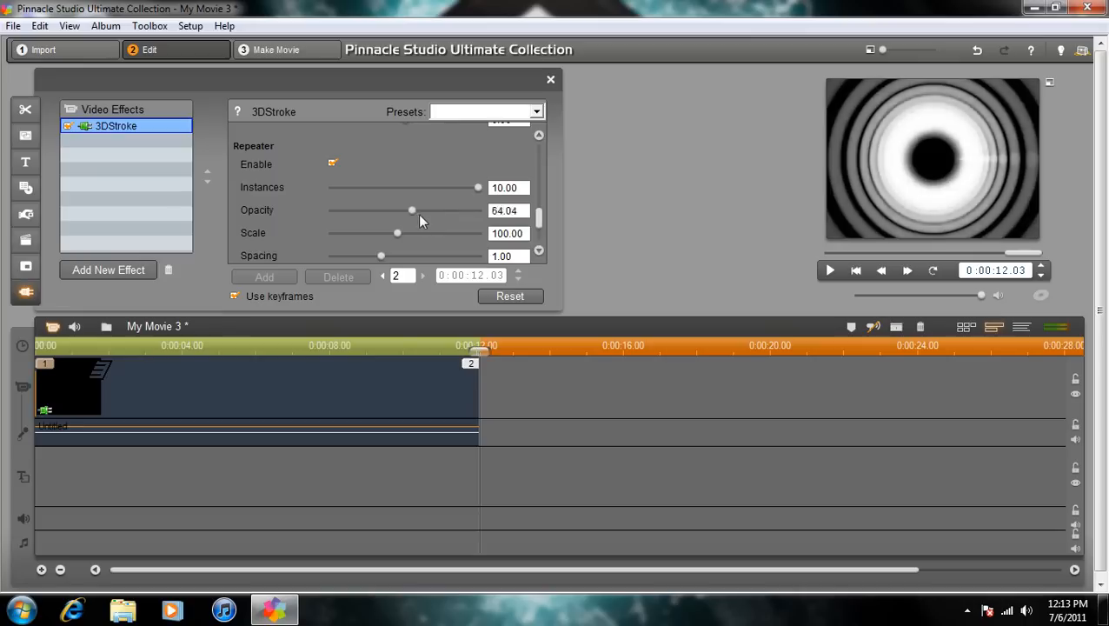
pyautogui.moveTo(412, 210); pyautogui.dragTo(396, 210)
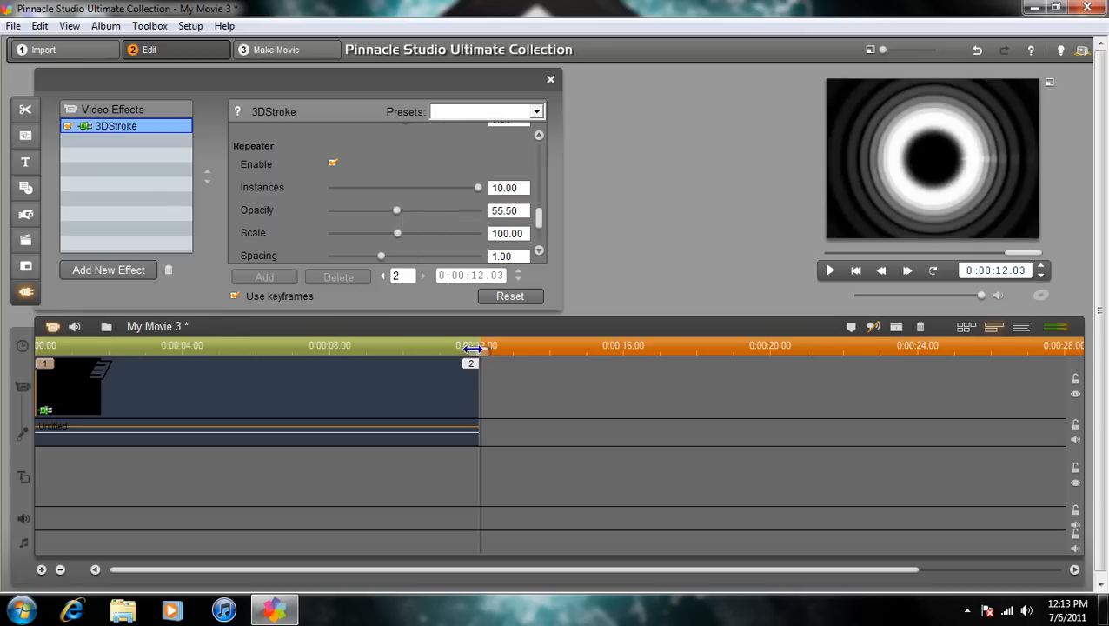
pyautogui.moveTo(397, 233); pyautogui.dragTo(478, 232)
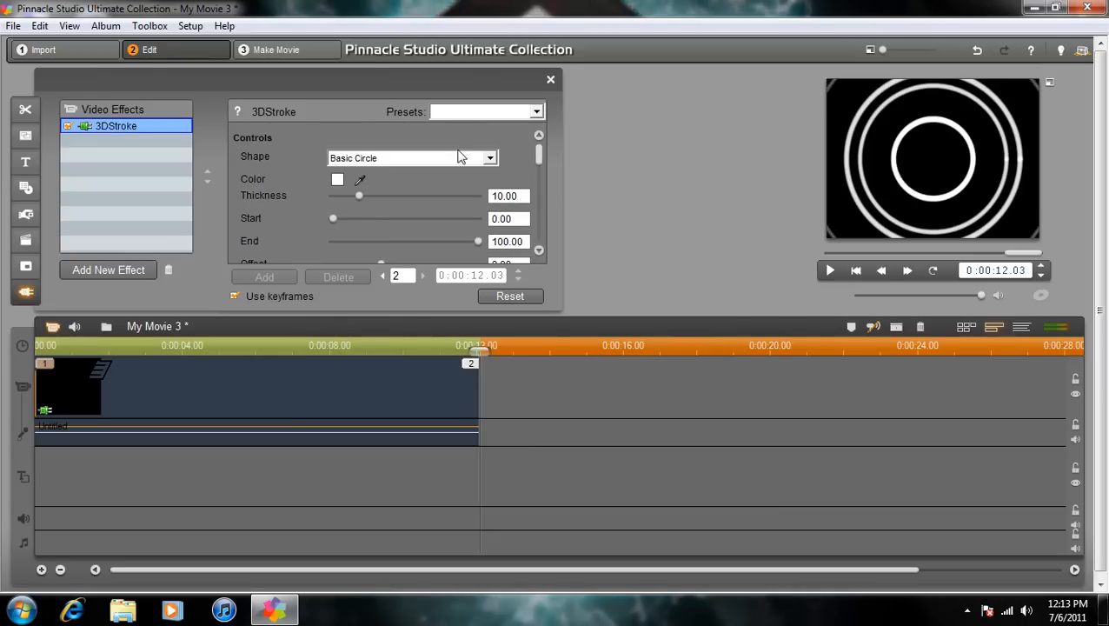
pyautogui.moveTo(358, 195); pyautogui.dragTo(339, 195)
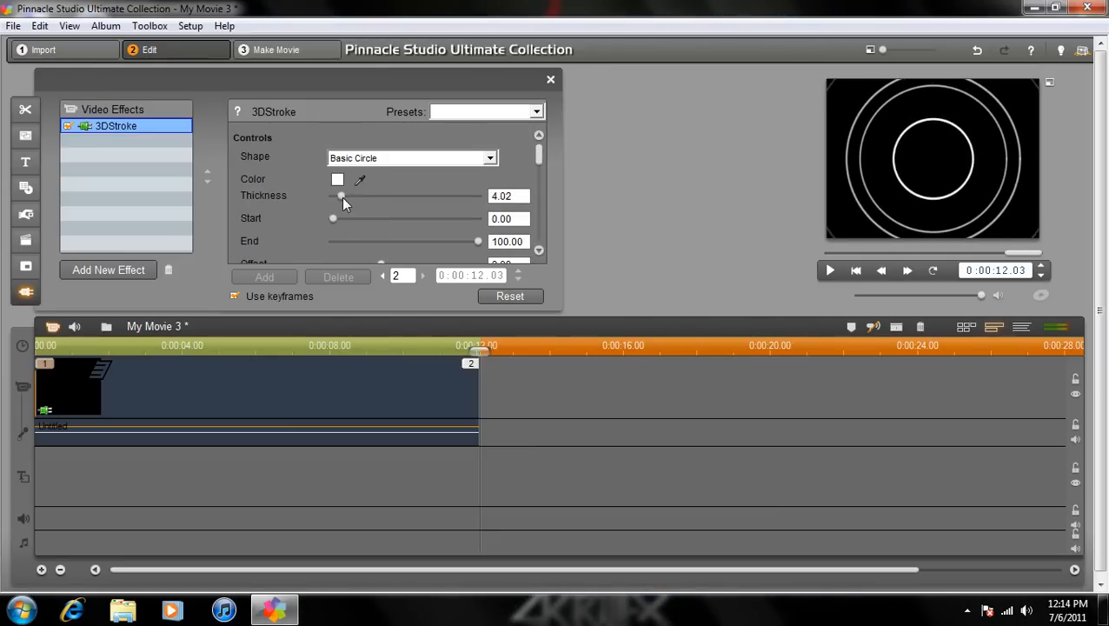
pyautogui.moveTo(343, 196); pyautogui.dragTo(339, 195)
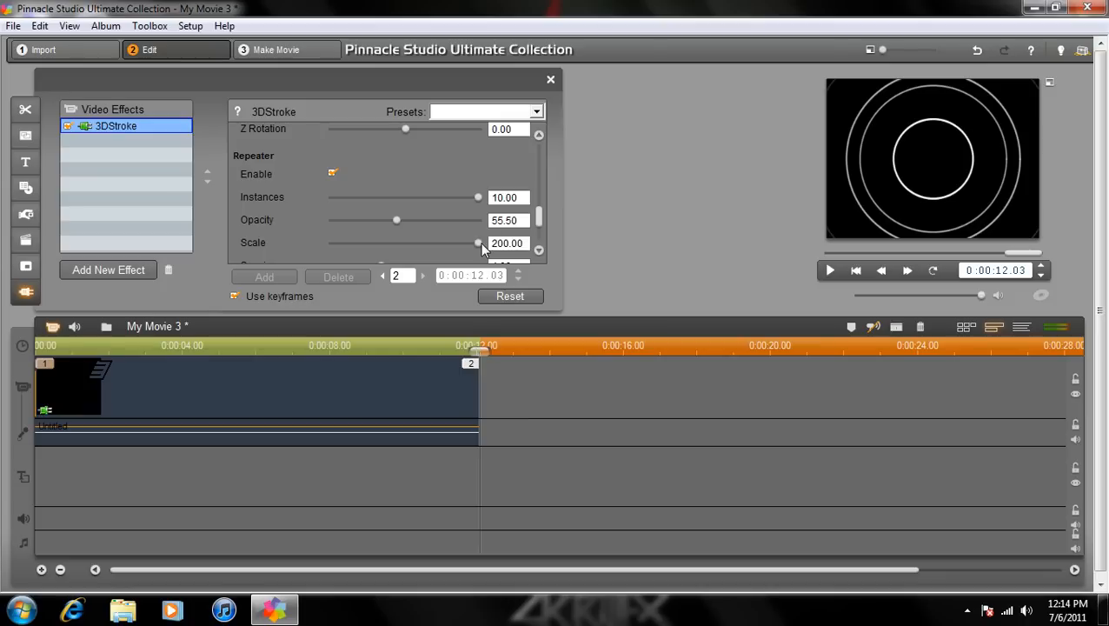
# - Adjust the spacing between the repeated rings at the end keyframe
pyautogui.moveTo(478, 242); pyautogui.dragTo(415, 243)
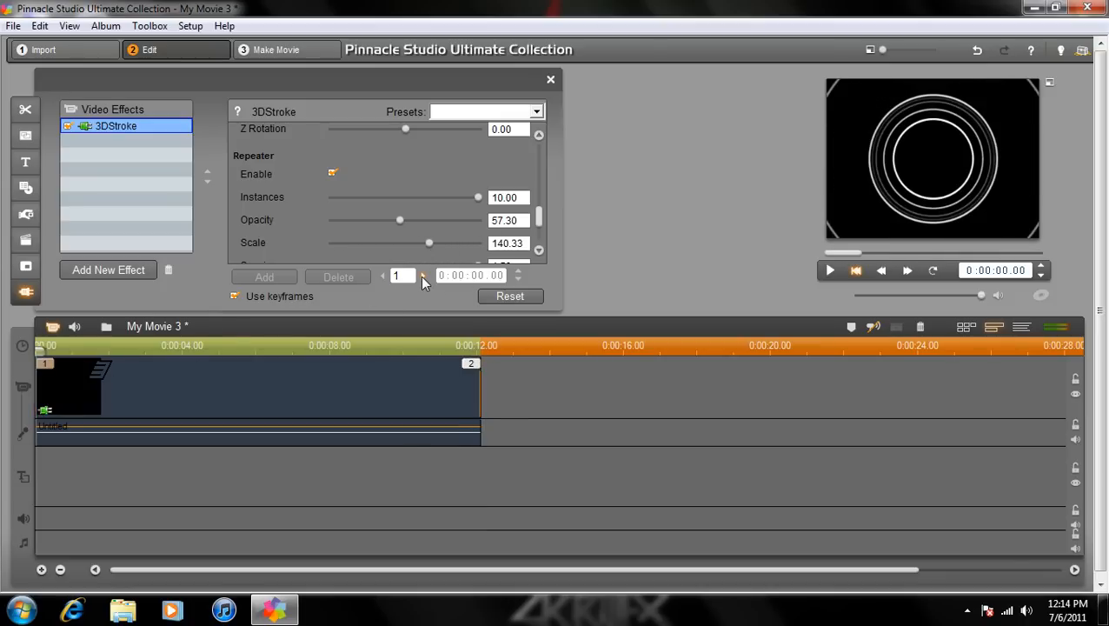
pyautogui.moveTo(423, 275)
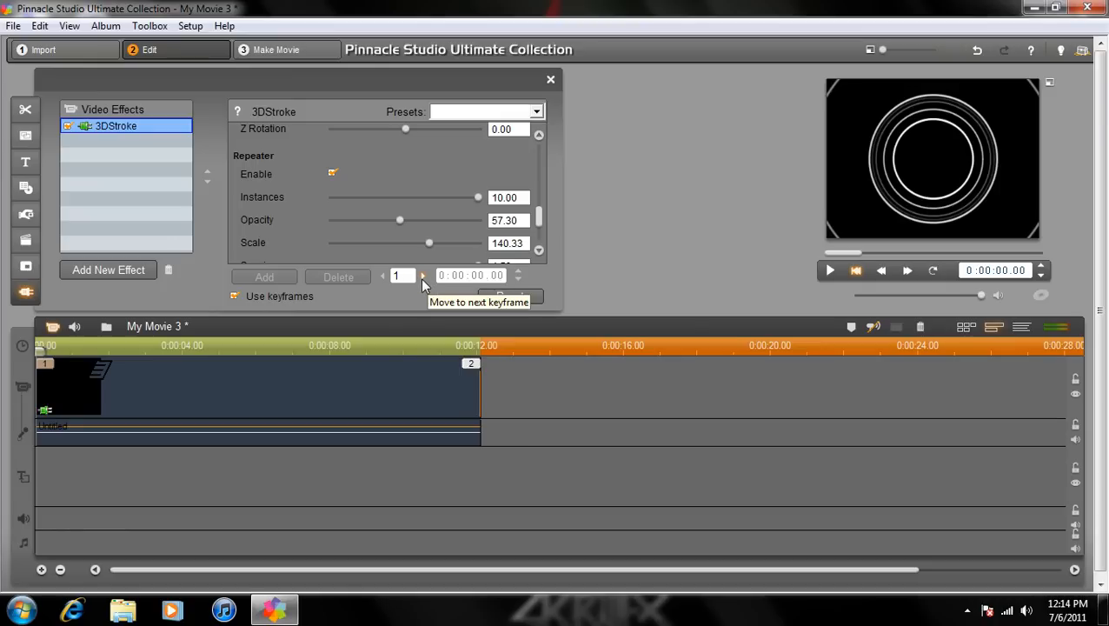
pyautogui.click(423, 276)
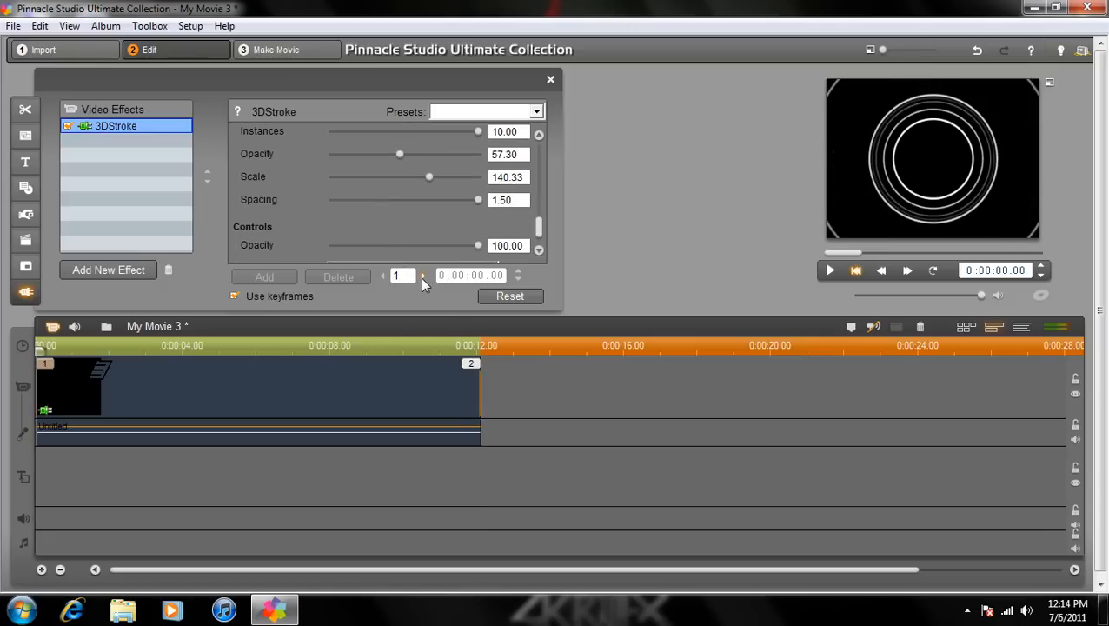
pyautogui.click(423, 276)
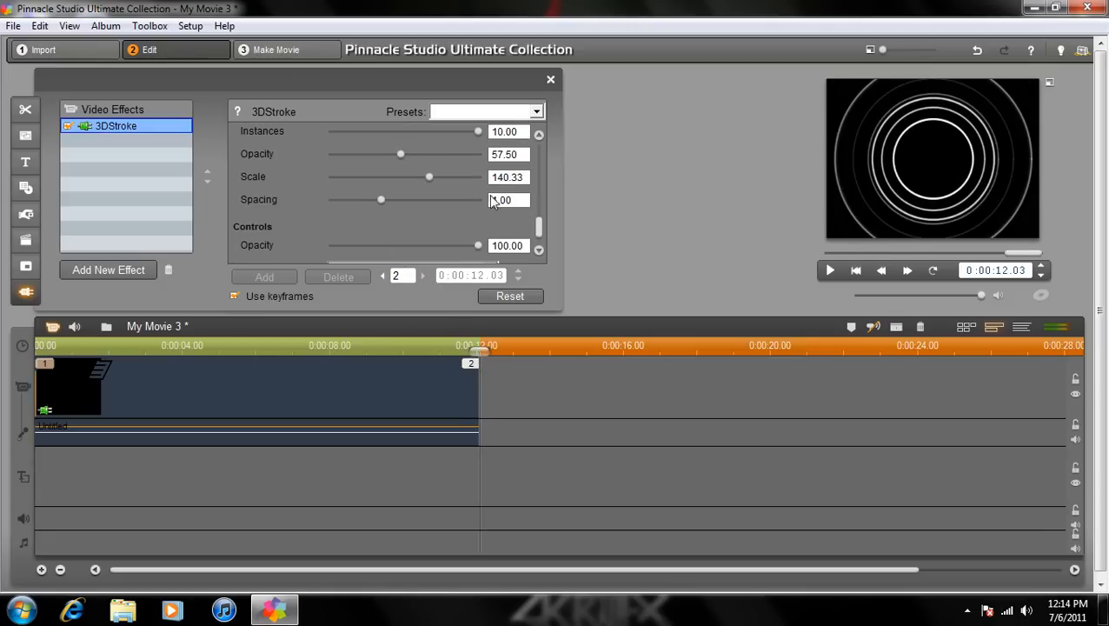
pyautogui.moveTo(380, 198); pyautogui.dragTo(478, 199)
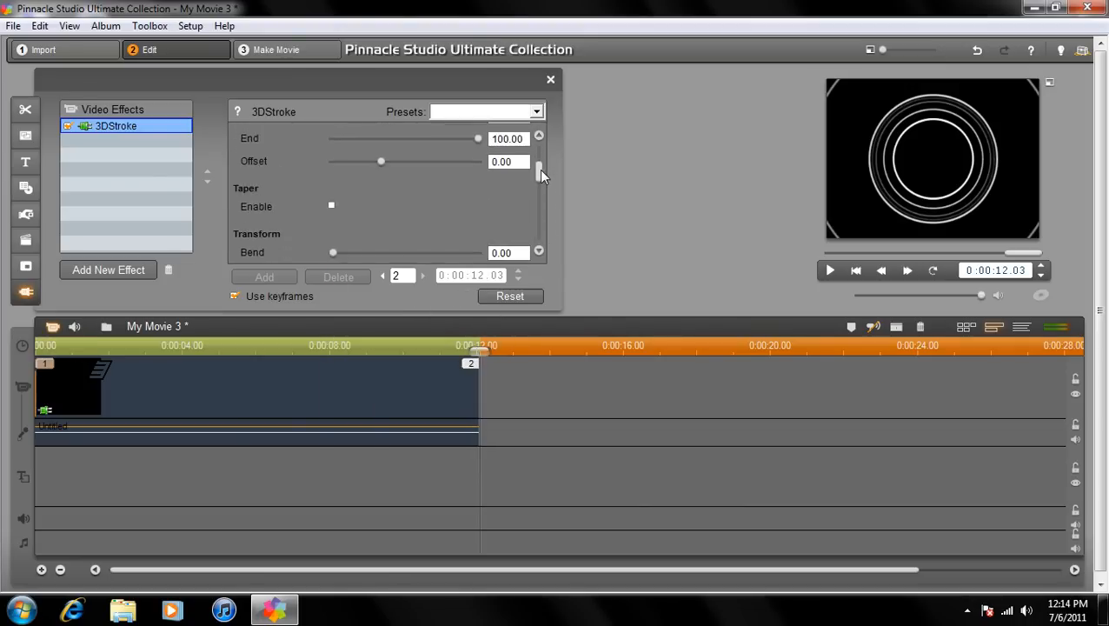
# - Raise the Transform Bend to 70 on the 12.03-second keyframe
pyautogui.scroll(-3)
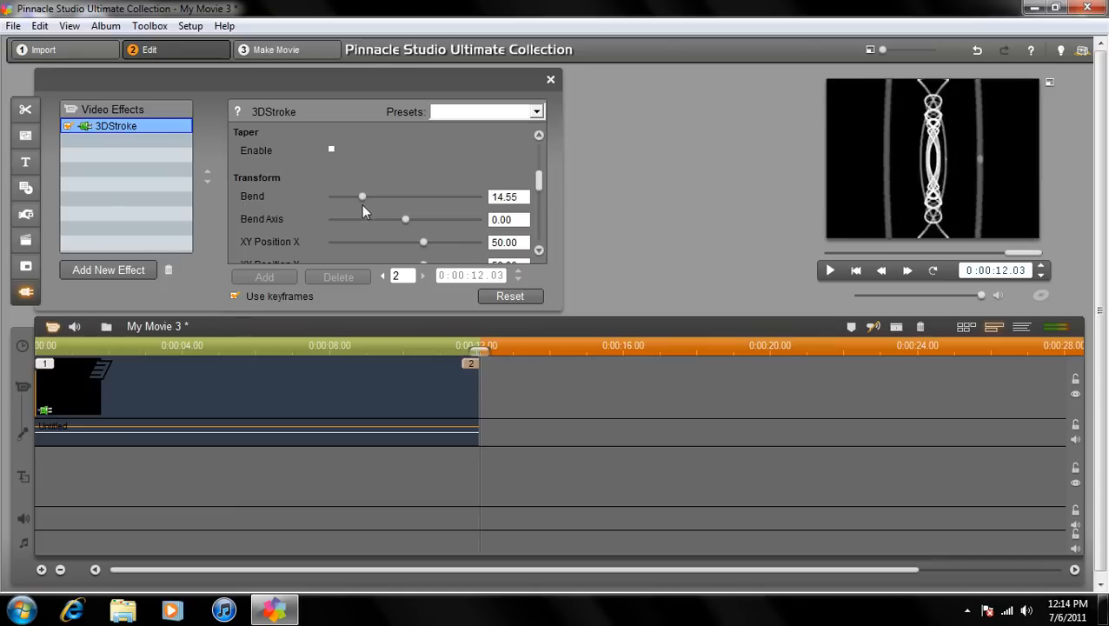
pyautogui.moveTo(362, 195); pyautogui.dragTo(452, 196)
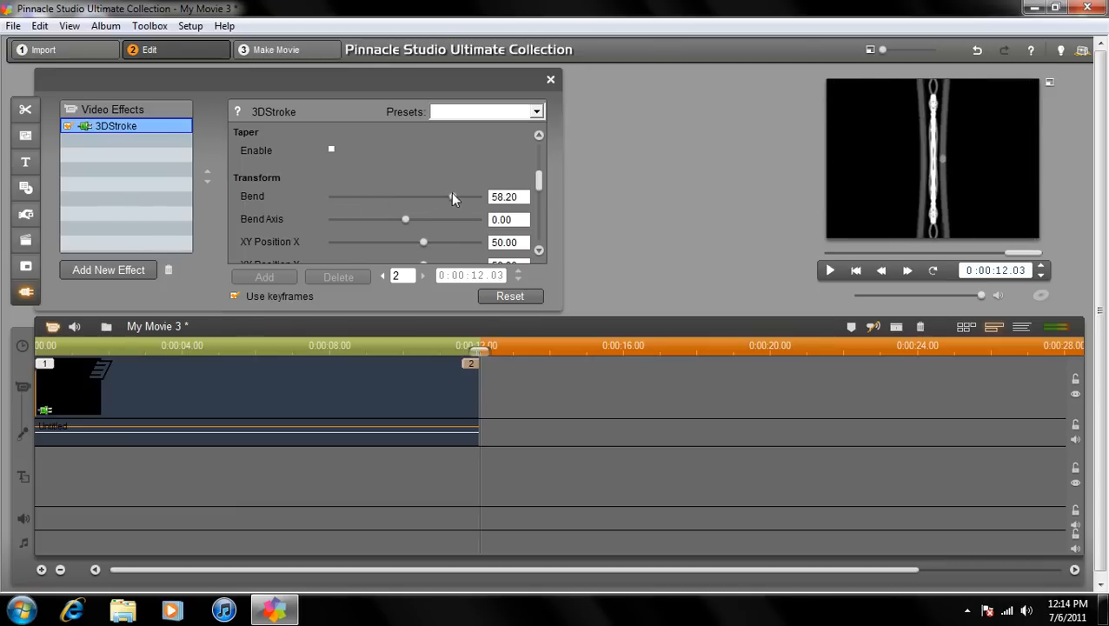
pyautogui.moveTo(452, 196); pyautogui.dragTo(478, 196)
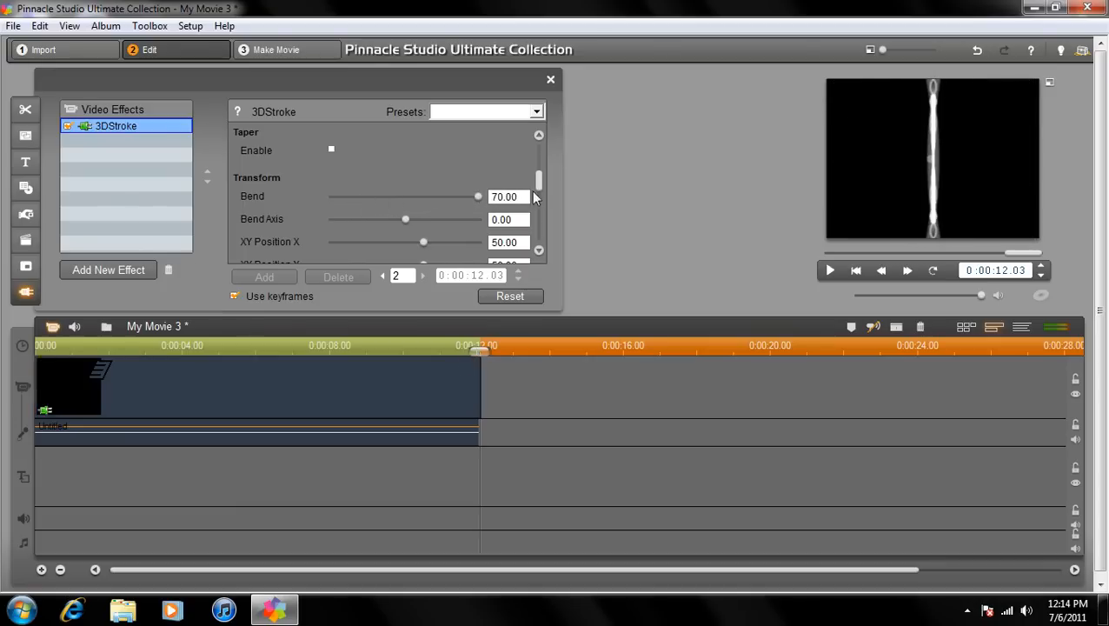
pyautogui.scroll(-3)
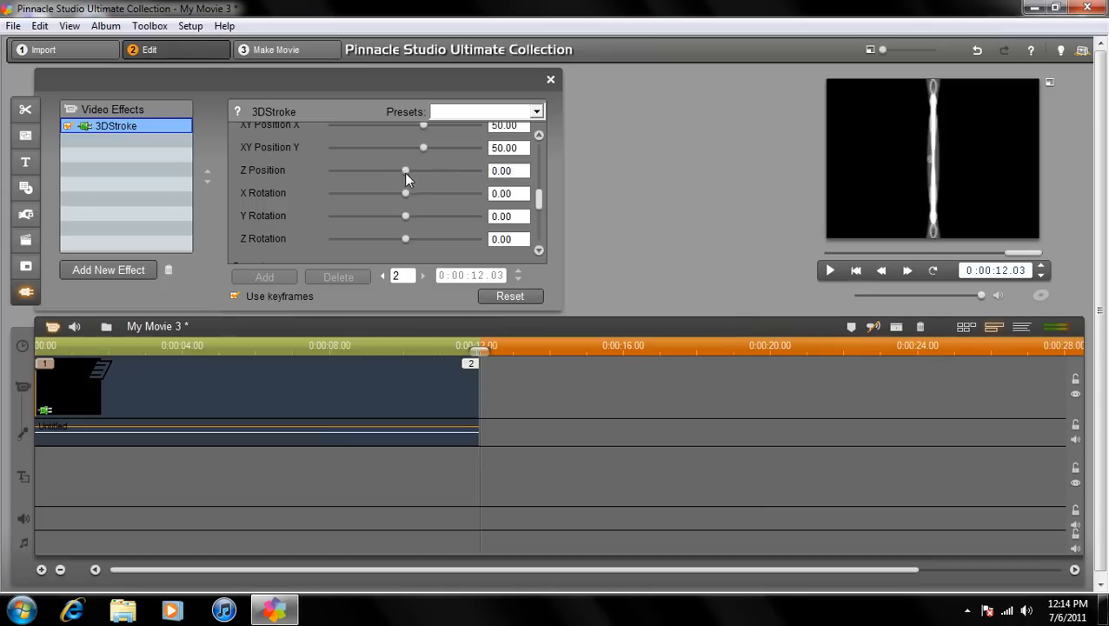
# - Set Z Position to -286.52 and try different Y rotation values
pyautogui.moveTo(404, 170); pyautogui.dragTo(355, 170)
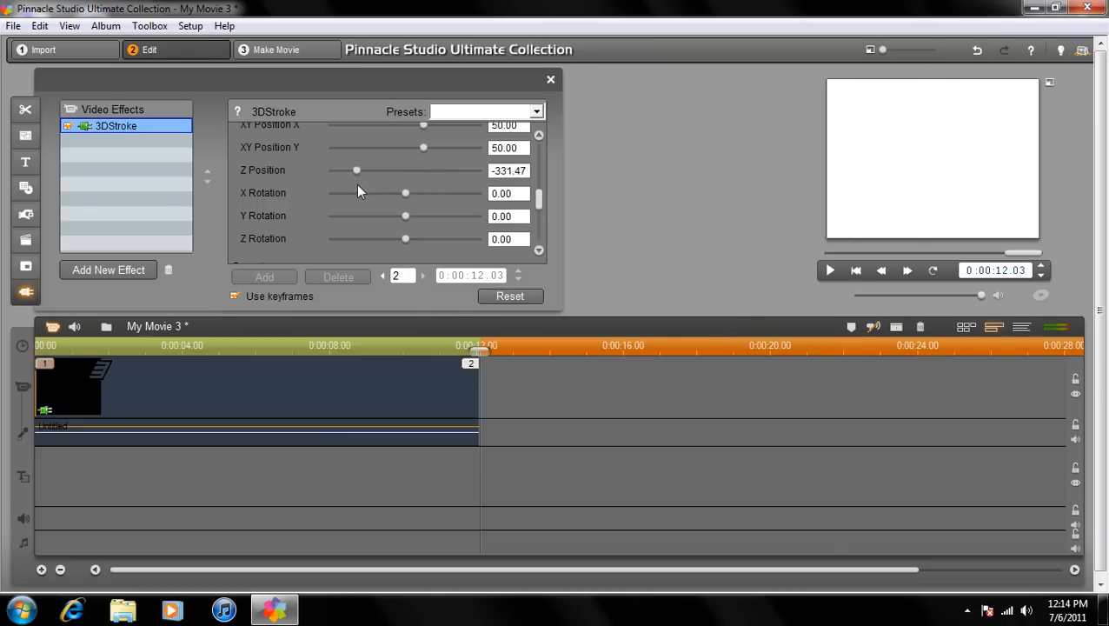
pyautogui.moveTo(356, 170); pyautogui.dragTo(363, 171)
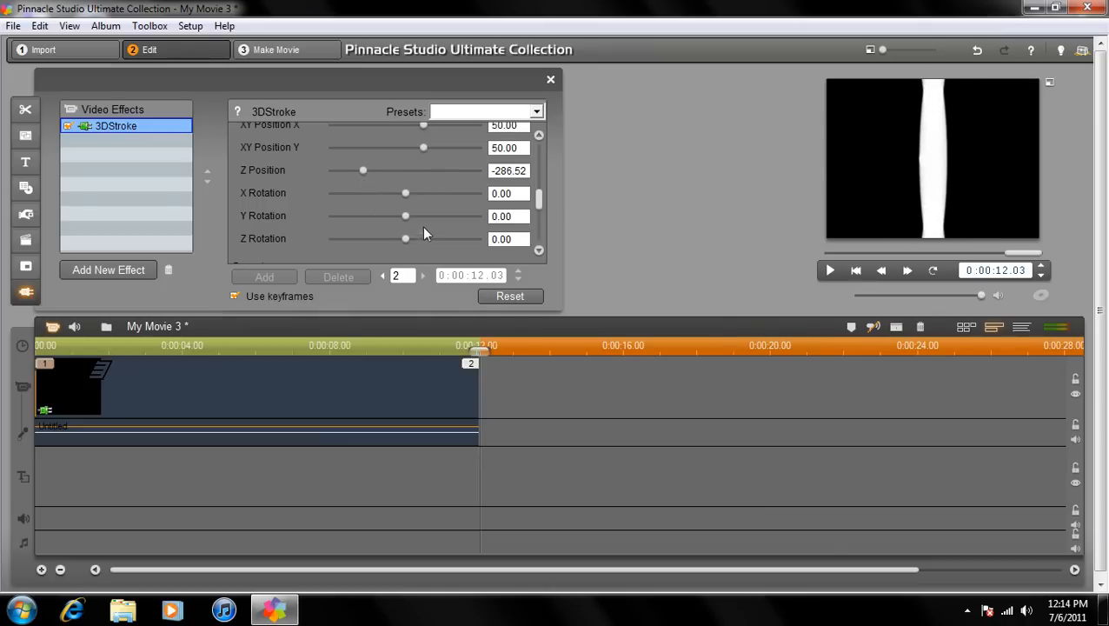
pyautogui.moveTo(404, 216); pyautogui.dragTo(375, 215)
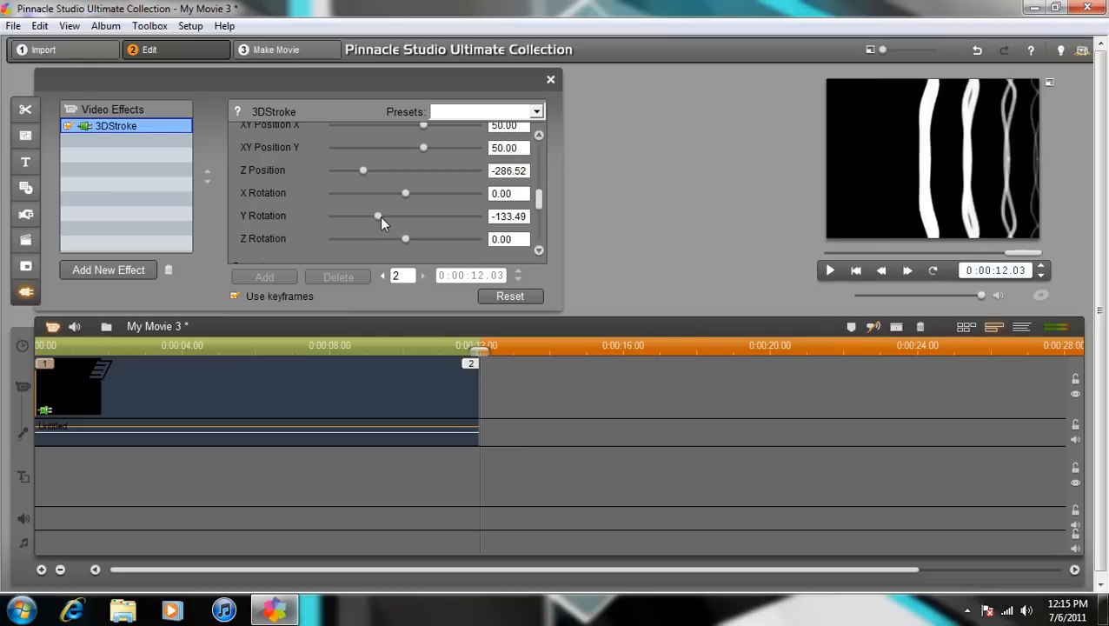
pyautogui.moveTo(378, 216); pyautogui.dragTo(404, 216)
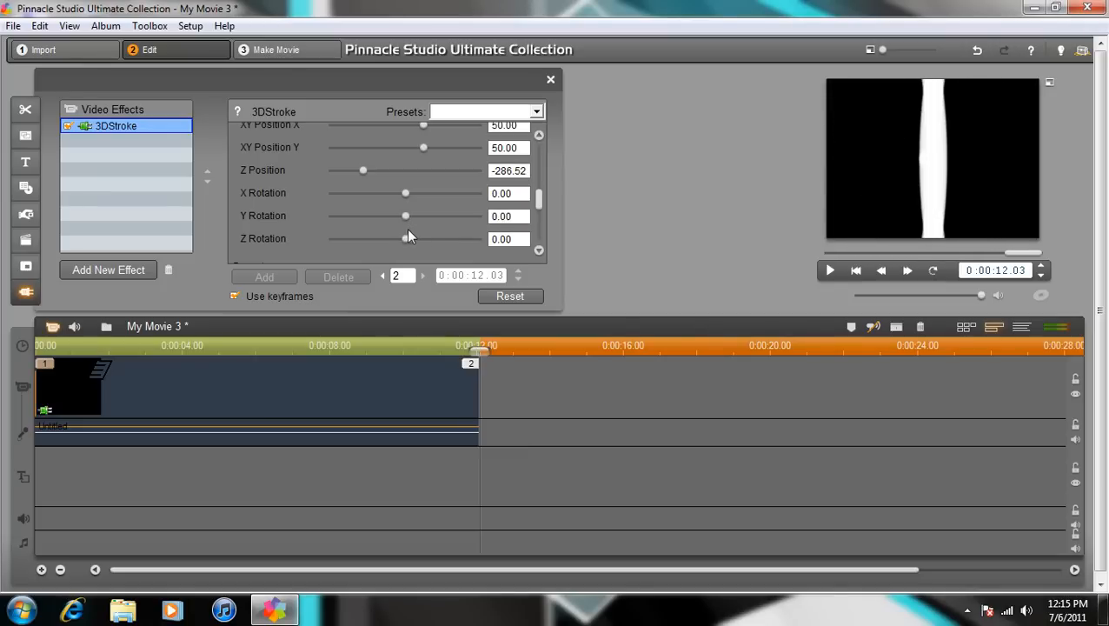
pyautogui.moveTo(405, 215); pyautogui.dragTo(414, 215)
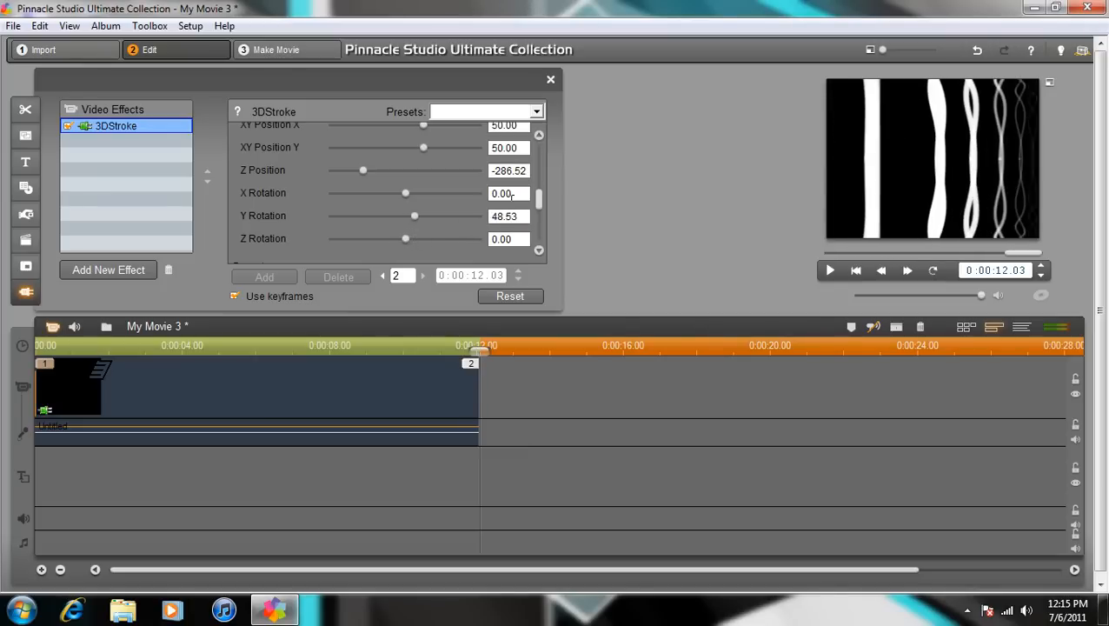
# - Set the stroke Thickness to 1.27
pyautogui.scroll(-3)
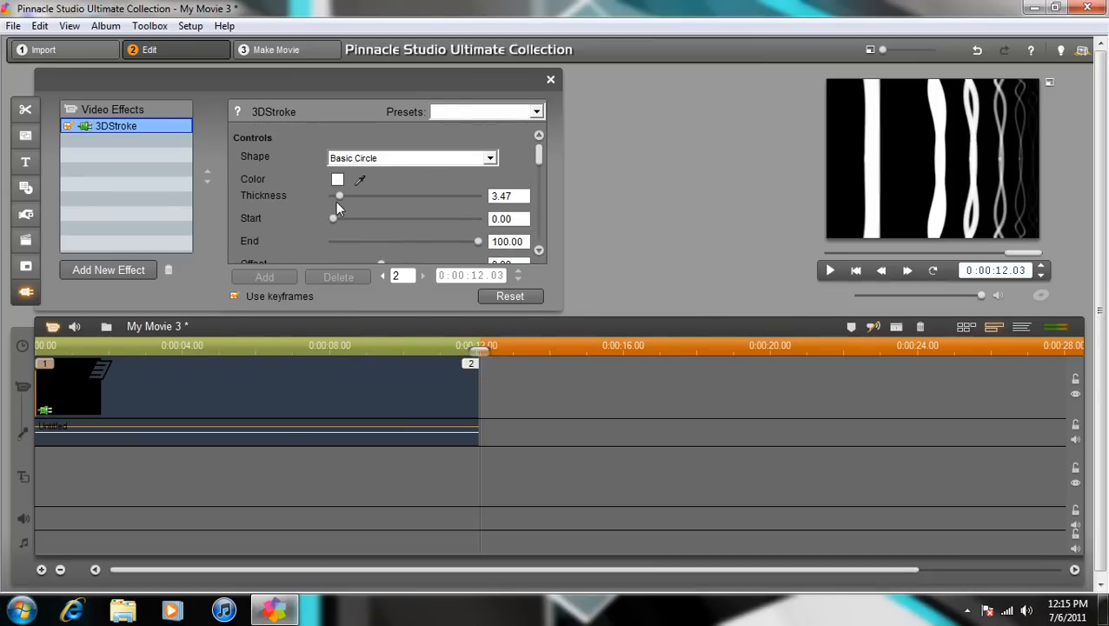
pyautogui.moveTo(339, 194); pyautogui.dragTo(332, 194)
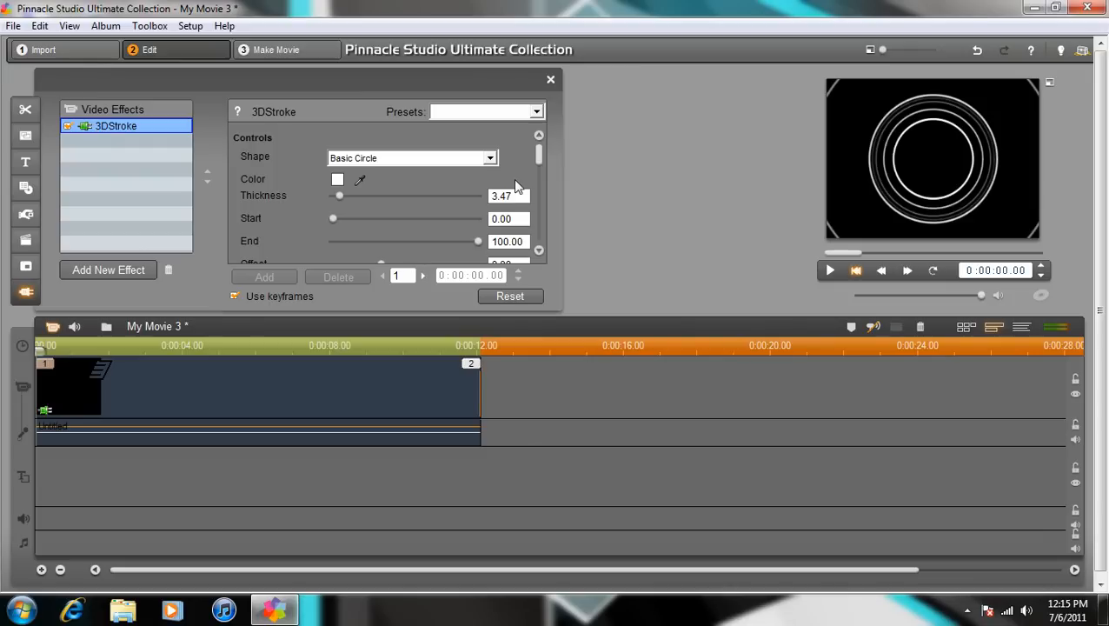
pyautogui.tripleClick(509, 195)
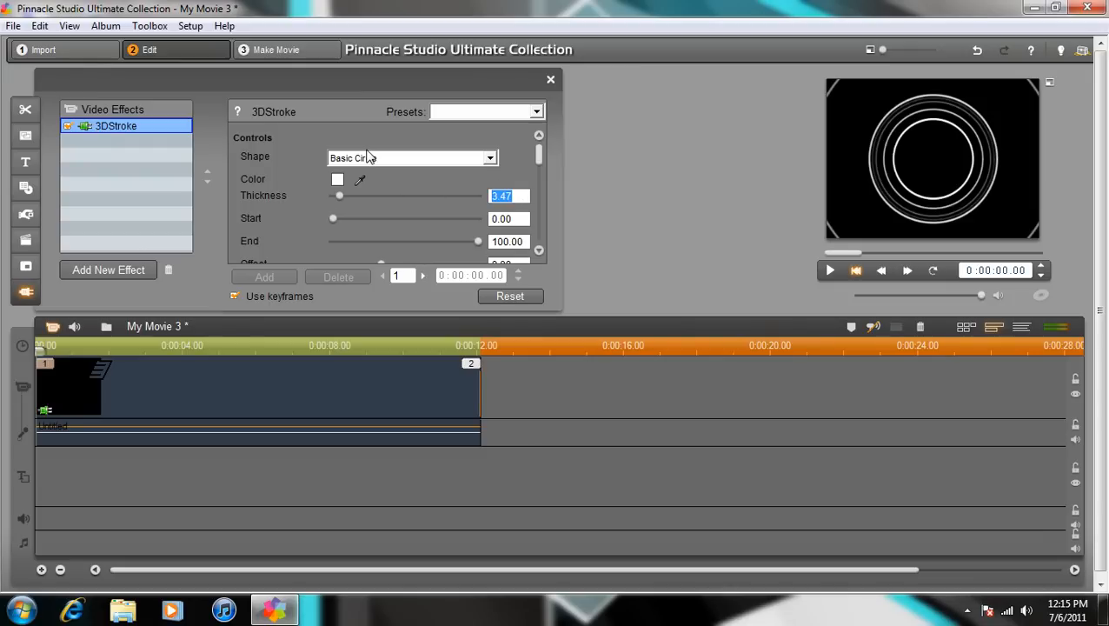
pyautogui.write('1.27')
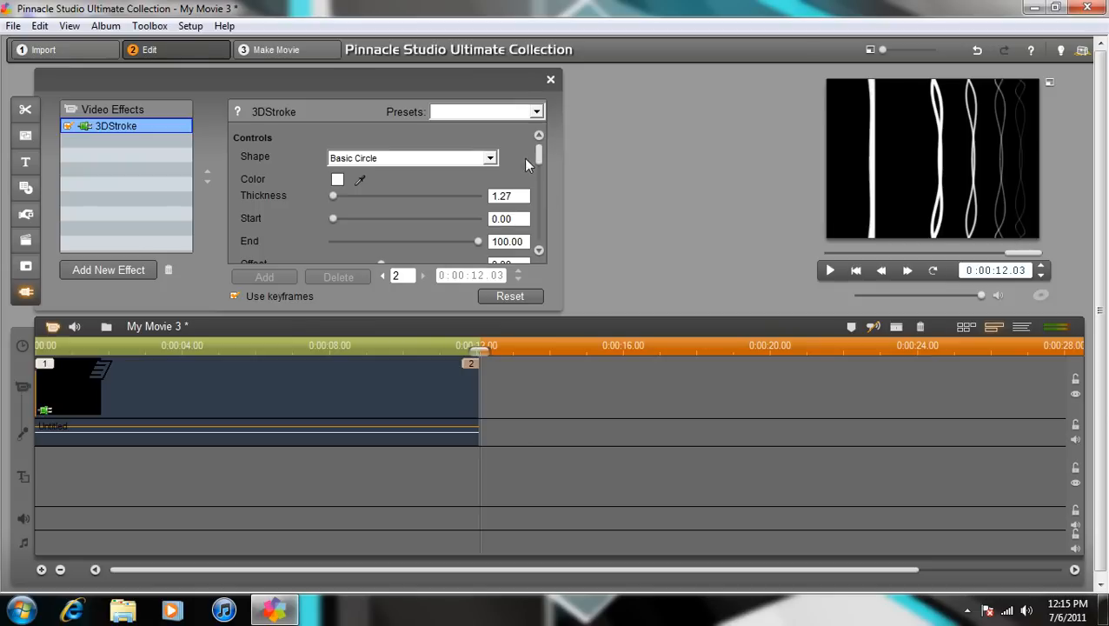
# - Bring the stroke's Y Rotation back to 0 and adjust the slider below it
pyautogui.scroll(-3)
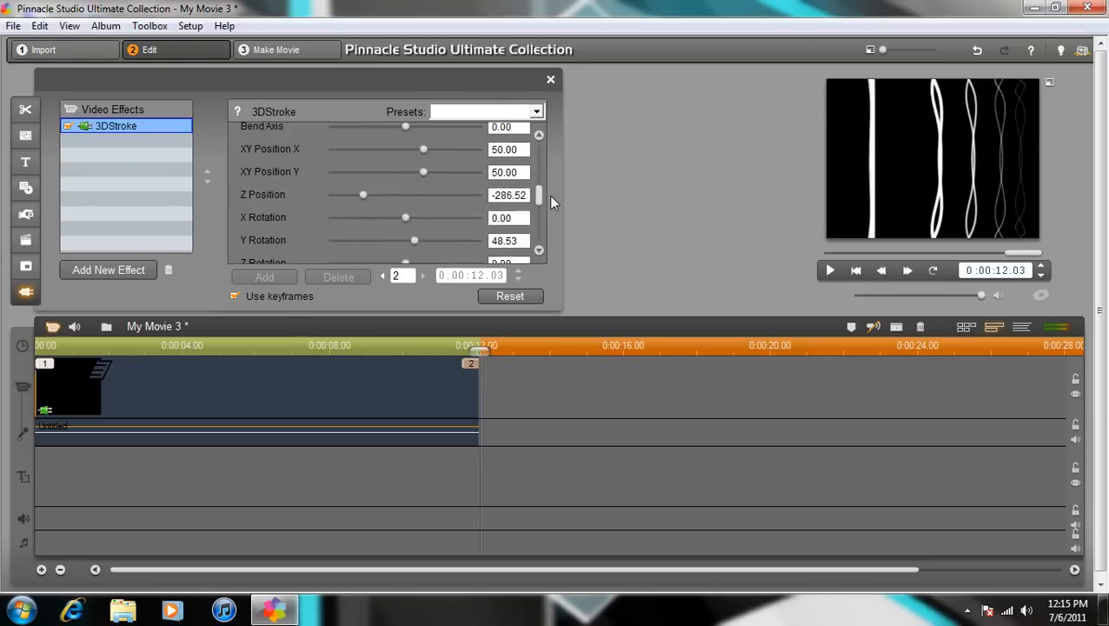
pyautogui.scroll(-3)
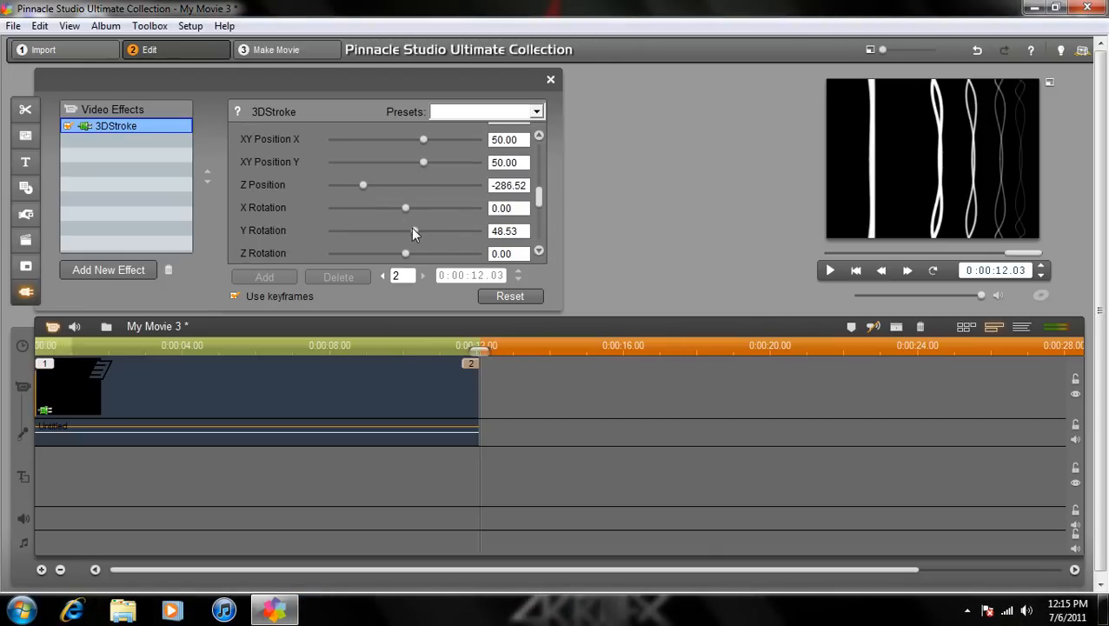
pyautogui.moveTo(404, 230); pyautogui.dragTo(384, 230)
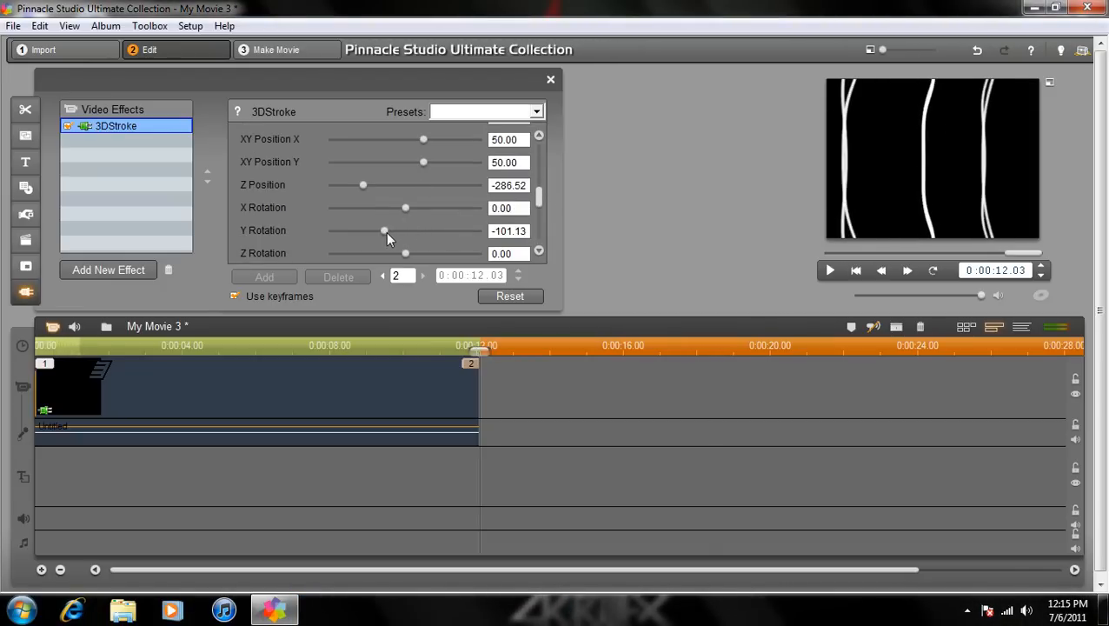
pyautogui.moveTo(383, 230); pyautogui.dragTo(430, 230)
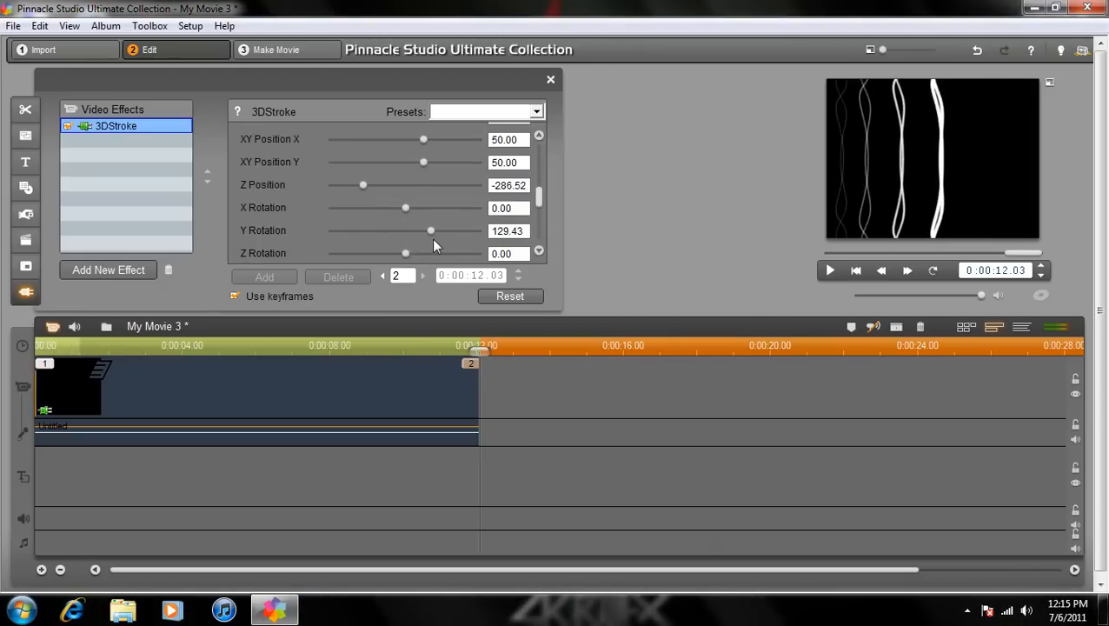
pyautogui.moveTo(430, 231); pyautogui.dragTo(426, 231)
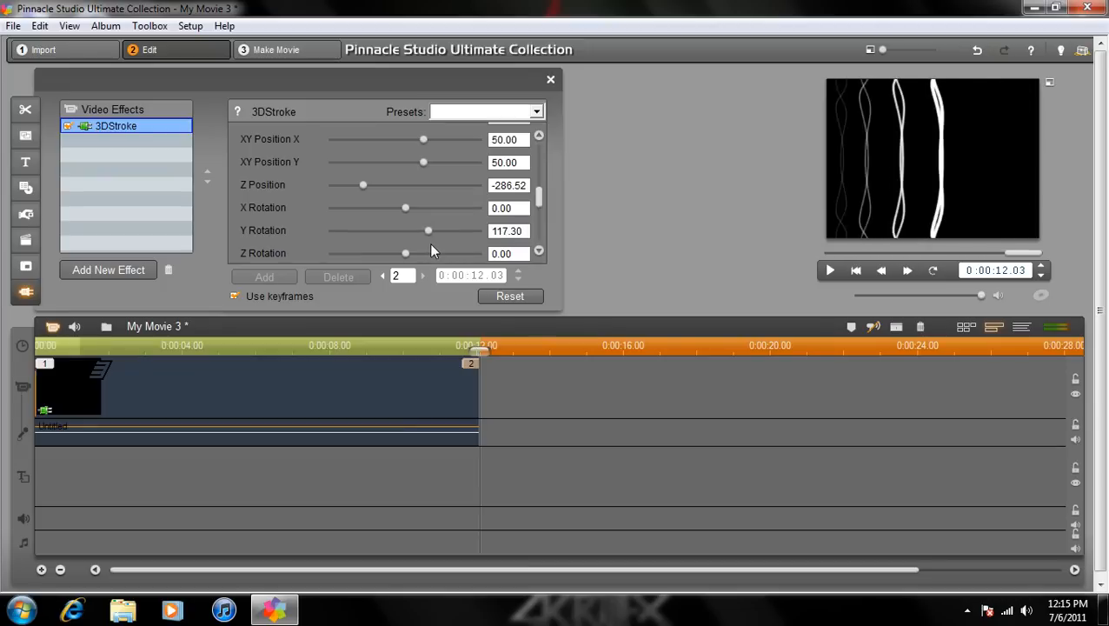
pyautogui.moveTo(428, 230); pyautogui.dragTo(404, 230)
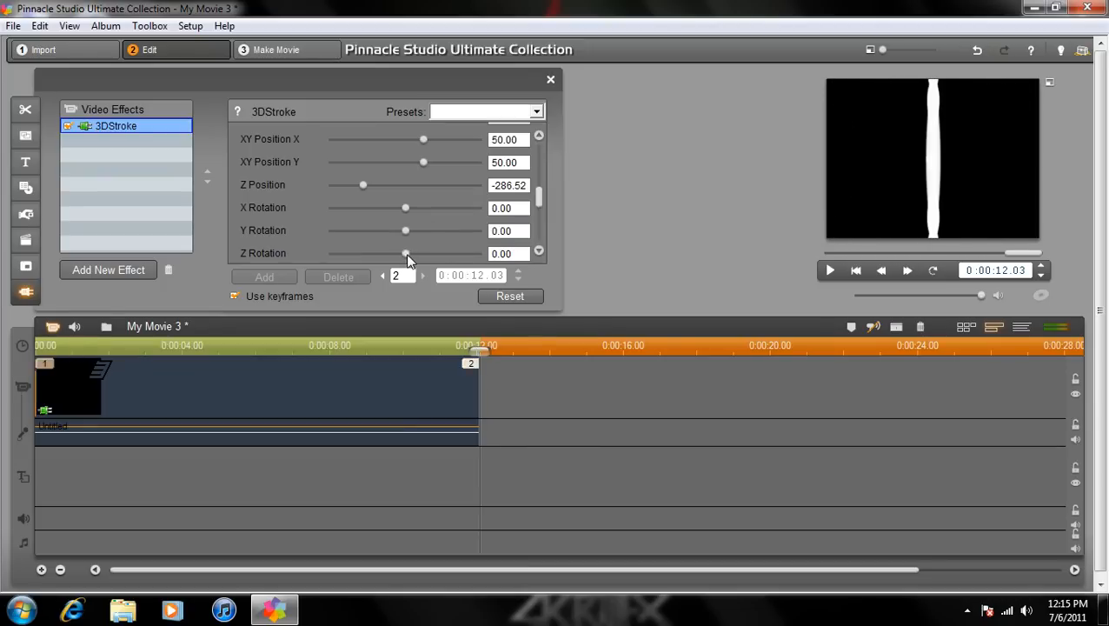
pyautogui.moveTo(404, 252); pyautogui.dragTo(429, 253)
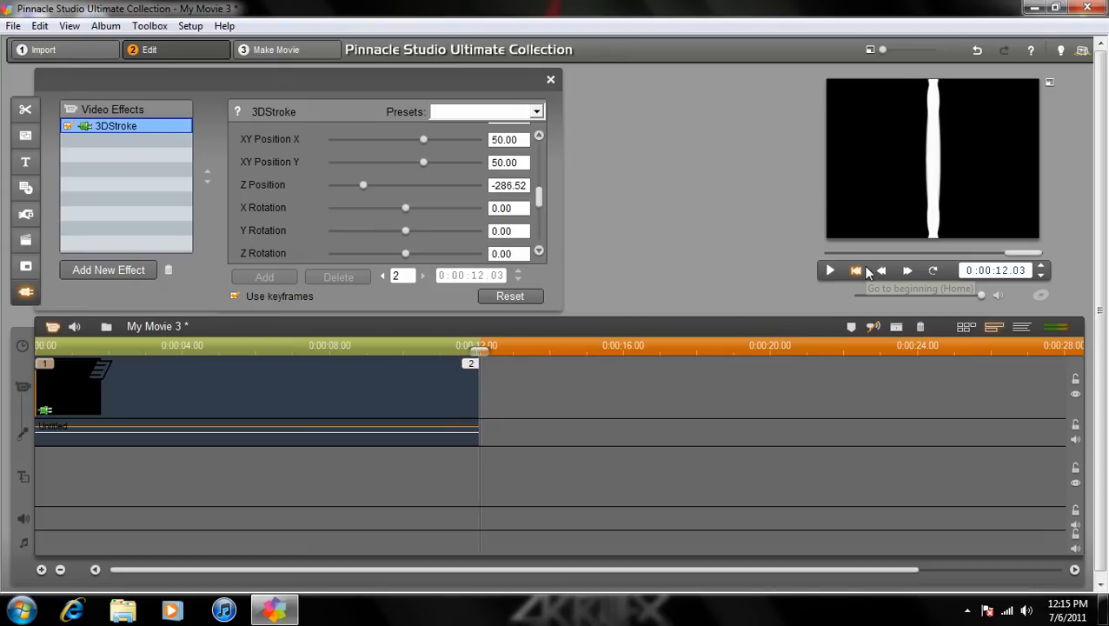
# - Return to the clip's start, where the stroke shows as concentric circles, and scroll the 3DStroke settings
pyautogui.click(856, 270)
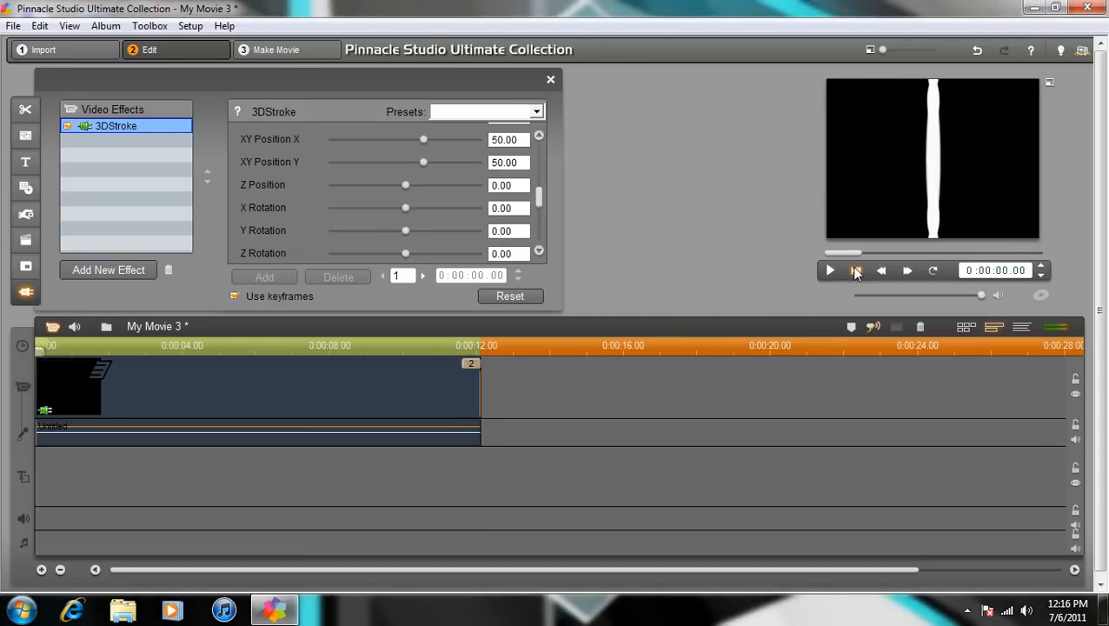
pyautogui.scroll(-3)
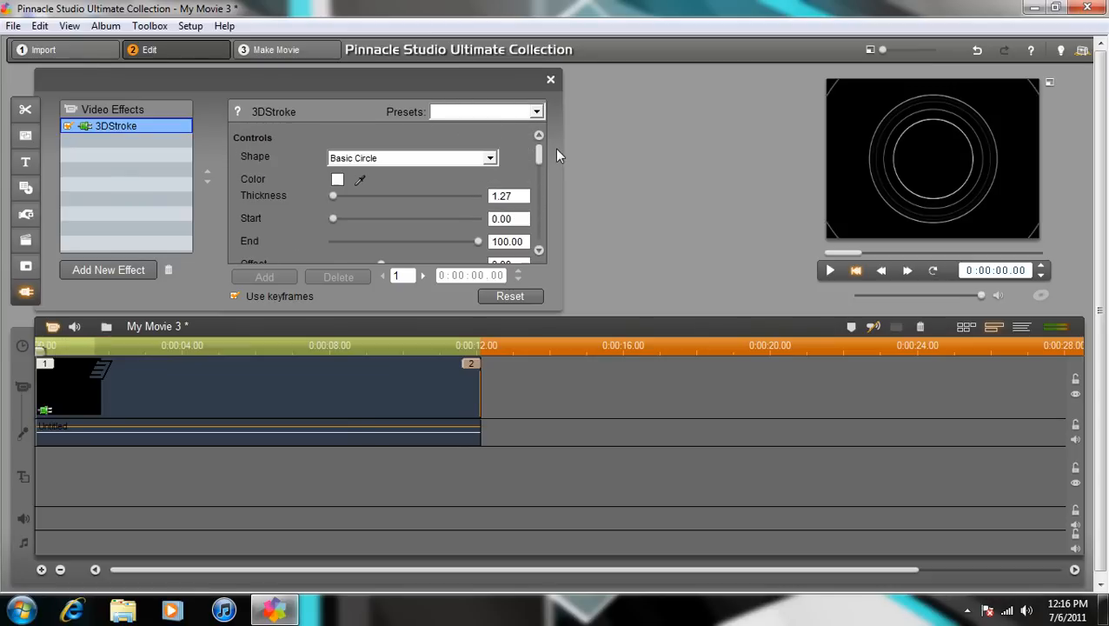
pyautogui.scroll(-3)
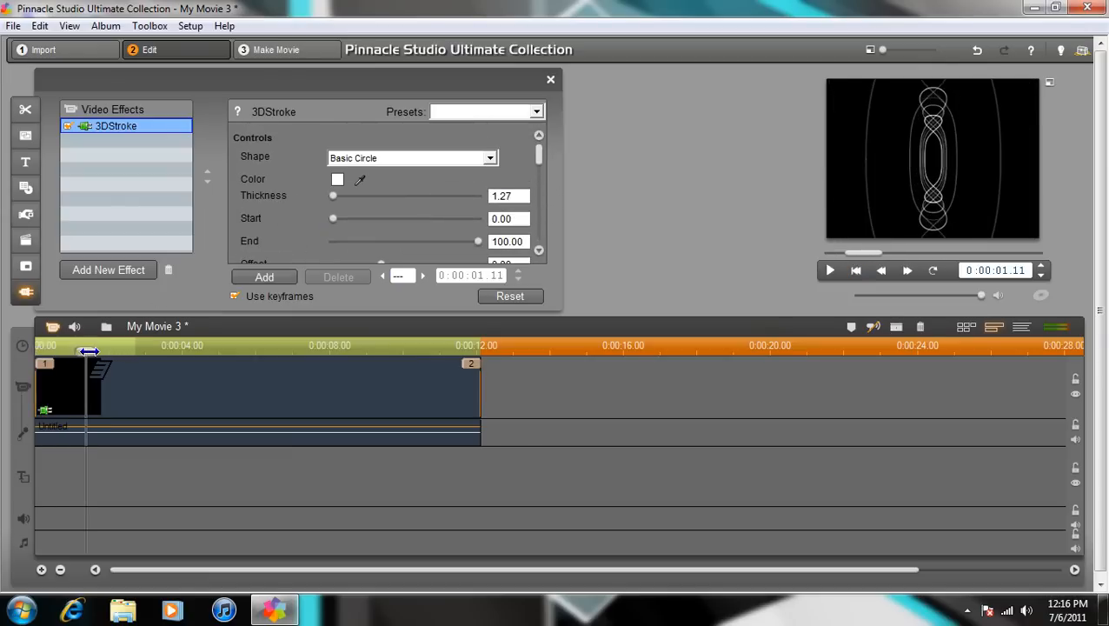
# - Add keyframes giving the stroke reddish-brown, red and blue colours
pyautogui.click(338, 179)
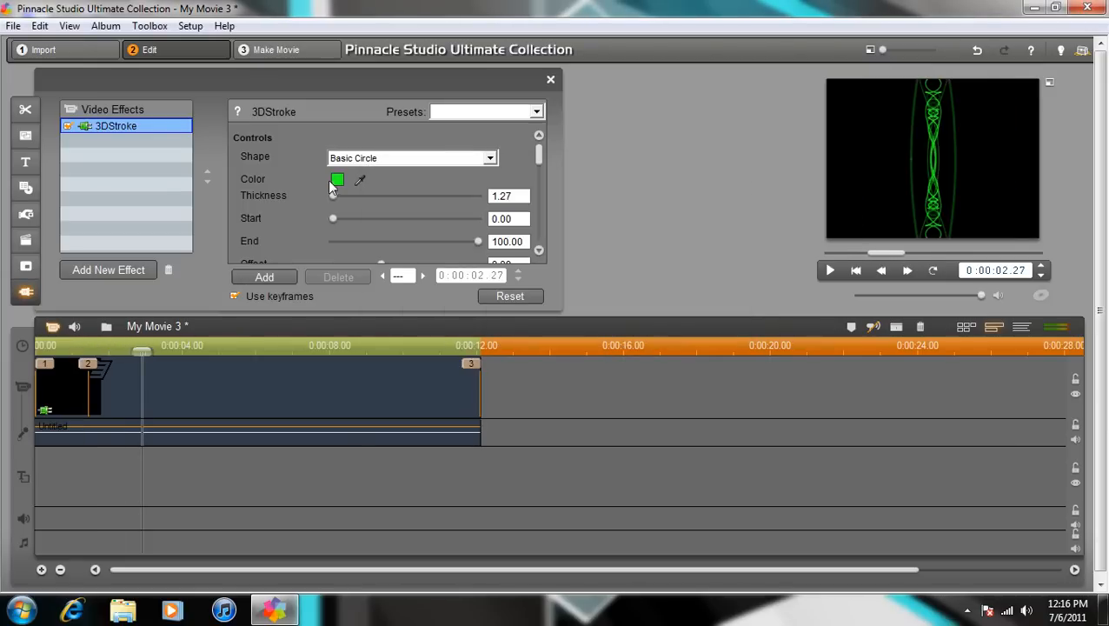
pyautogui.click(337, 179)
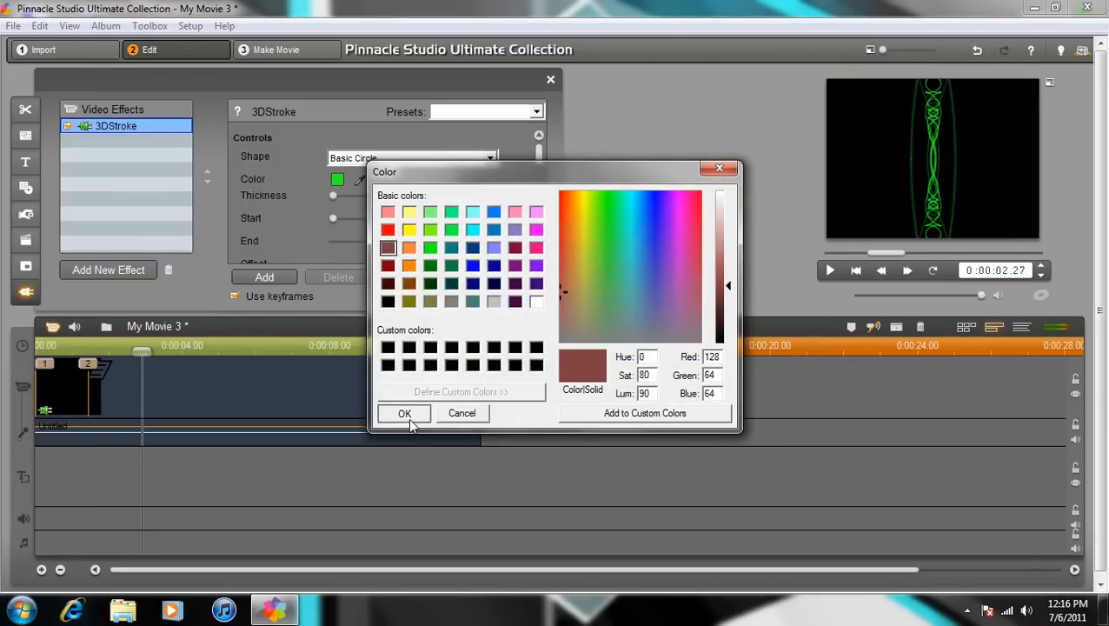
pyautogui.click(404, 412)
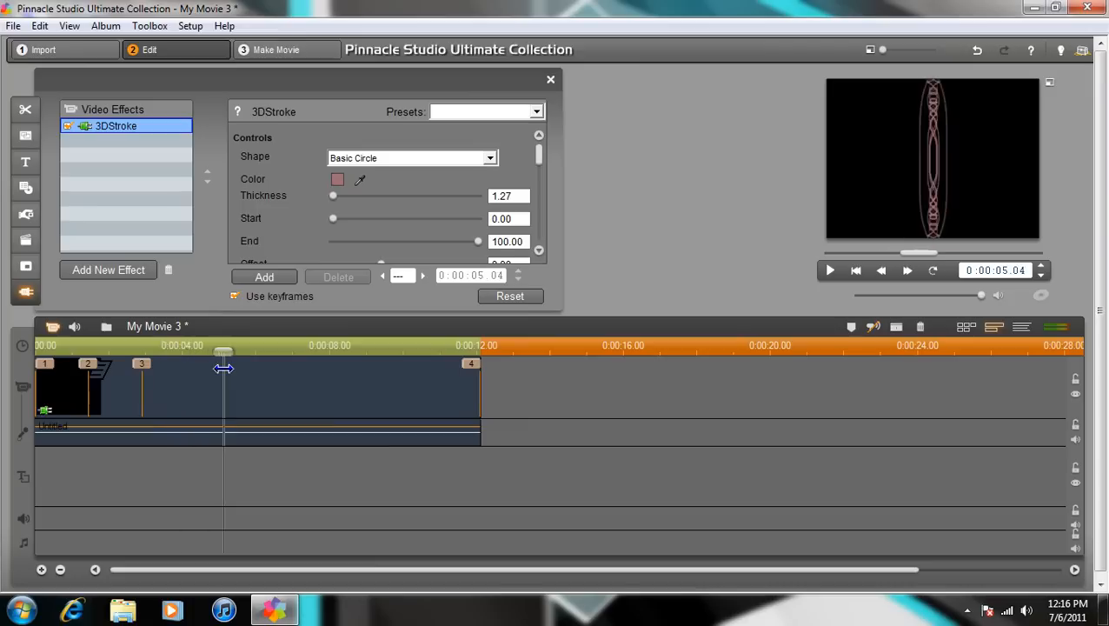
pyautogui.click(337, 179)
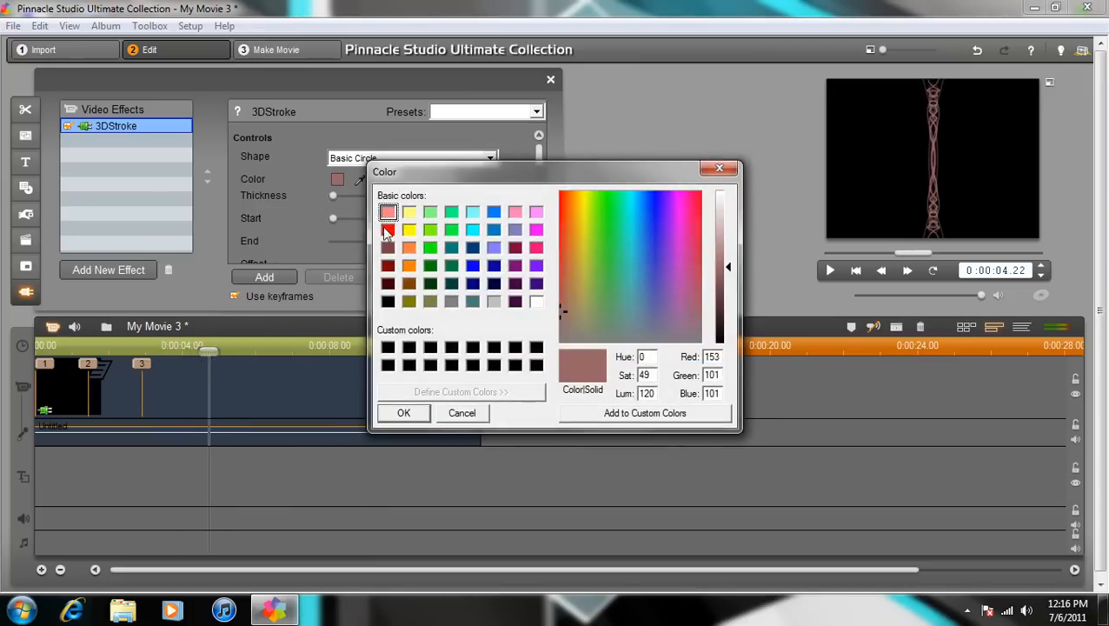
pyautogui.click(403, 412)
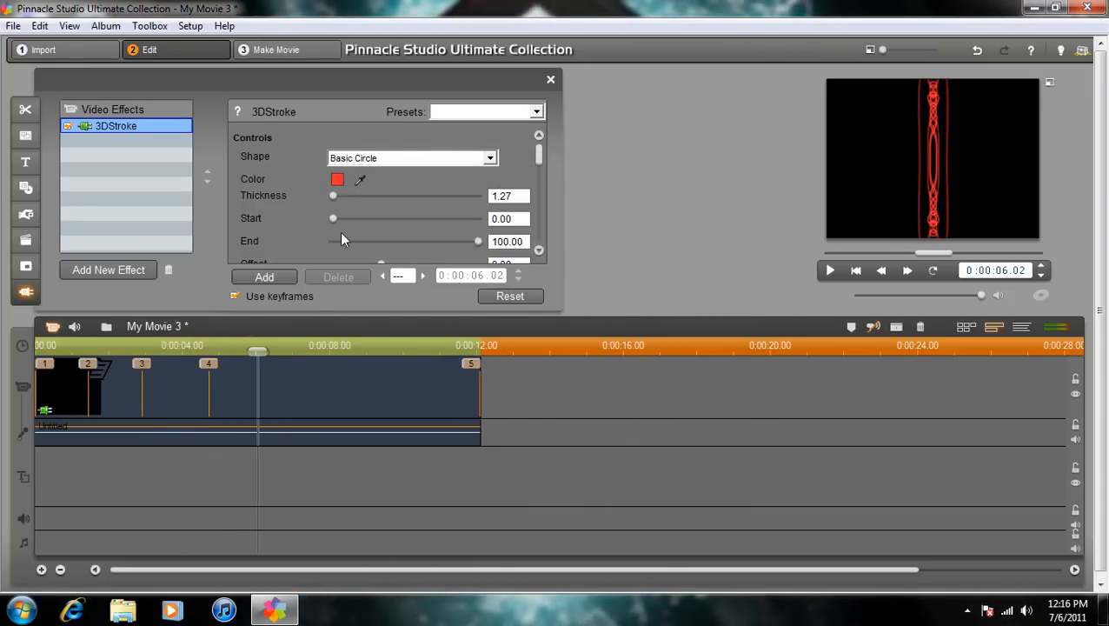
pyautogui.click(337, 179)
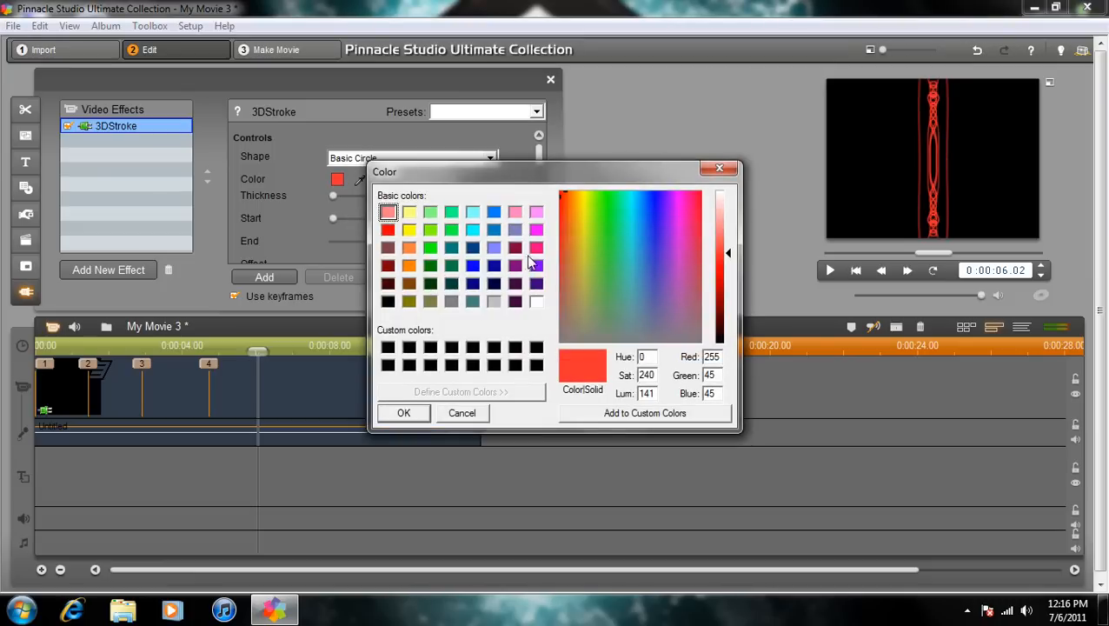
pyautogui.click(403, 413)
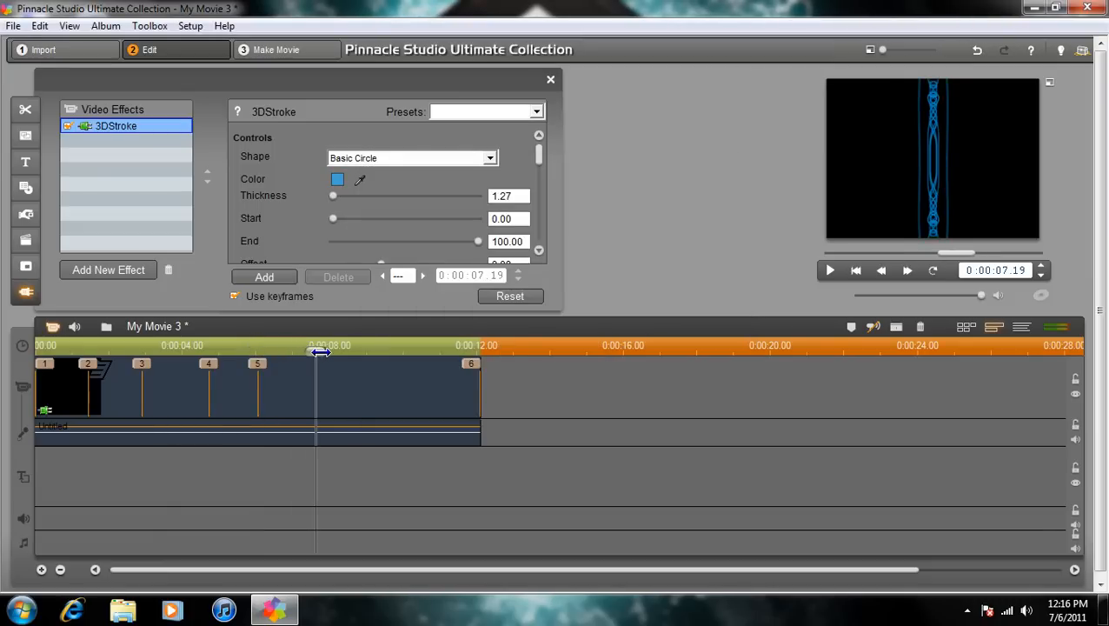
# - Add more keyframes with dark green, yellow, purple and orange strokes, then play from the start
pyautogui.click(338, 179)
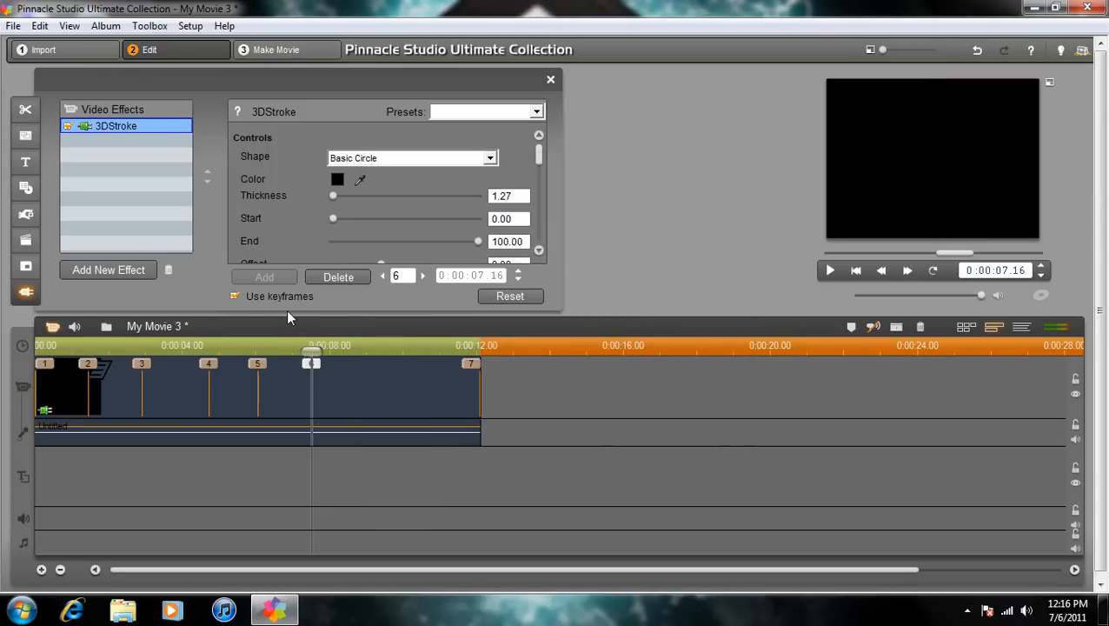
pyautogui.click(337, 179)
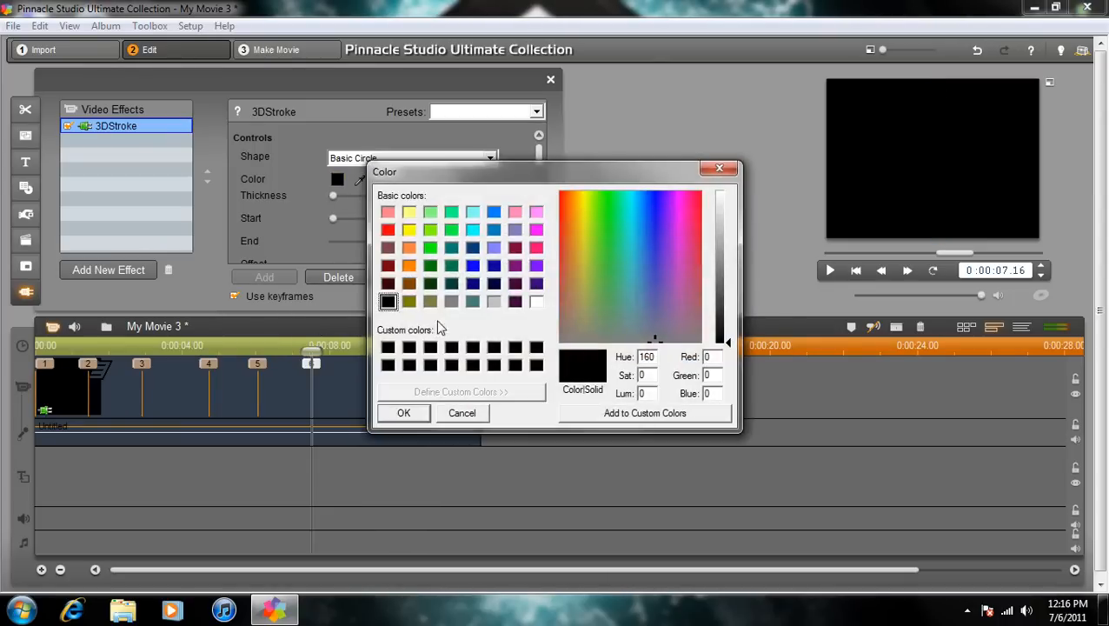
pyautogui.click(403, 413)
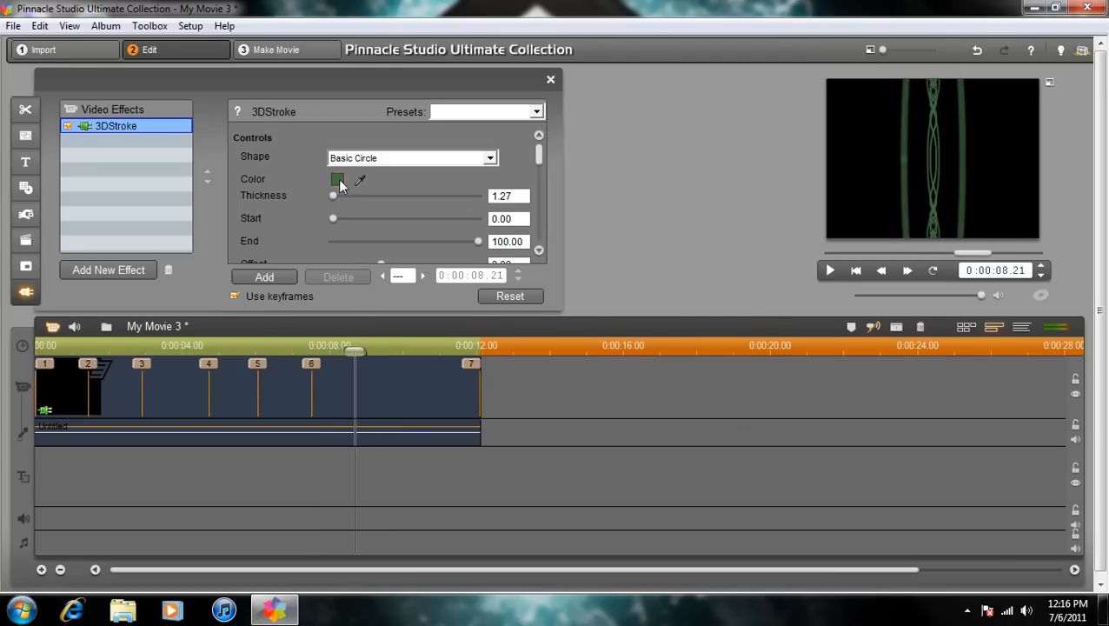
pyautogui.click(337, 180)
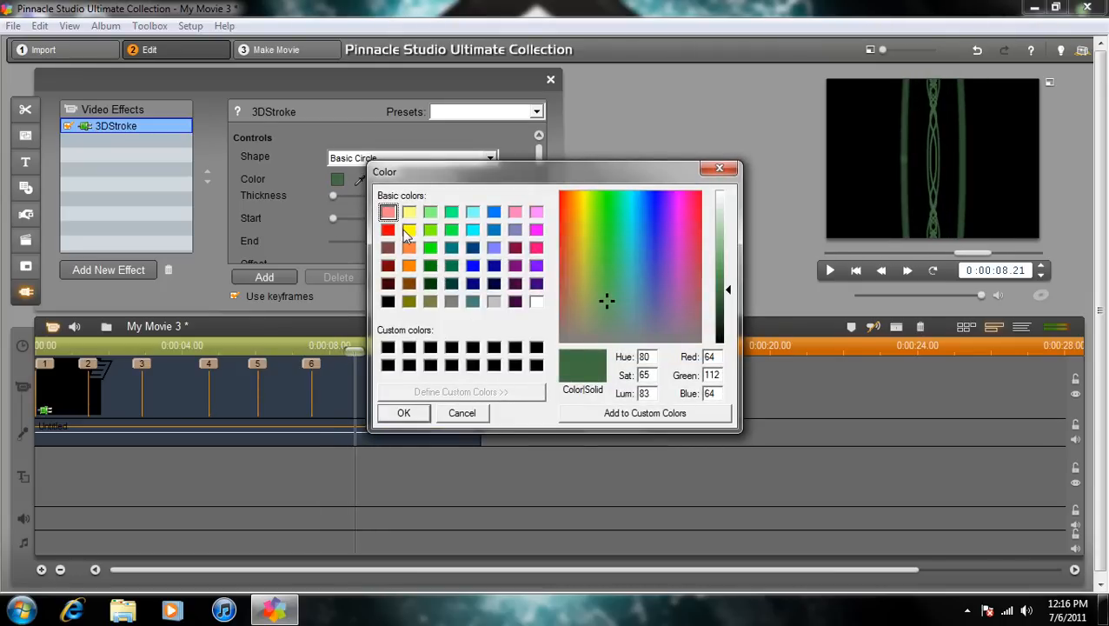
pyautogui.click(403, 413)
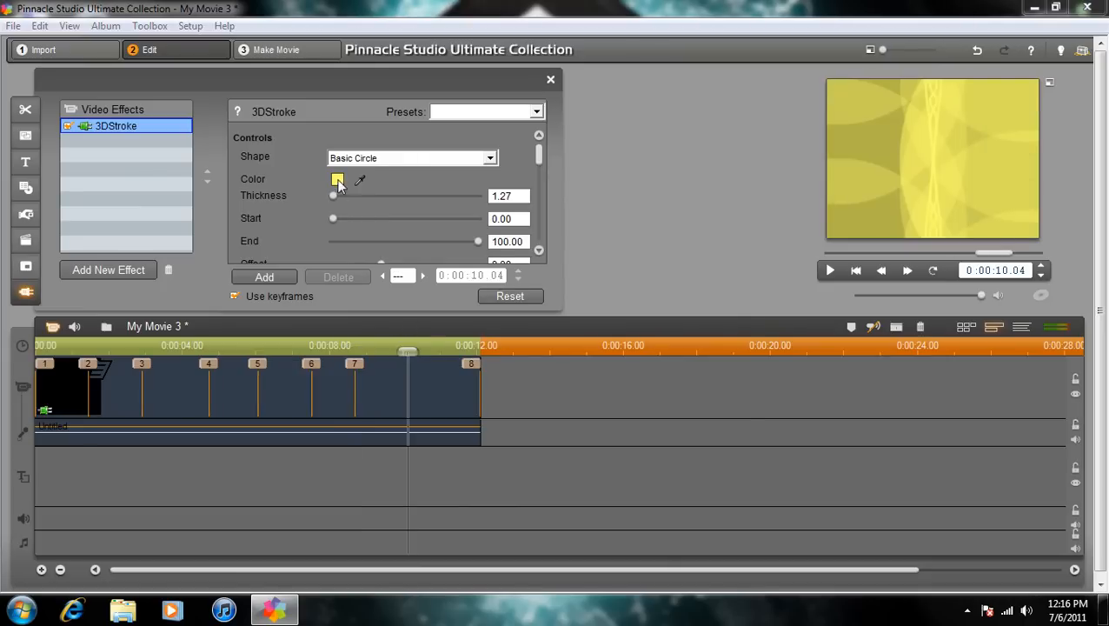
pyautogui.click(337, 180)
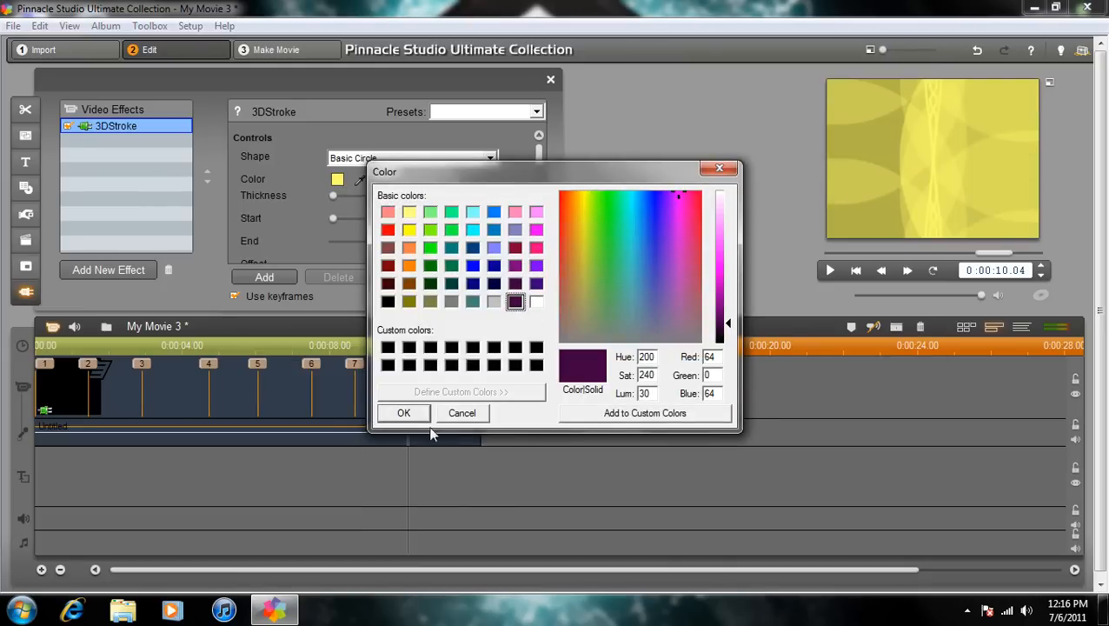
pyautogui.click(403, 412)
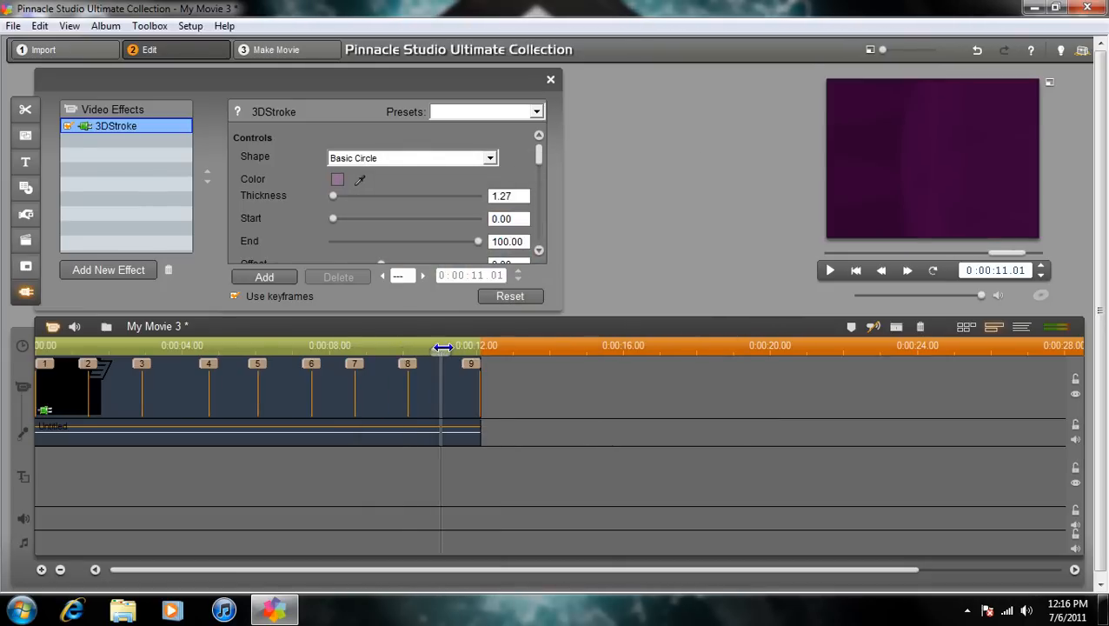
pyautogui.click(338, 179)
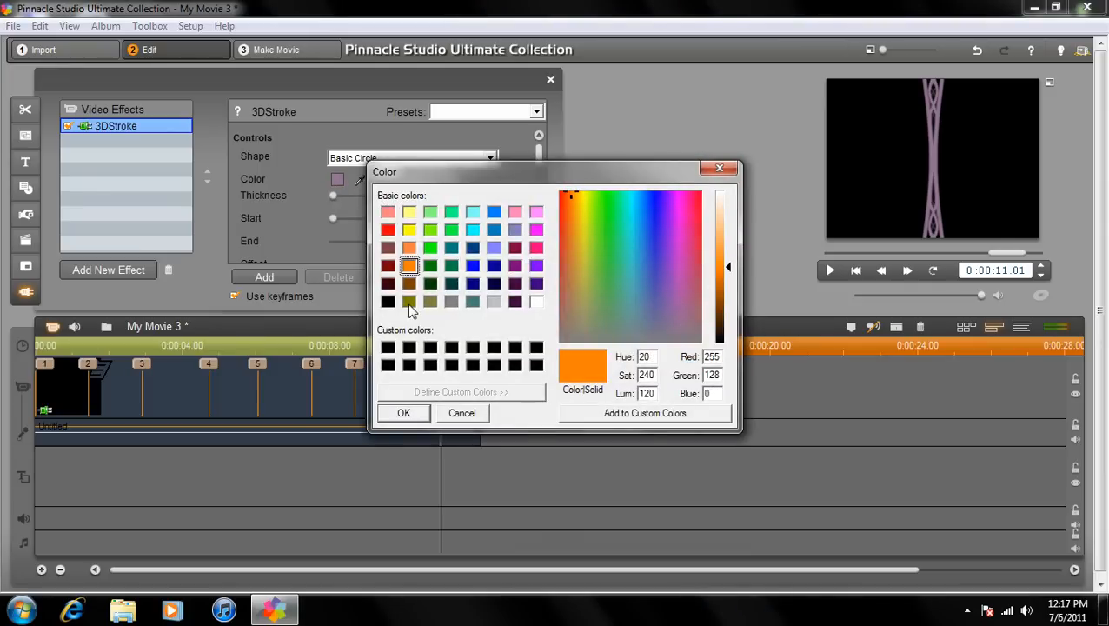
pyautogui.click(403, 413)
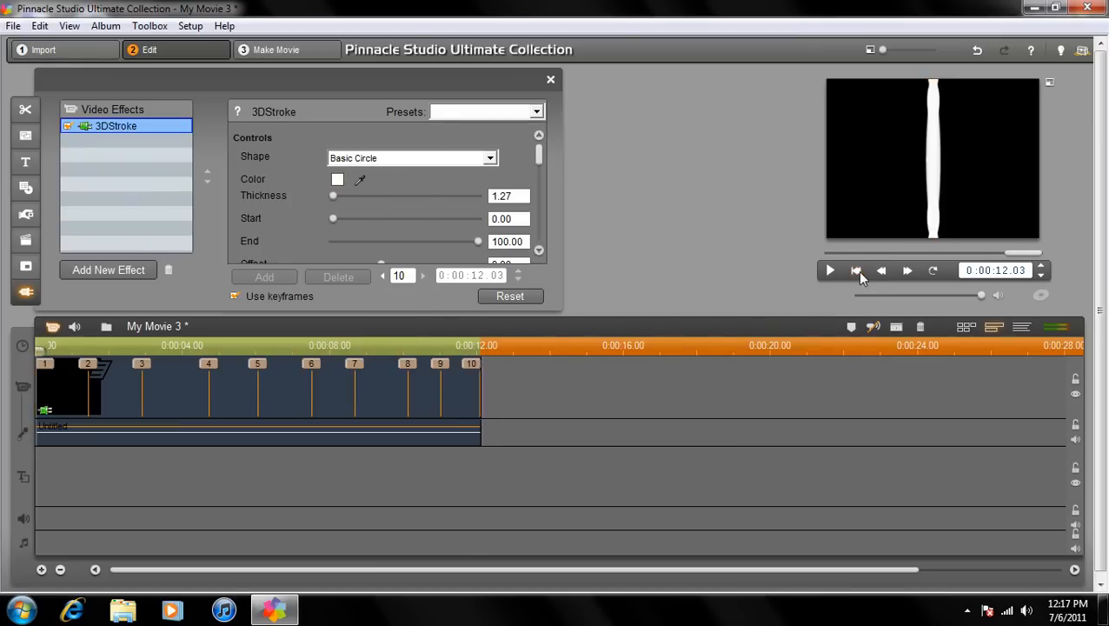
pyautogui.click(829, 270)
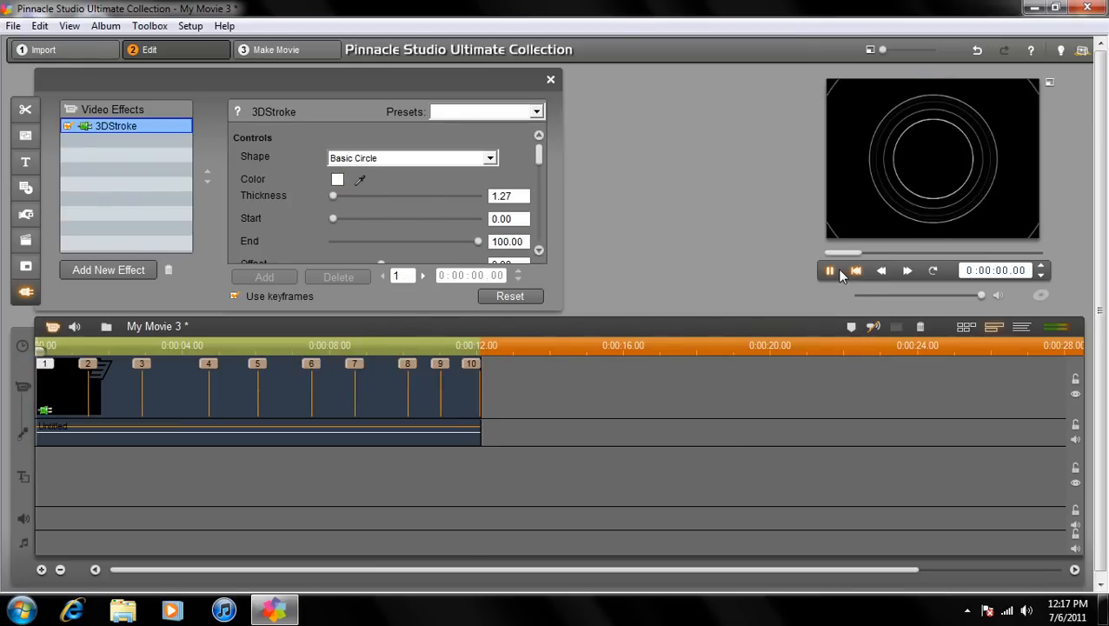
# - Stop playback and push the stroke back in depth, Z Position -308.99 at keyframe 5
pyautogui.click(829, 270)
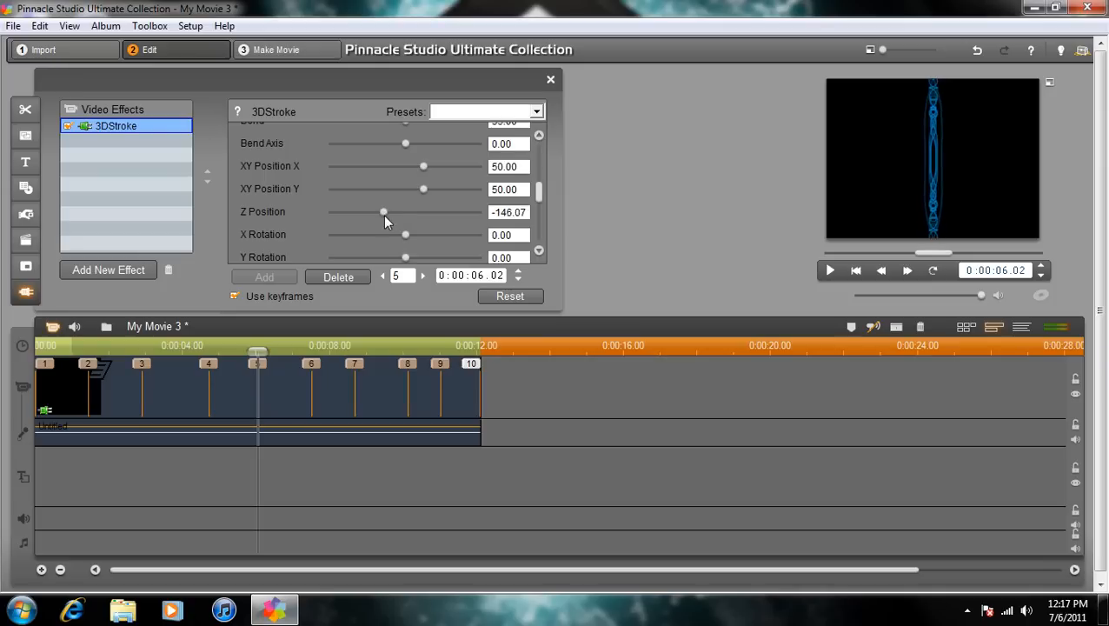
pyautogui.moveTo(384, 212); pyautogui.dragTo(358, 212)
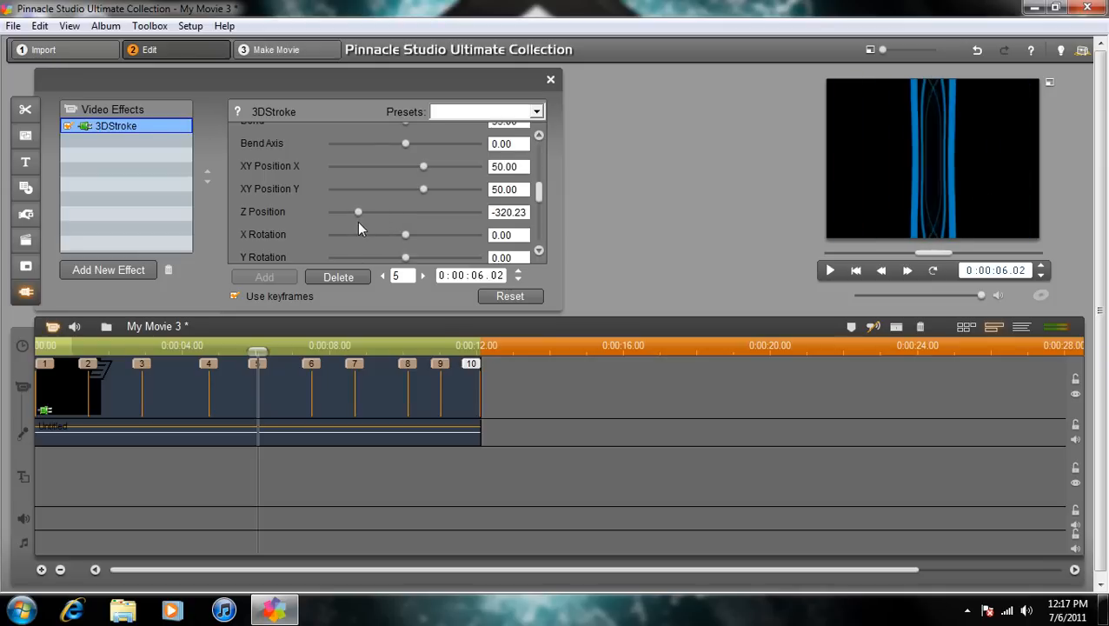
pyautogui.moveTo(357, 212); pyautogui.dragTo(359, 212)
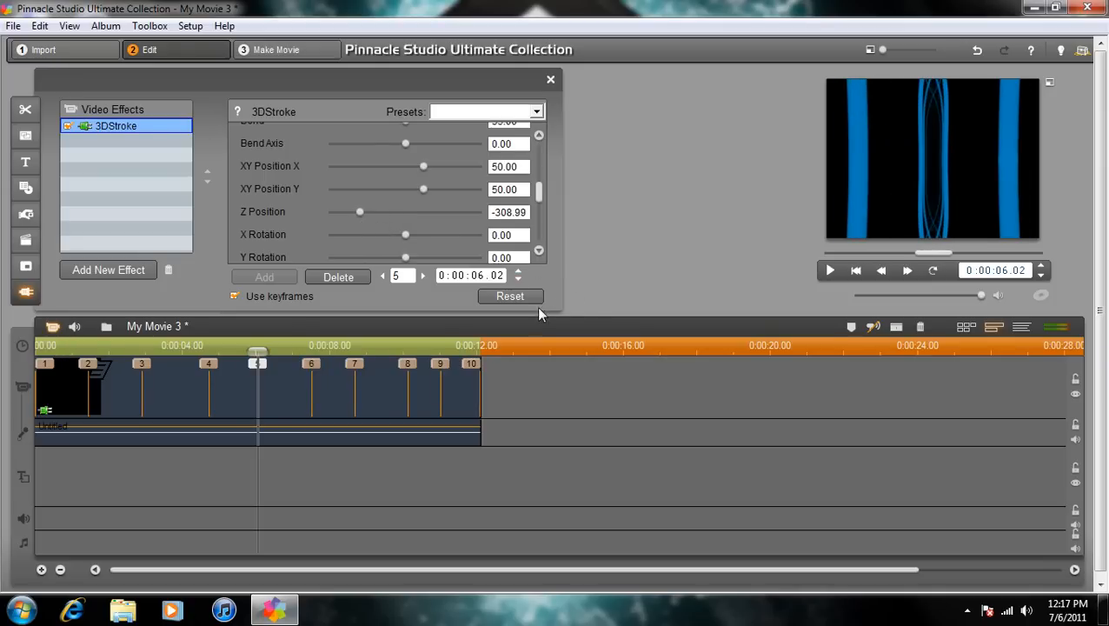
pyautogui.moveTo(425, 275)
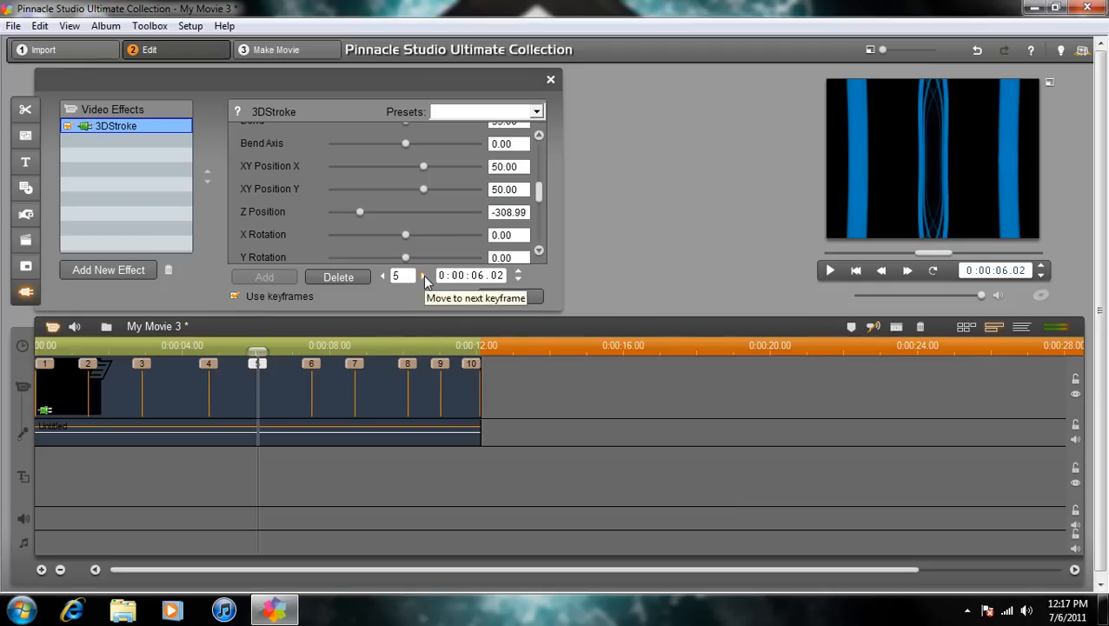
# - Set the final 12-second keyframe's Z Position to -415.74 and preview the title
pyautogui.click(425, 274)
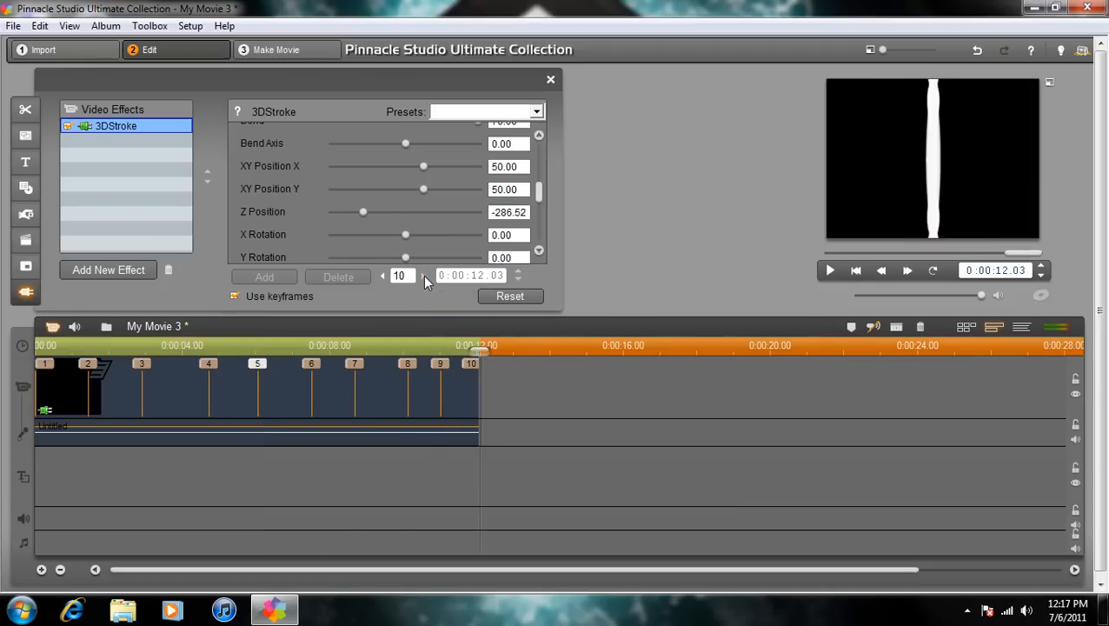
pyautogui.moveTo(362, 211); pyautogui.dragTo(426, 212)
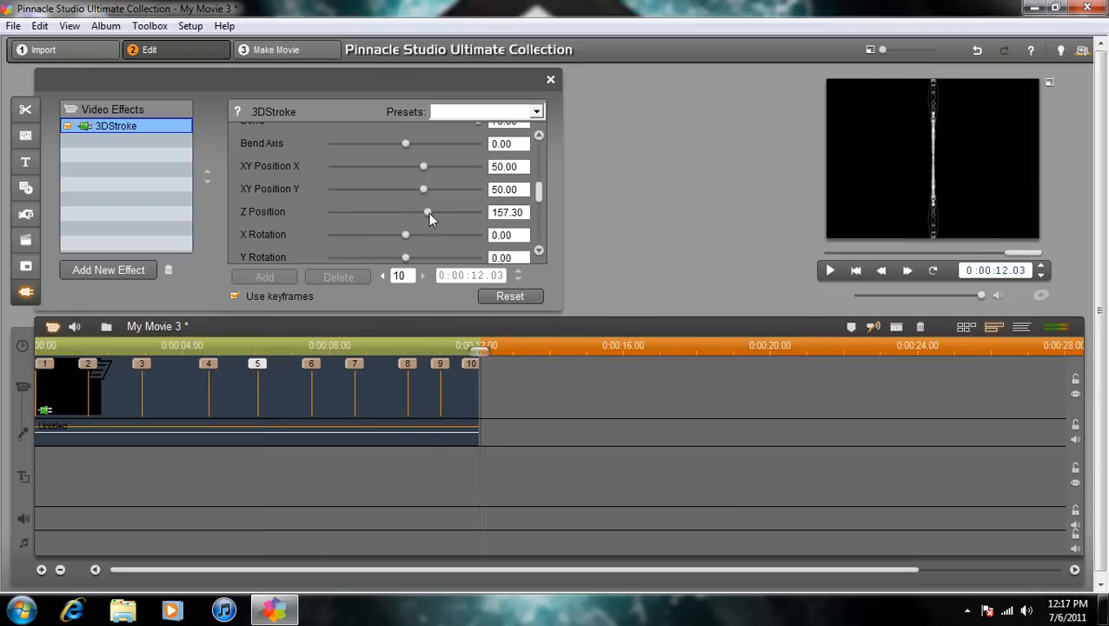
pyautogui.moveTo(425, 212); pyautogui.dragTo(343, 212)
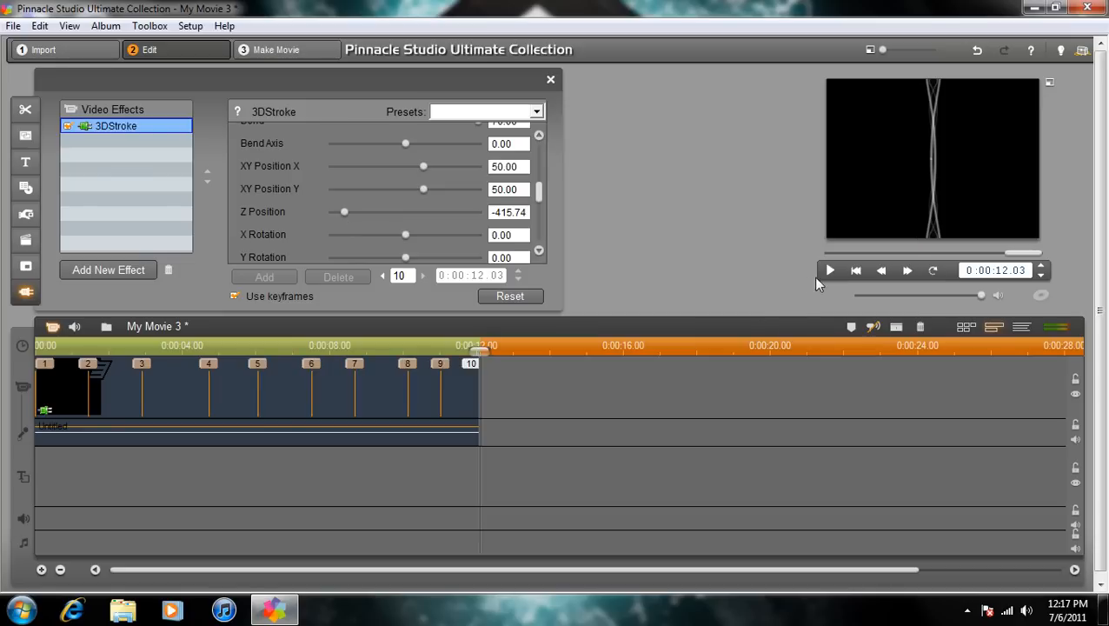
pyautogui.click(829, 270)
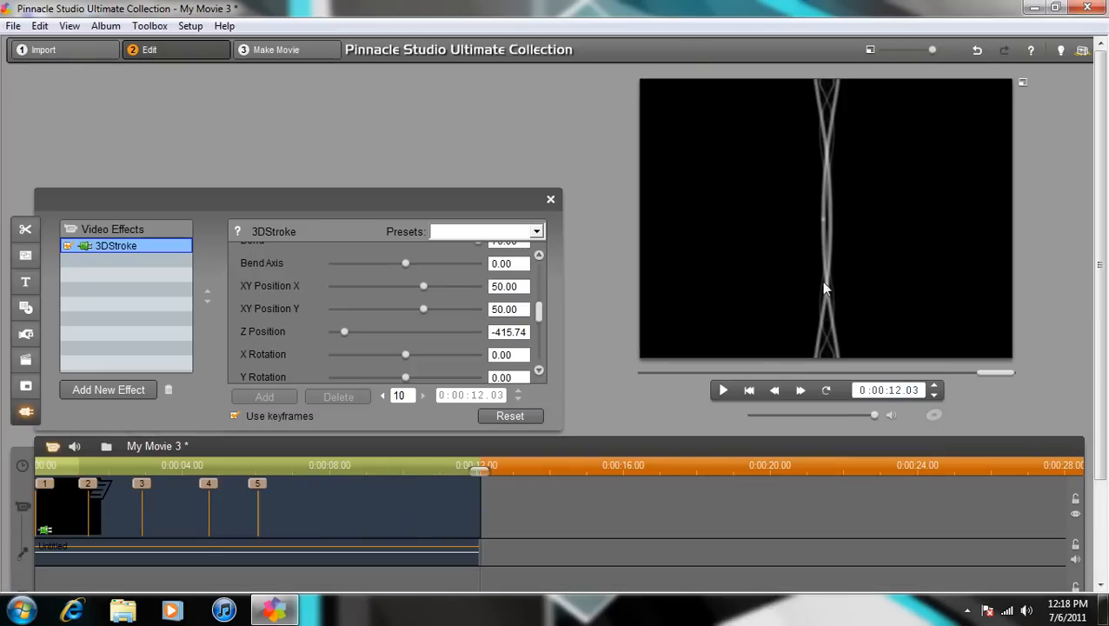
pyautogui.click(722, 389)
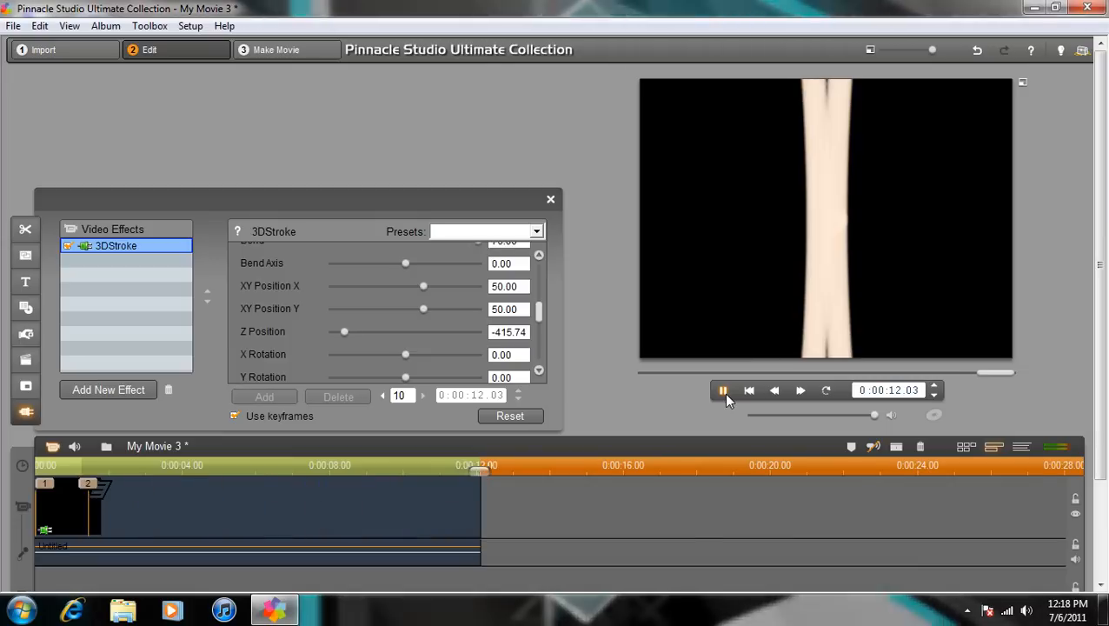
pyautogui.click(723, 389)
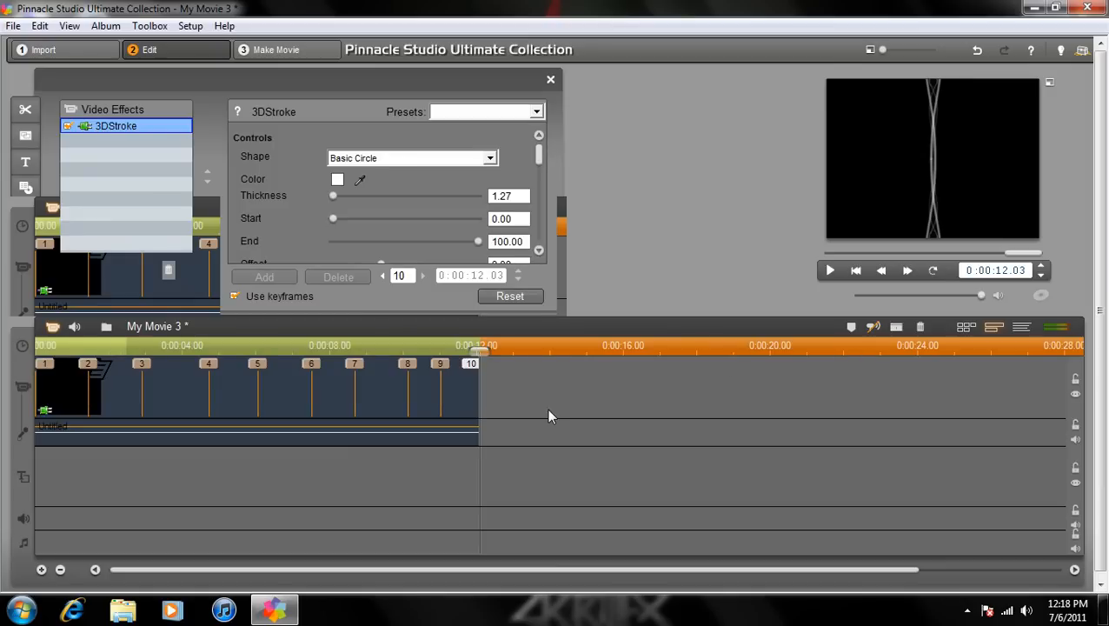
pyautogui.moveTo(540, 280)
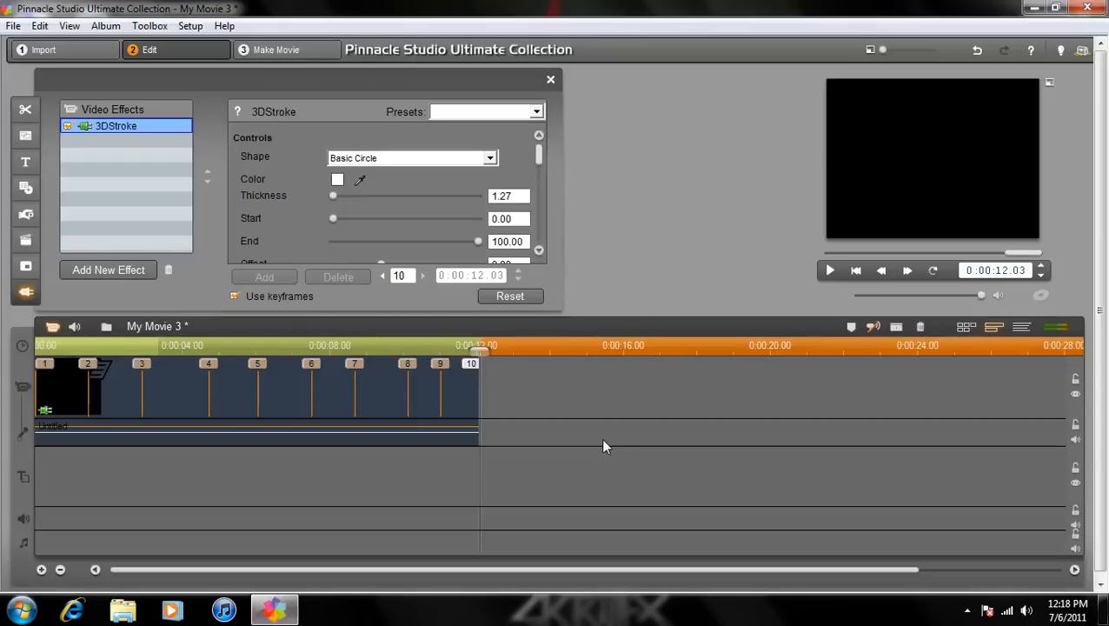
# - Save the project as 'swirly' through File > Save Project As
pyautogui.click(13, 25)
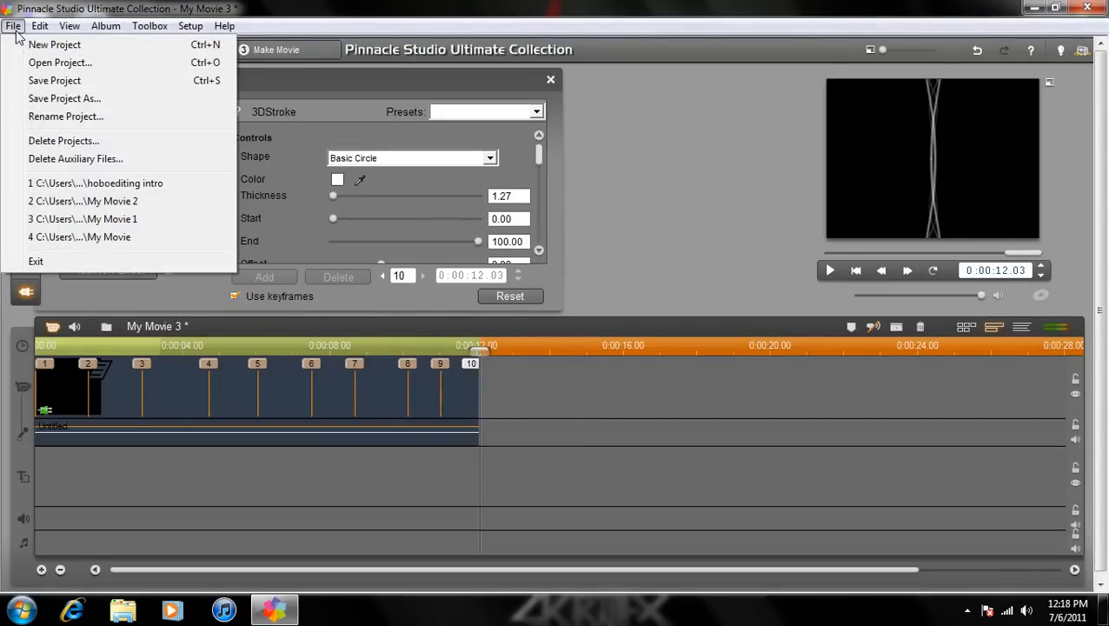
pyautogui.moveTo(64, 98)
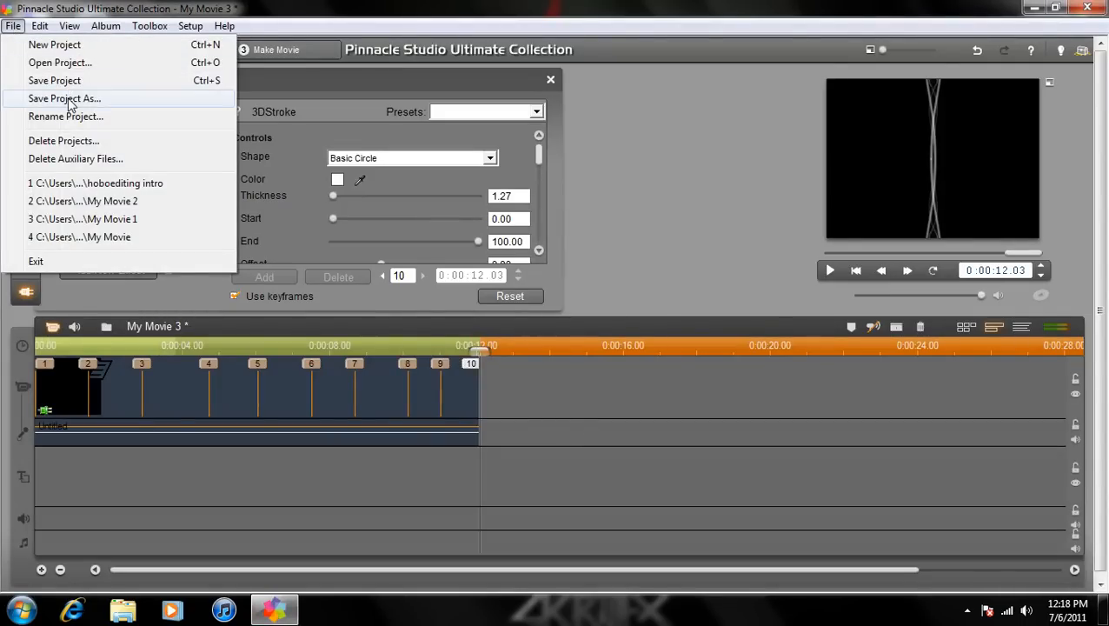
pyautogui.click(65, 99)
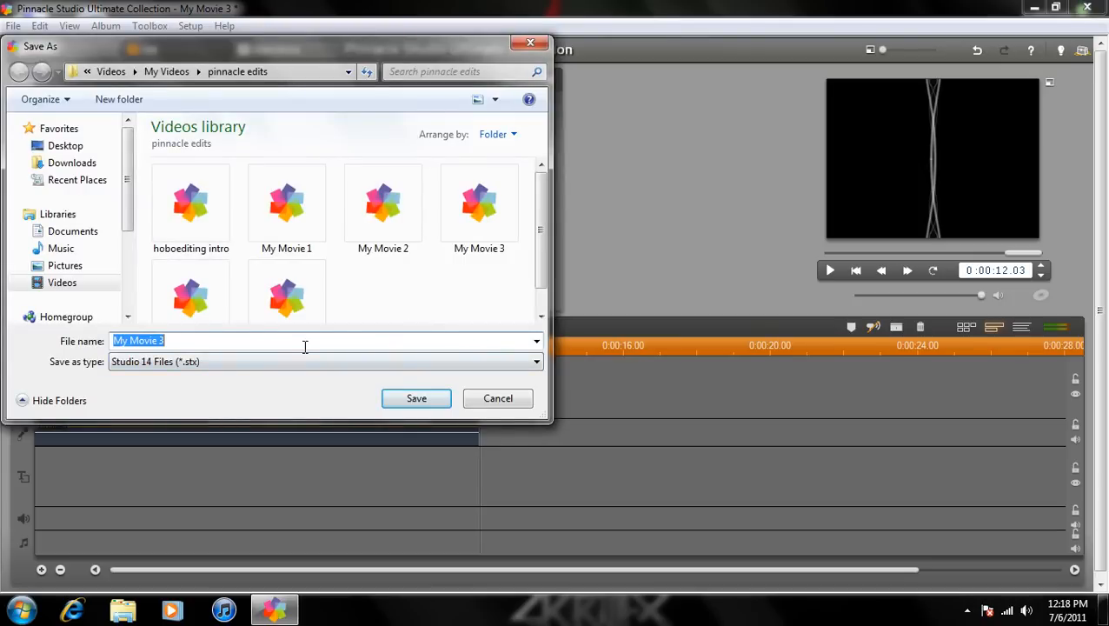
pyautogui.write('swir')
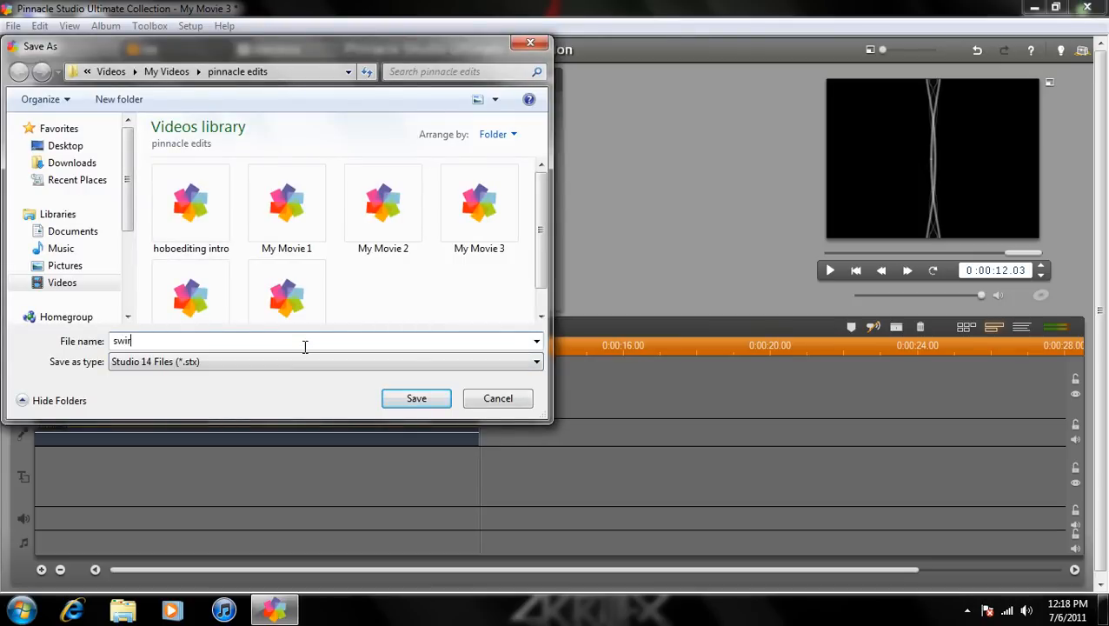
pyautogui.click(417, 398)
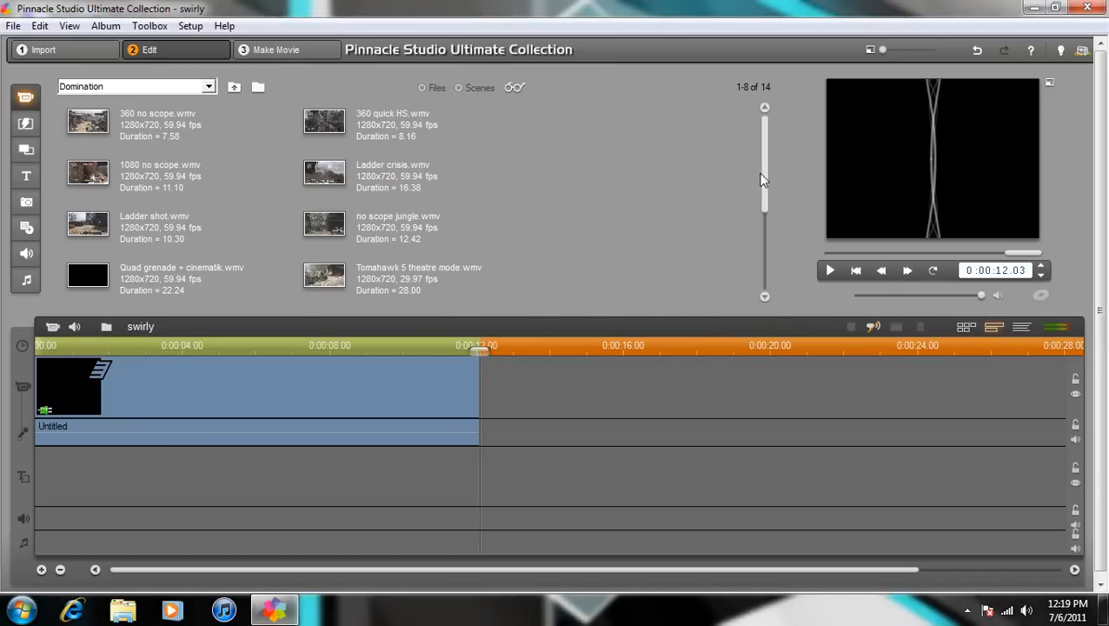
pyautogui.moveTo(5, 221)
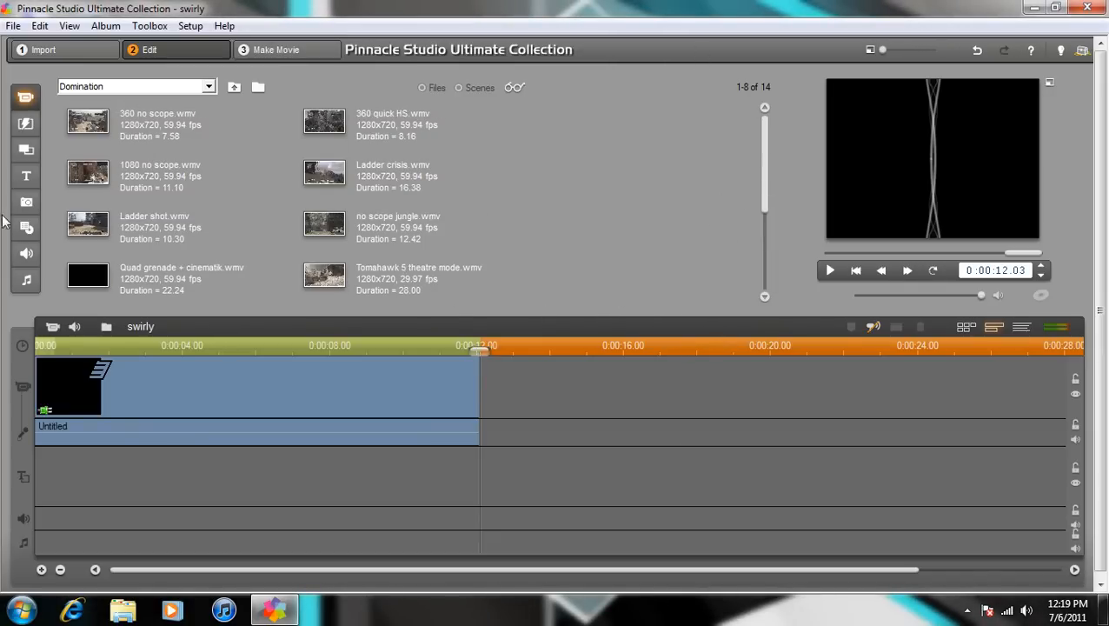
# - Add a fade-out to the 12-second Scary Monsters soundtrack and play the title with it
pyautogui.click(26, 280)
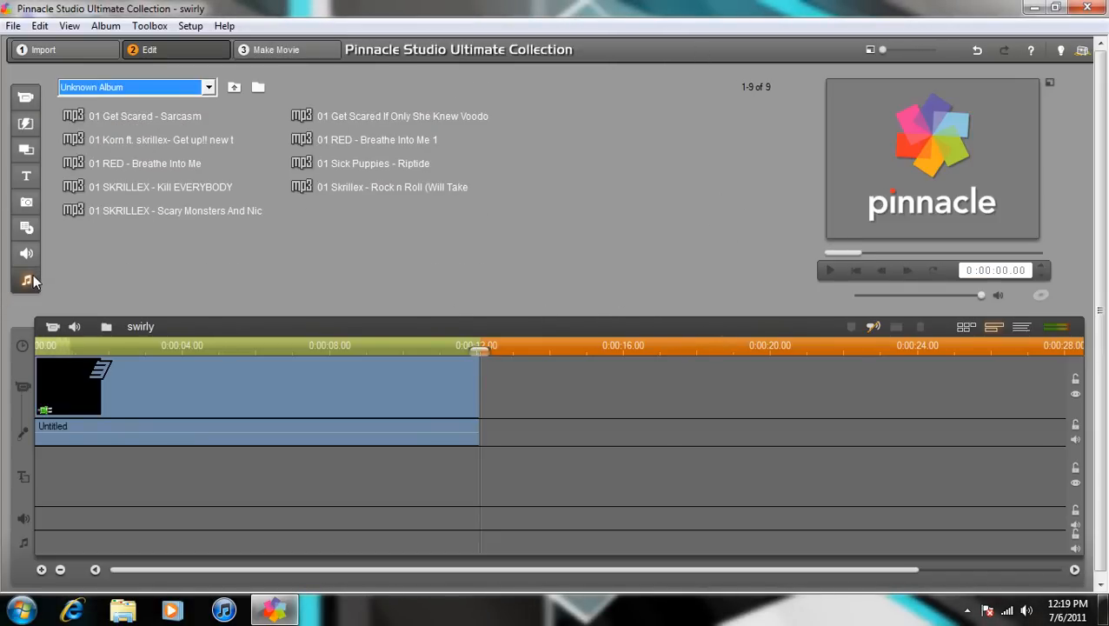
pyautogui.moveTo(719, 211)
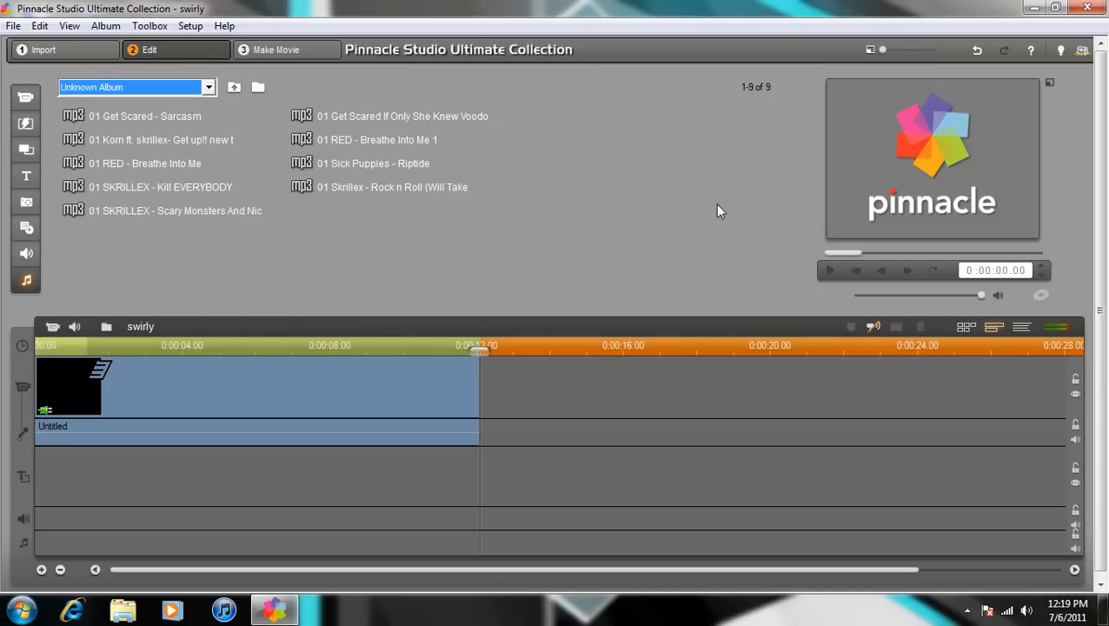
pyautogui.moveTo(224, 215)
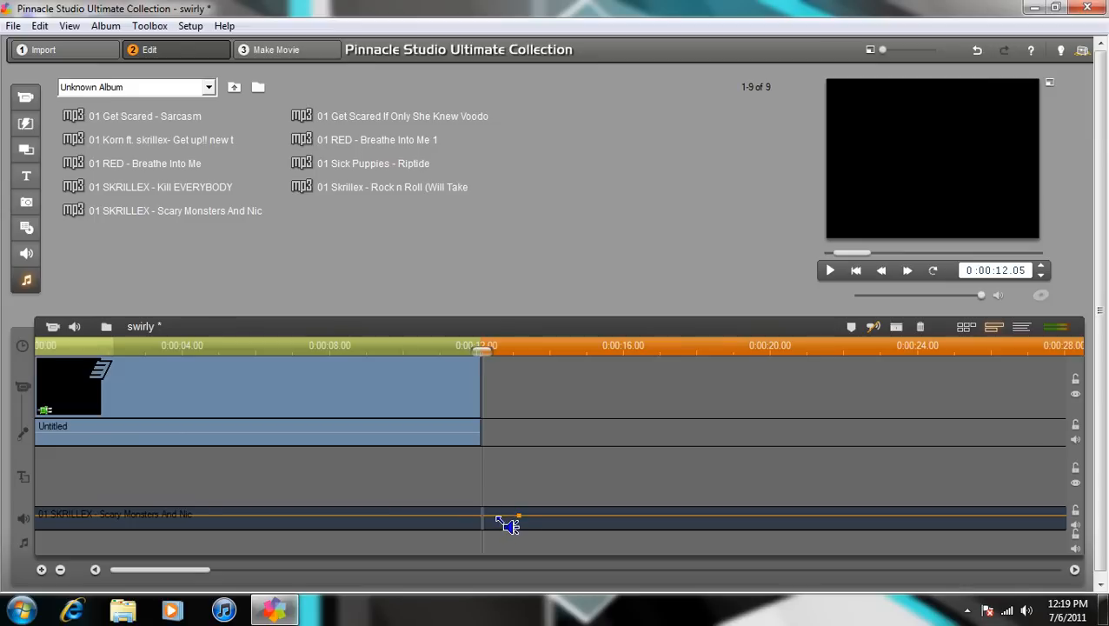
pyautogui.rightClick(507, 522)
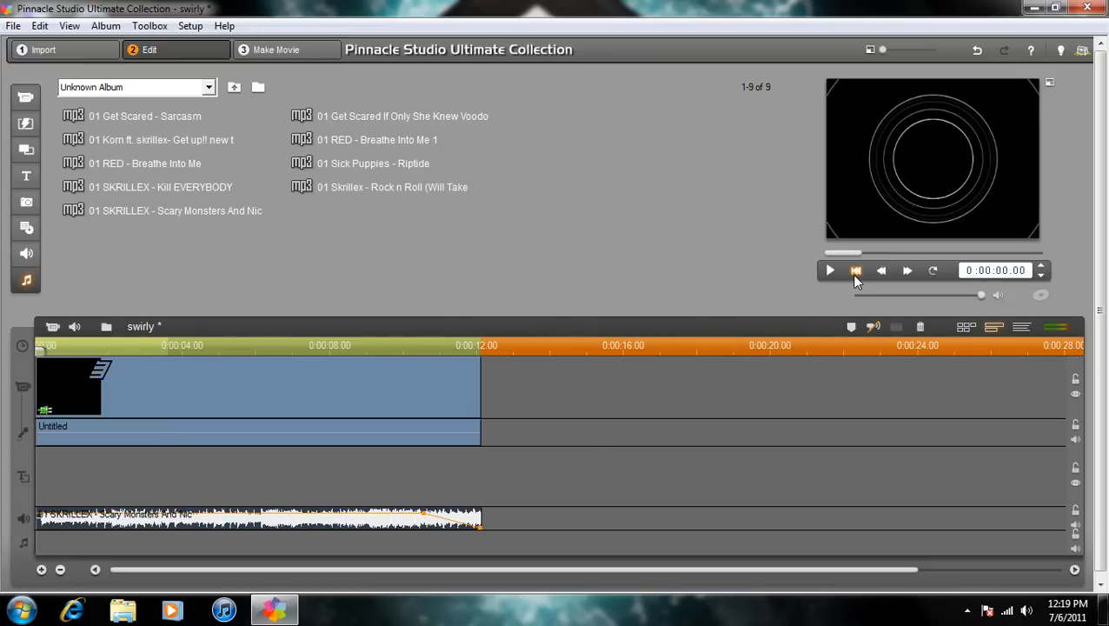
pyautogui.click(829, 270)
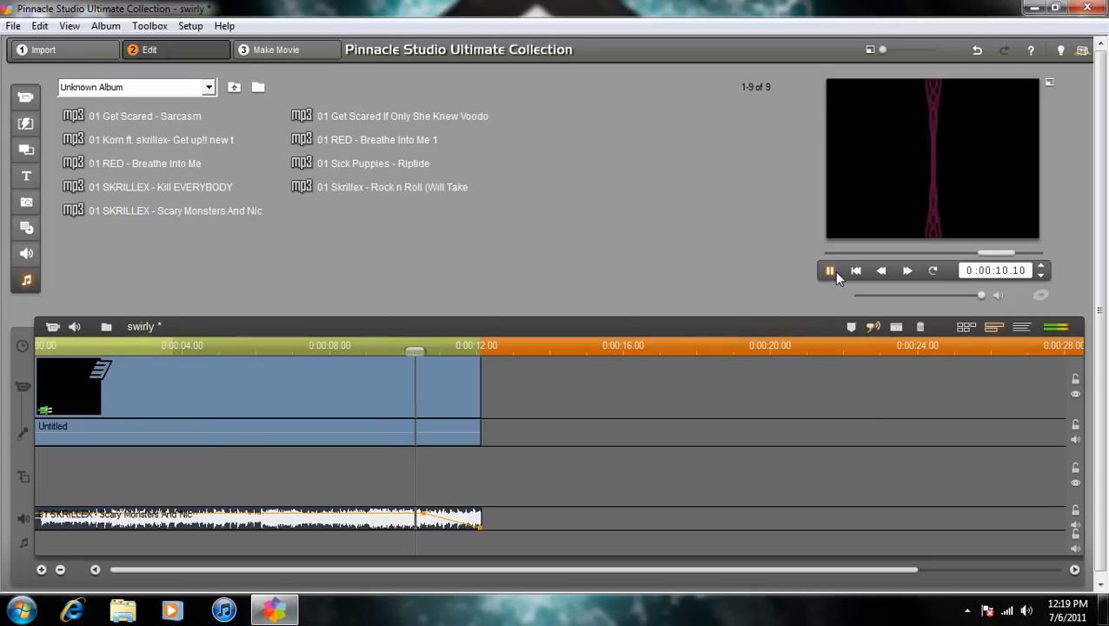
pyautogui.click(829, 270)
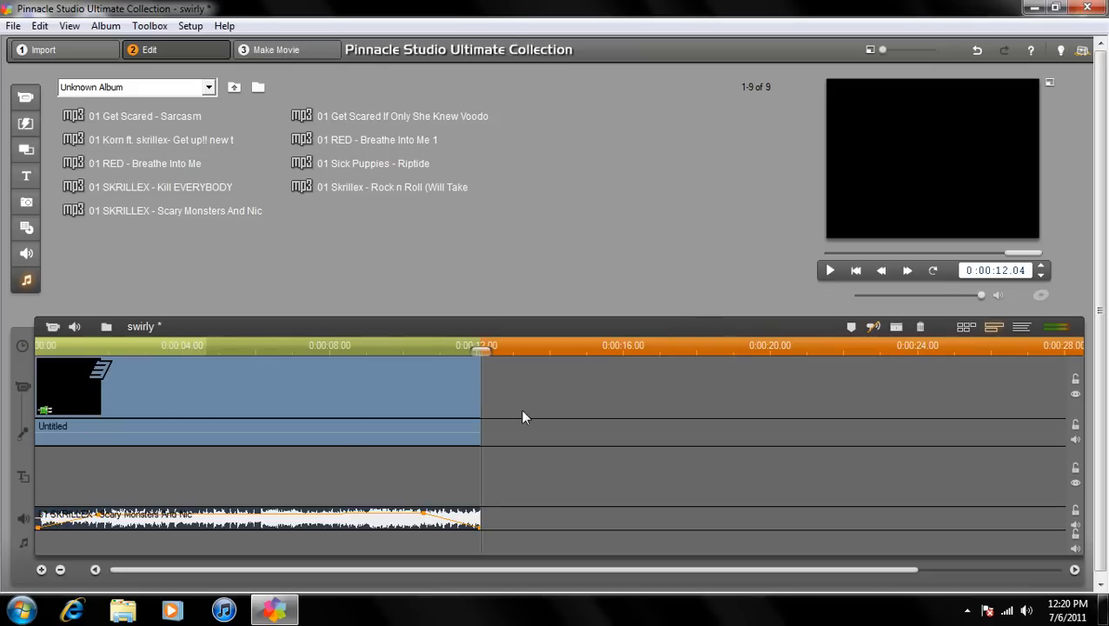
pyautogui.click(829, 270)
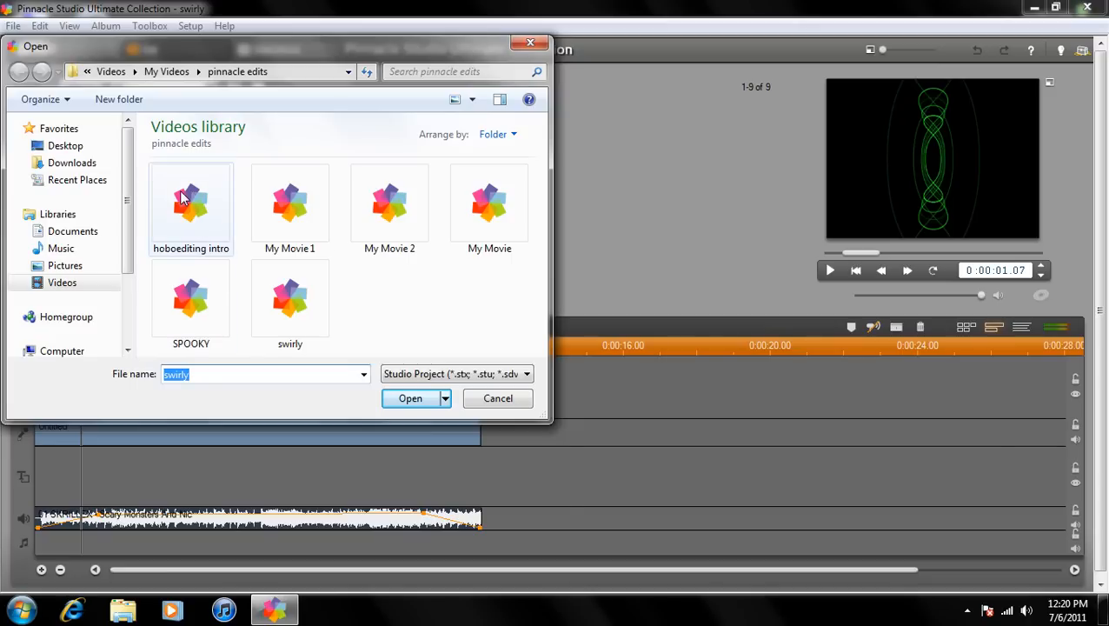
# - Open the 'hoboediting intro' project and play it from the start
pyautogui.click(191, 206)
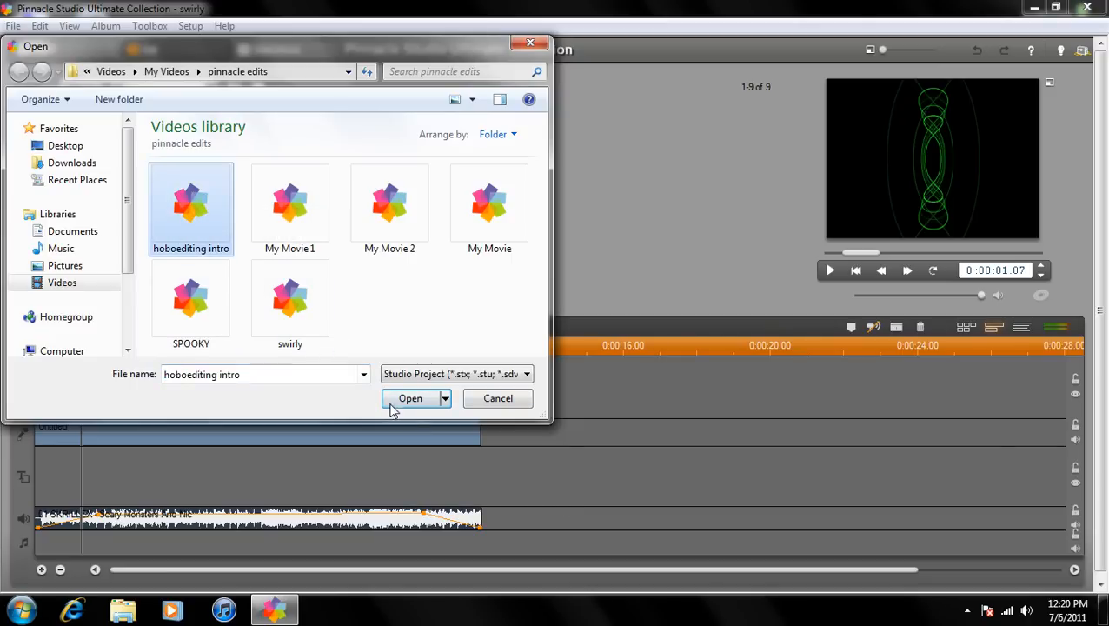
pyautogui.click(410, 398)
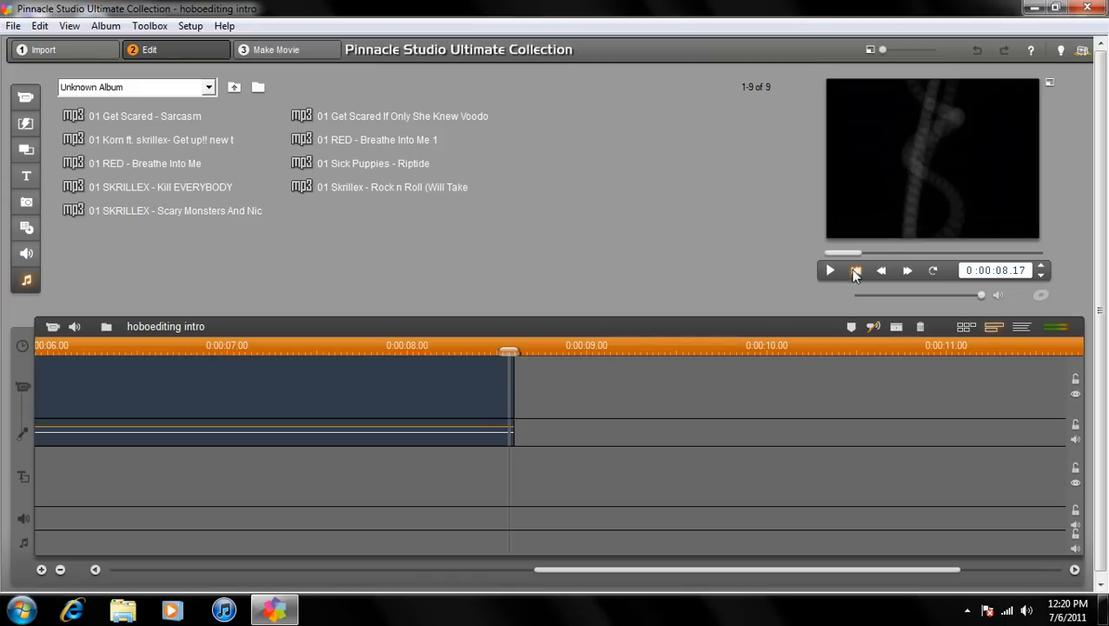
pyautogui.click(855, 270)
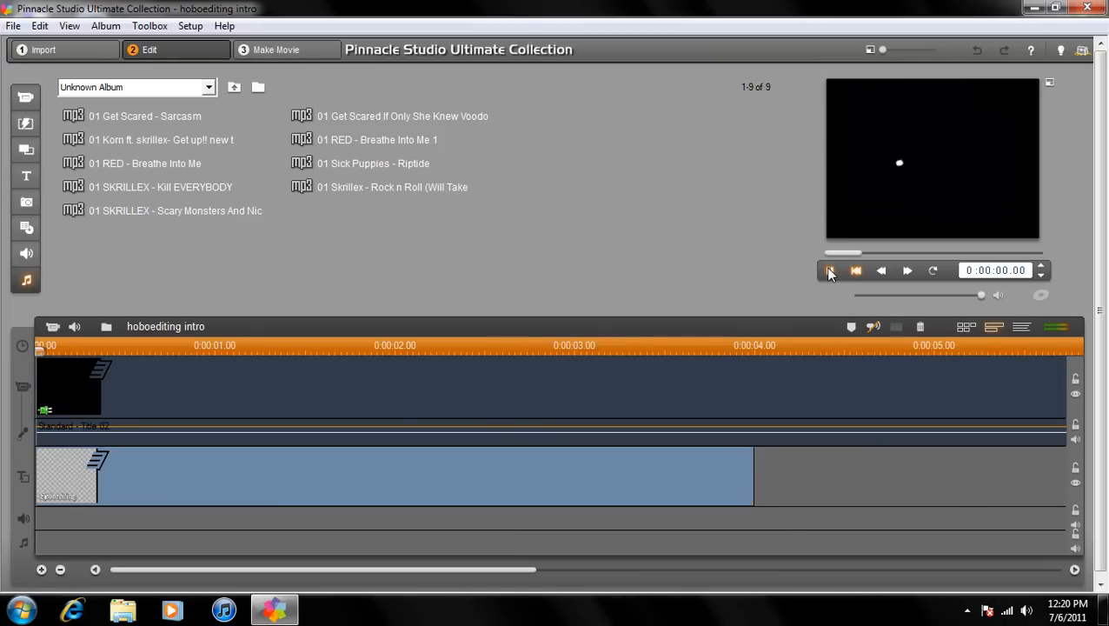
pyautogui.click(829, 271)
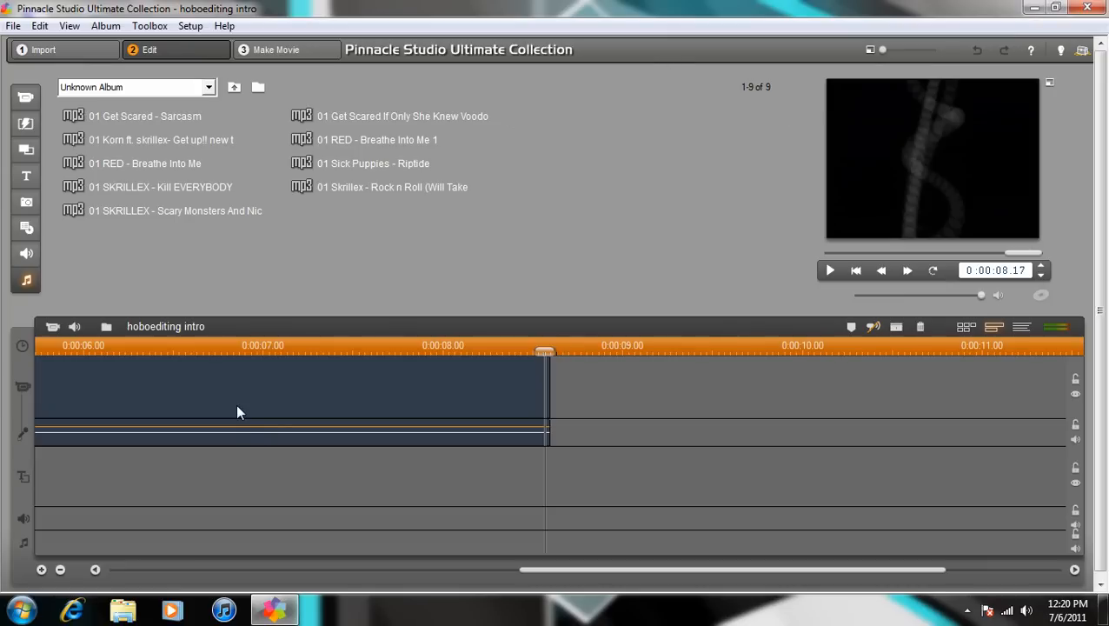
pyautogui.moveTo(145, 510)
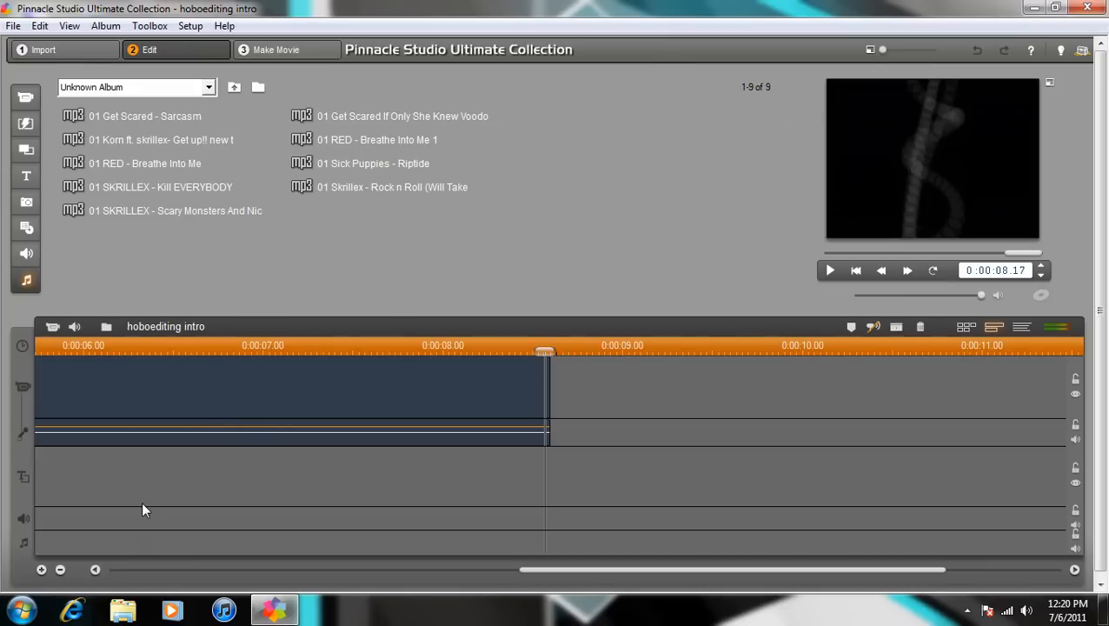